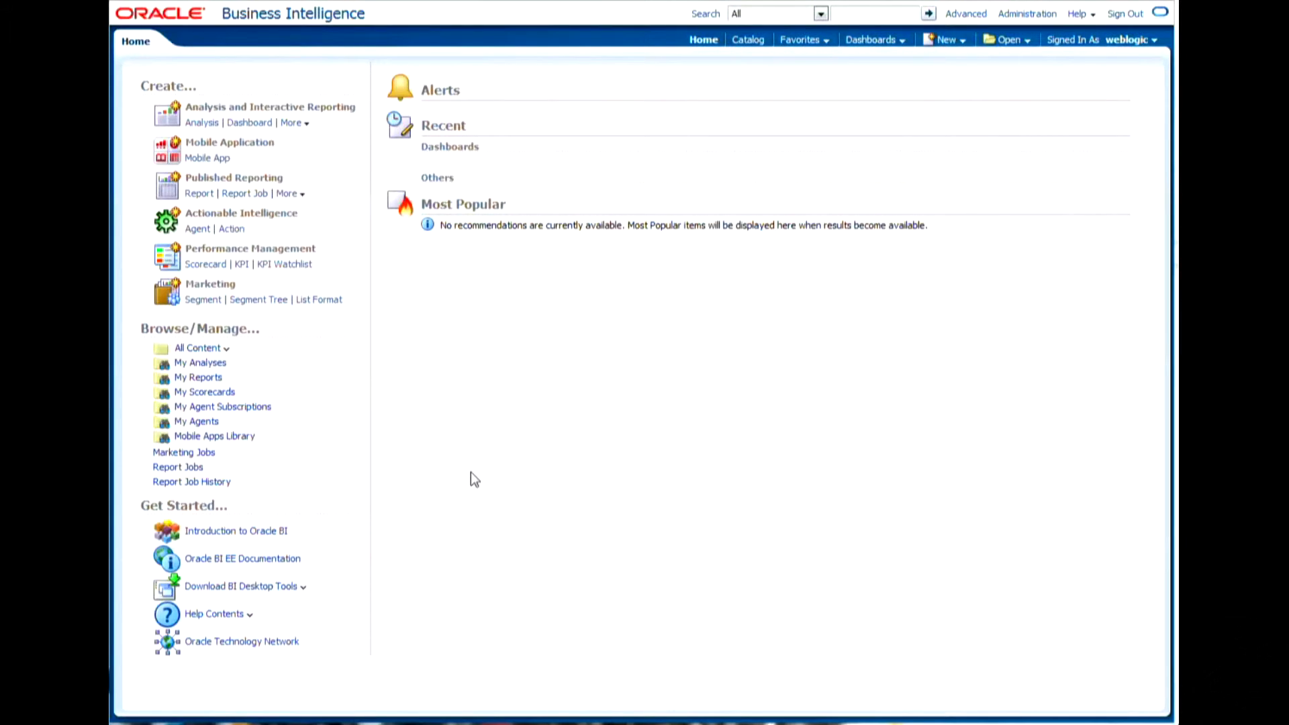
{"action": "mouse_move", "coordinate": [522, 458]}
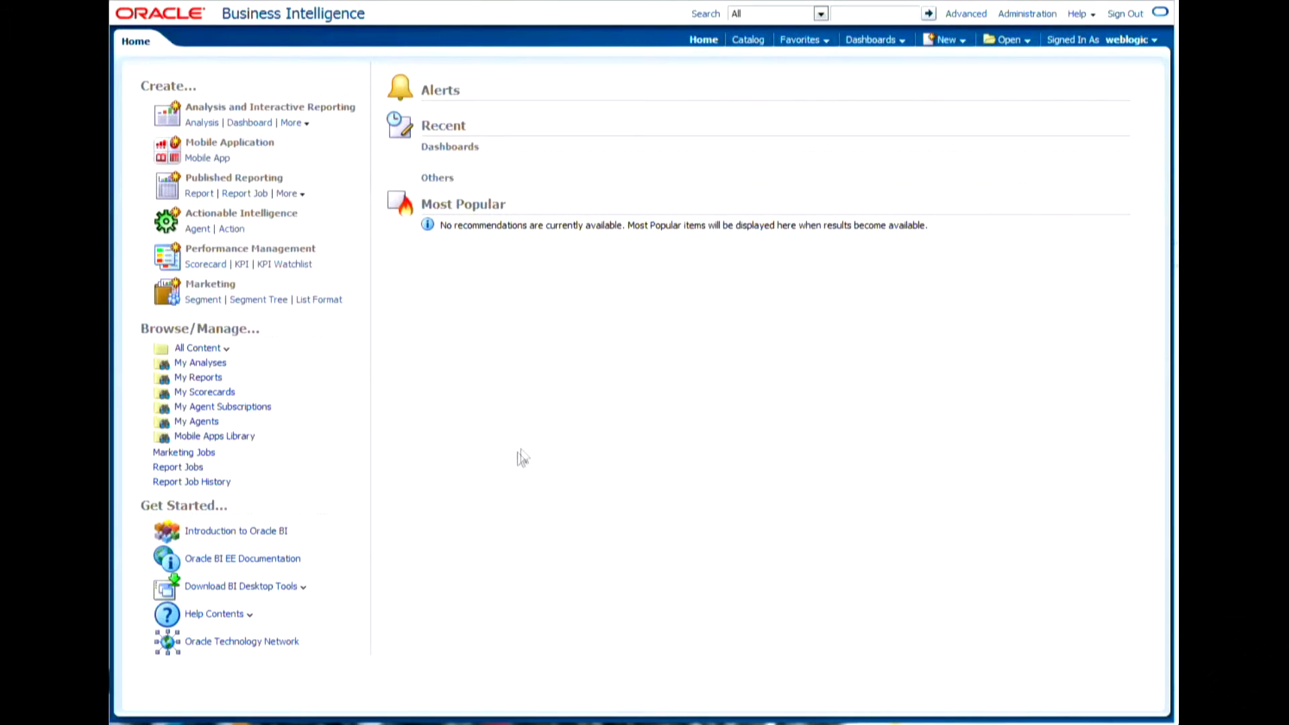
{"action": "mouse_move", "coordinate": [530, 449]}
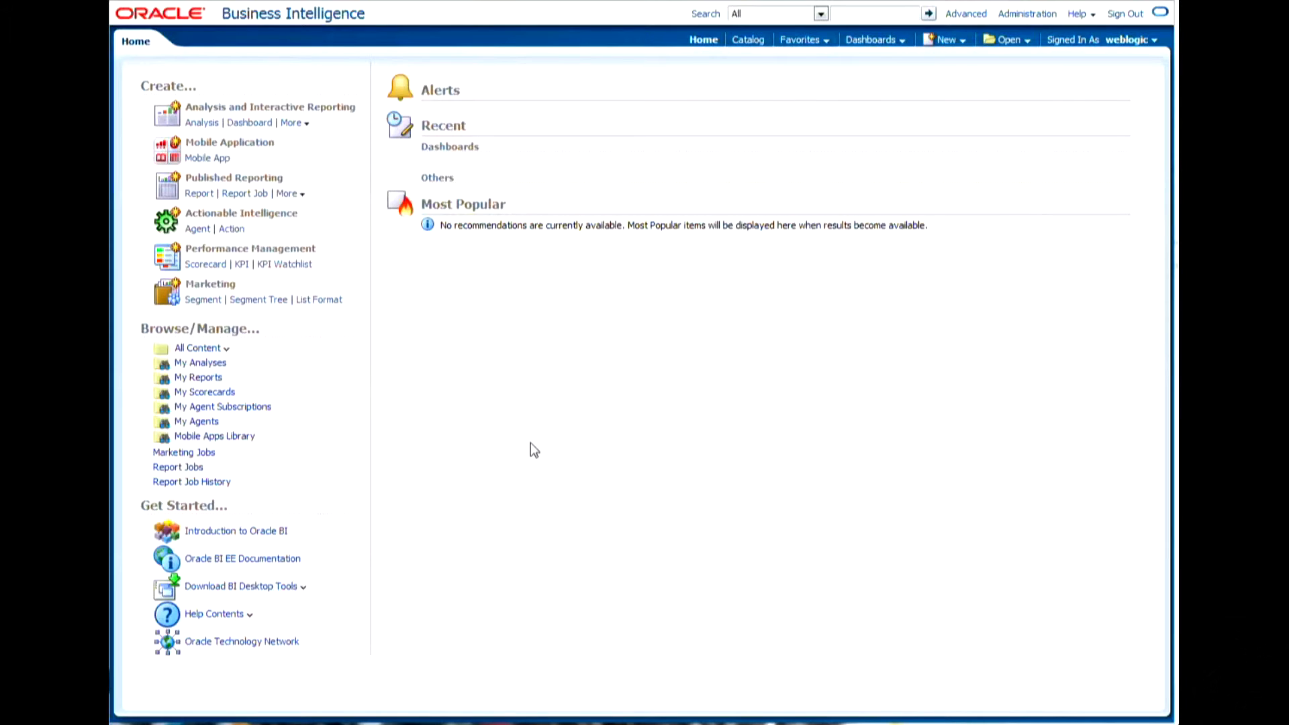
{"action": "mouse_move", "coordinate": [793, 298]}
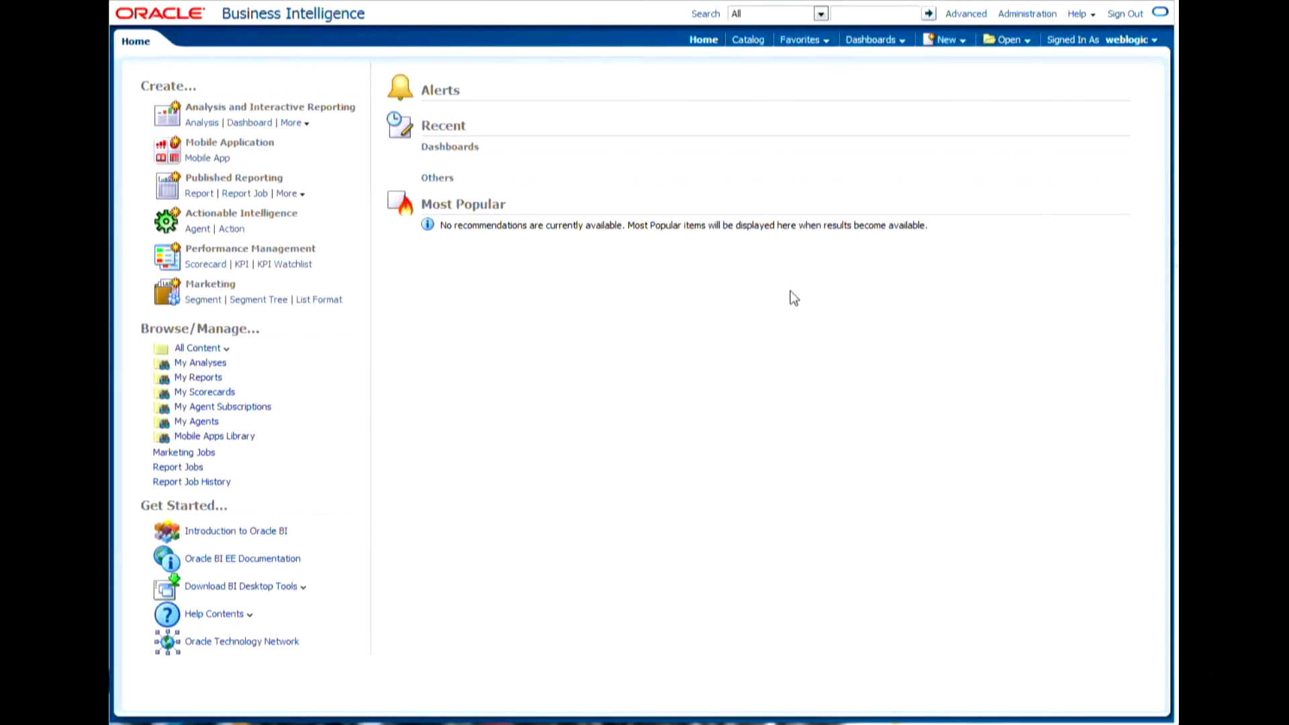
{"action": "mouse_move", "coordinate": [319, 204]}
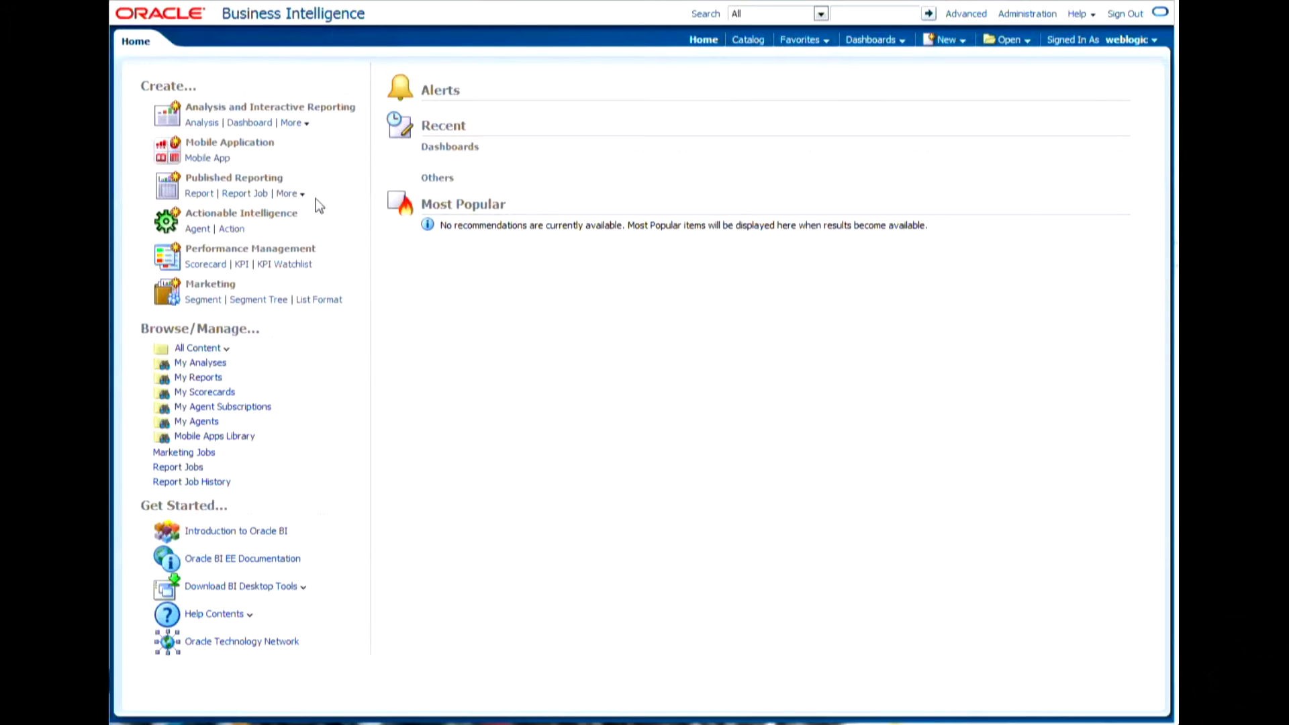
{"action": "mouse_move", "coordinate": [286, 193]}
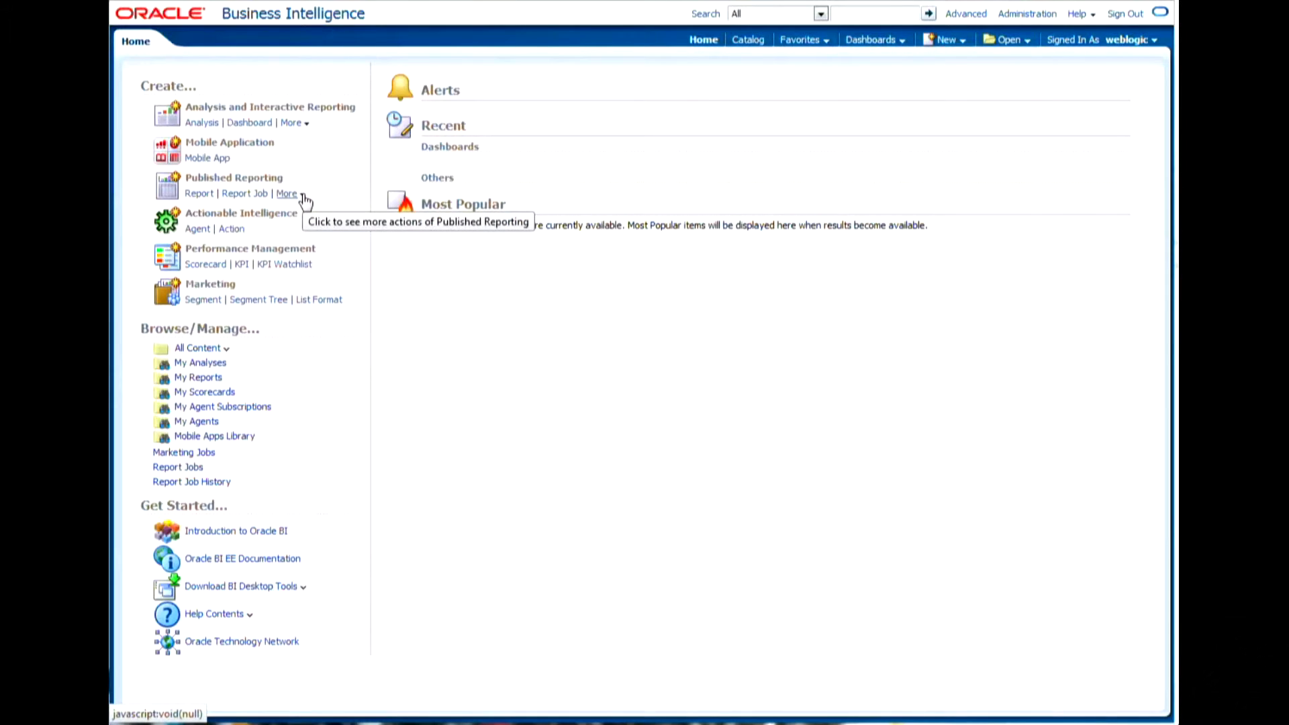
Start a new data model from the header's New menu under Published Reporting.
{"action": "left_click", "coordinate": [286, 193]}
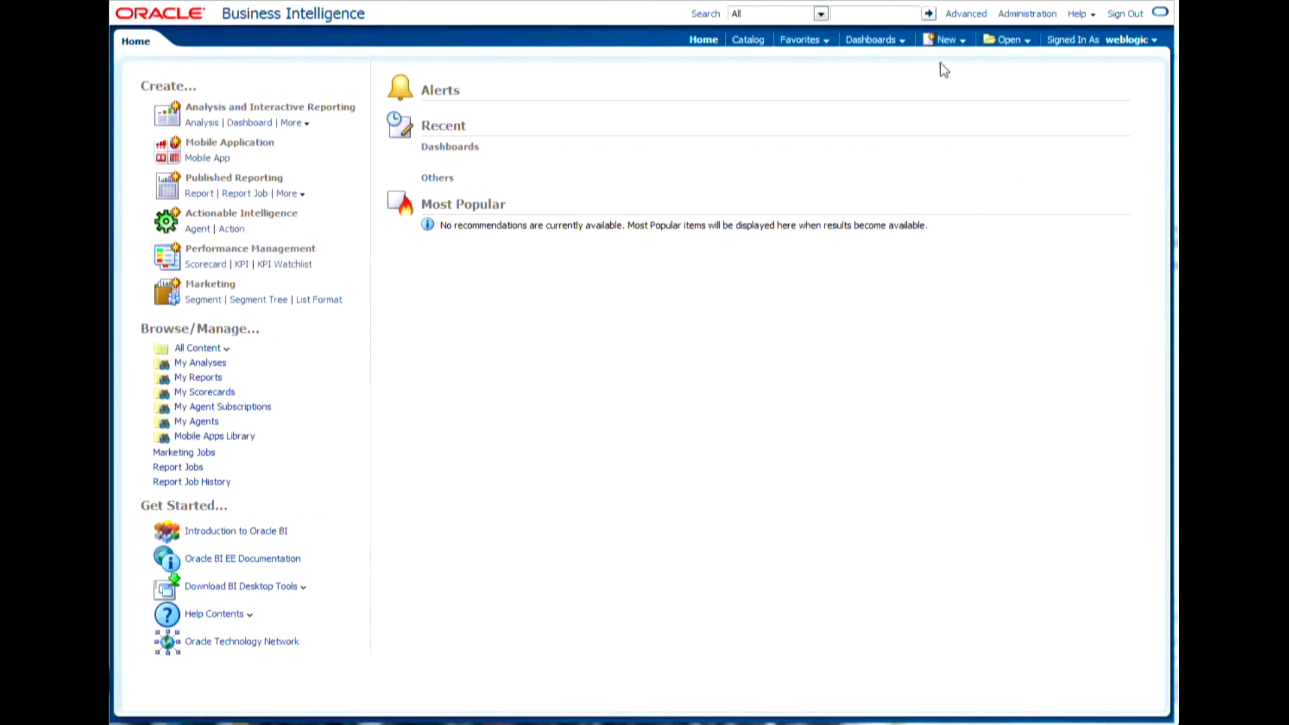
{"action": "left_click", "coordinate": [944, 39]}
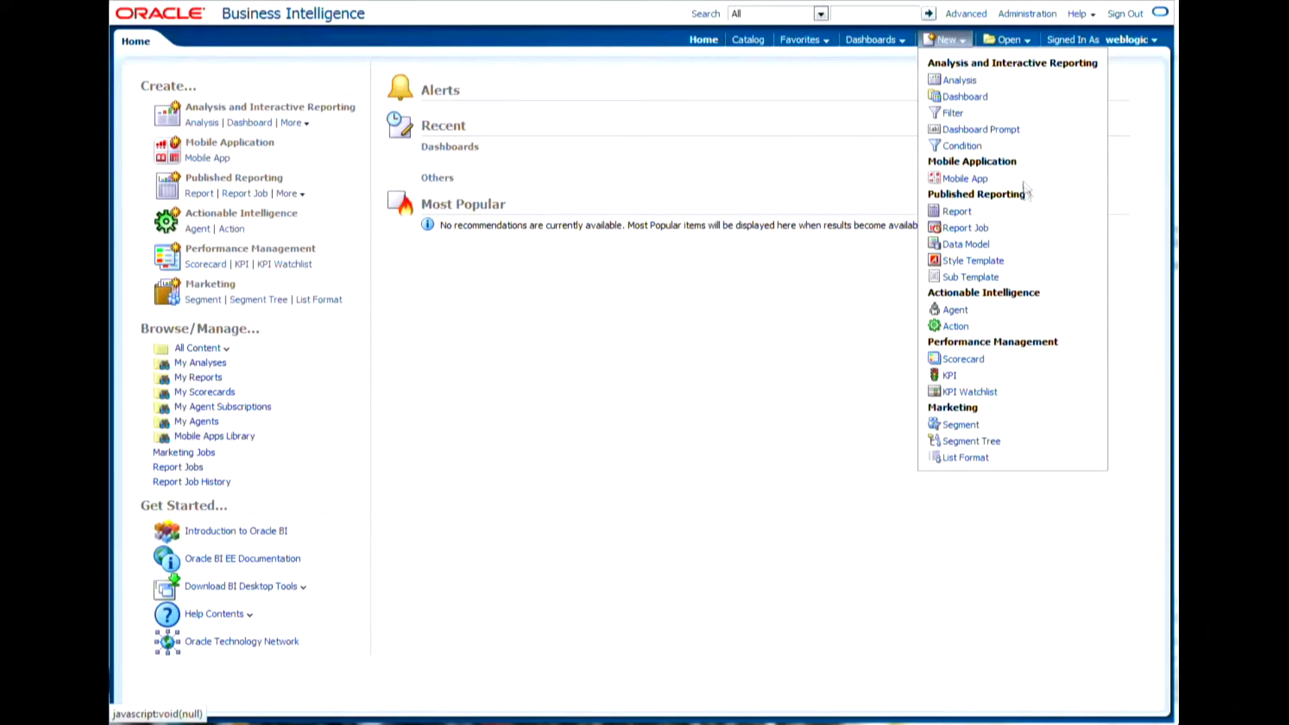
{"action": "mouse_move", "coordinate": [965, 244]}
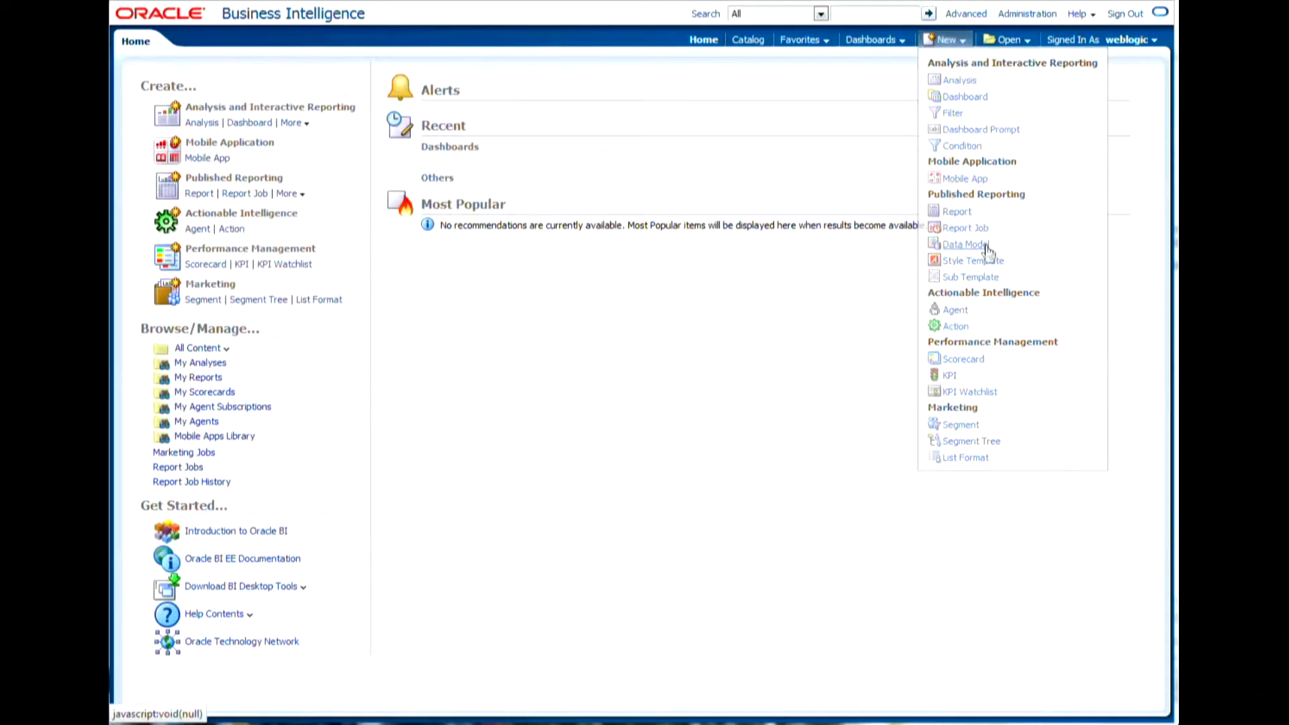
{"action": "left_click", "coordinate": [964, 243]}
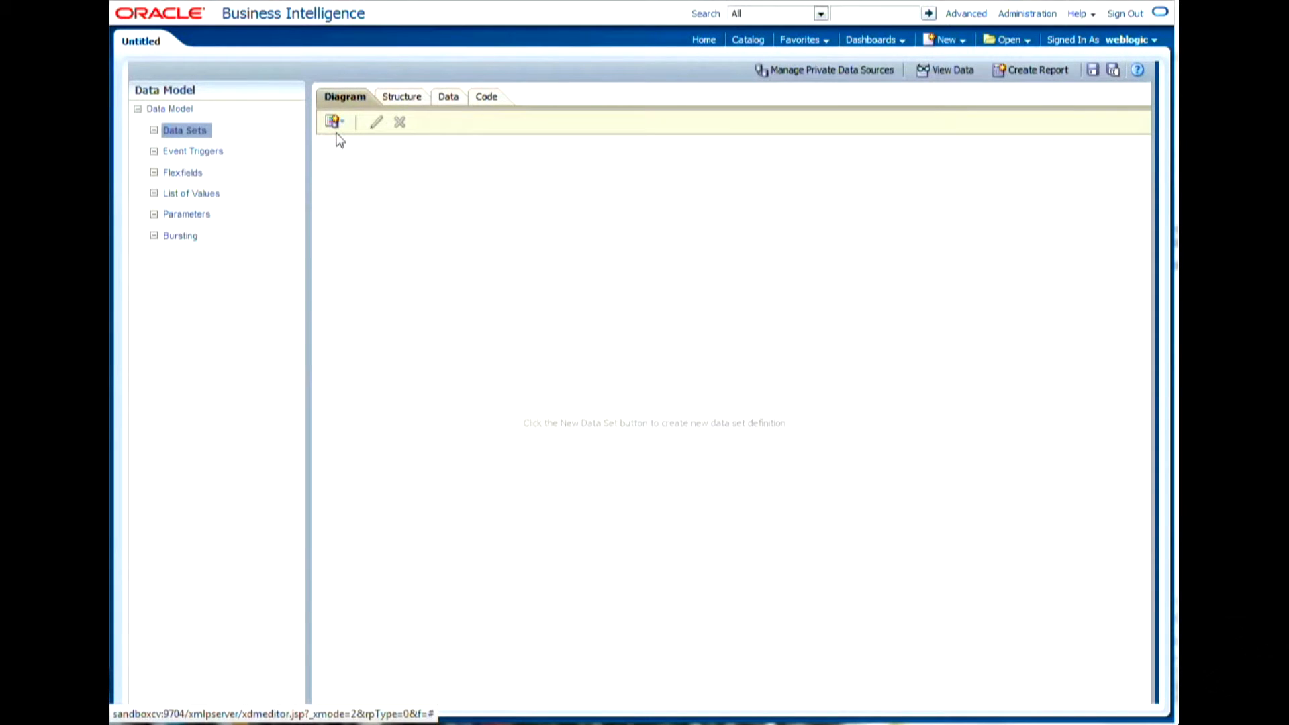
{"action": "mouse_move", "coordinate": [335, 122]}
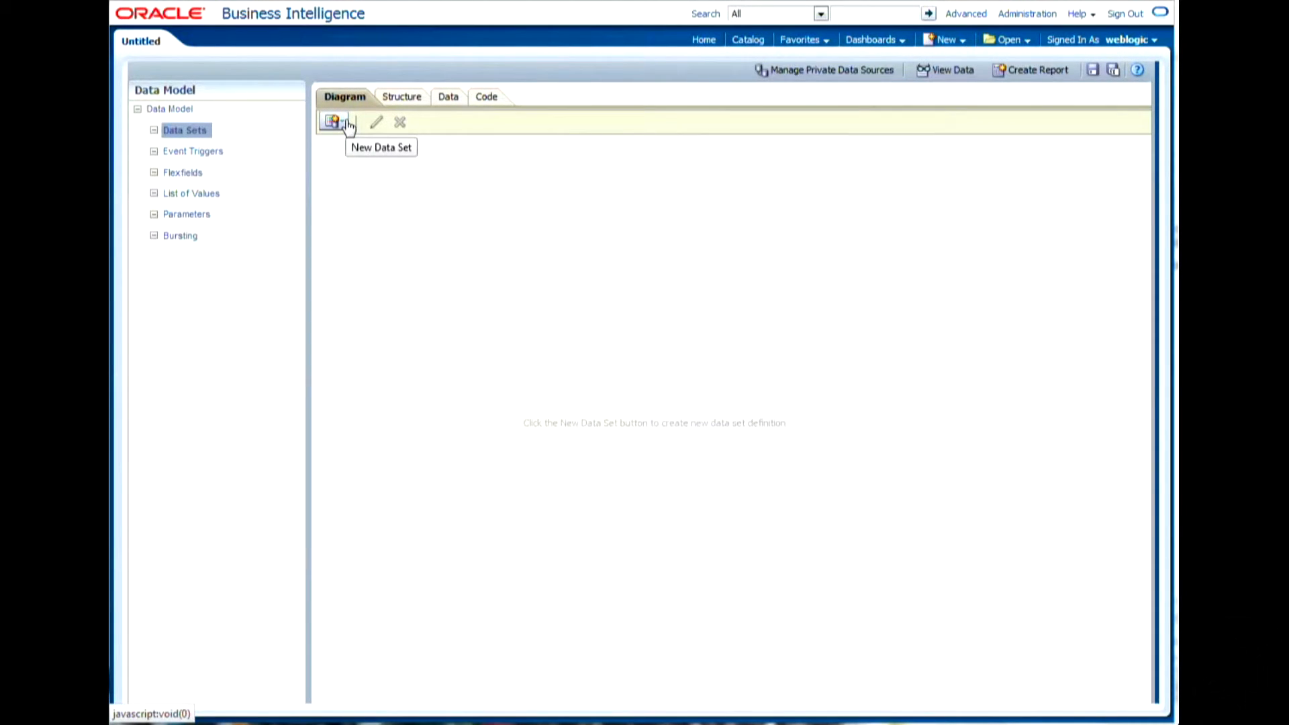
Add an MDX Query data set named SampleBasic on ESSB_Prod and launch its query builder.
{"action": "left_click", "coordinate": [334, 122]}
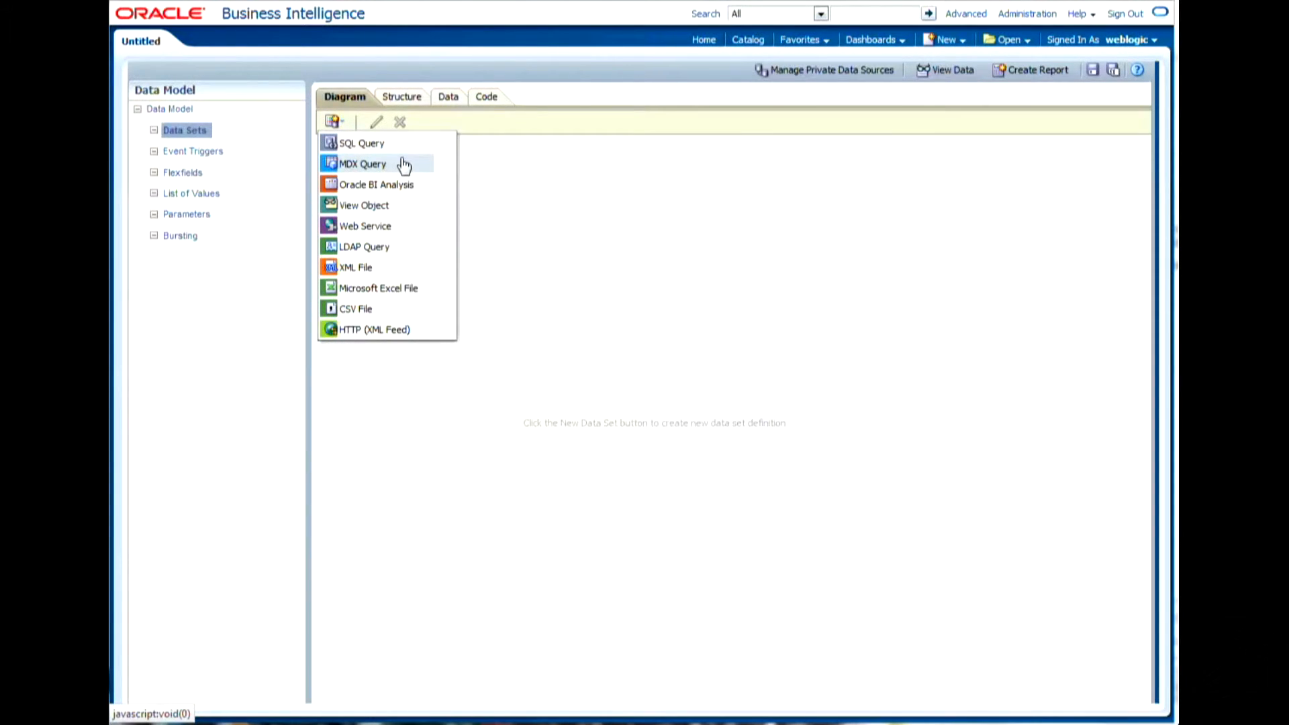
{"action": "left_click", "coordinate": [362, 164]}
{"action": "type", "text": "S"}
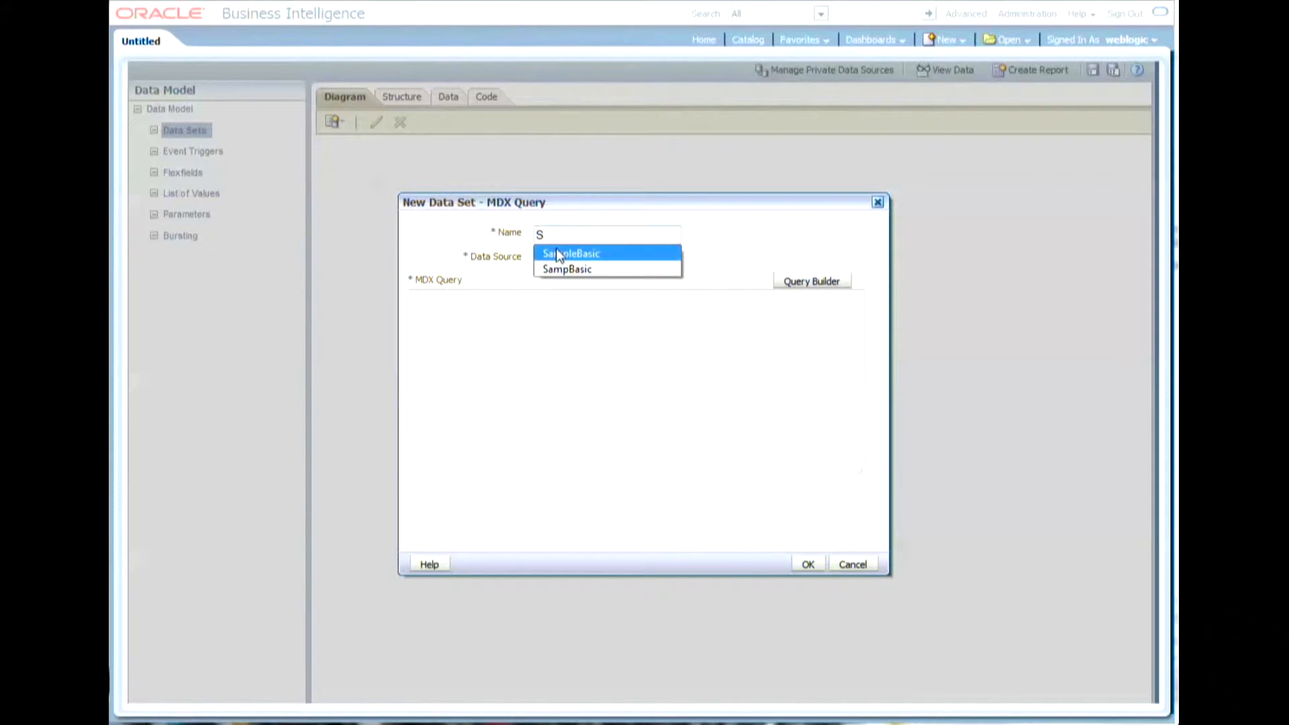
{"action": "left_click", "coordinate": [569, 252]}
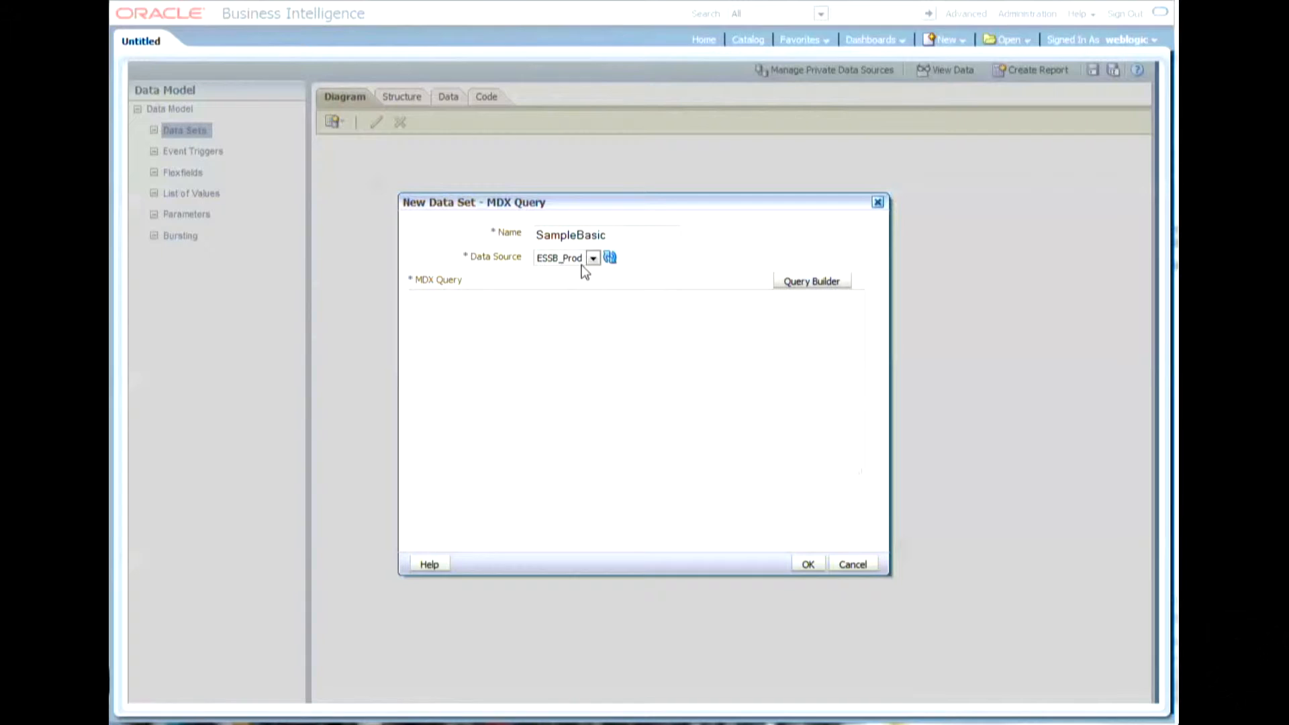
{"action": "mouse_move", "coordinate": [824, 277]}
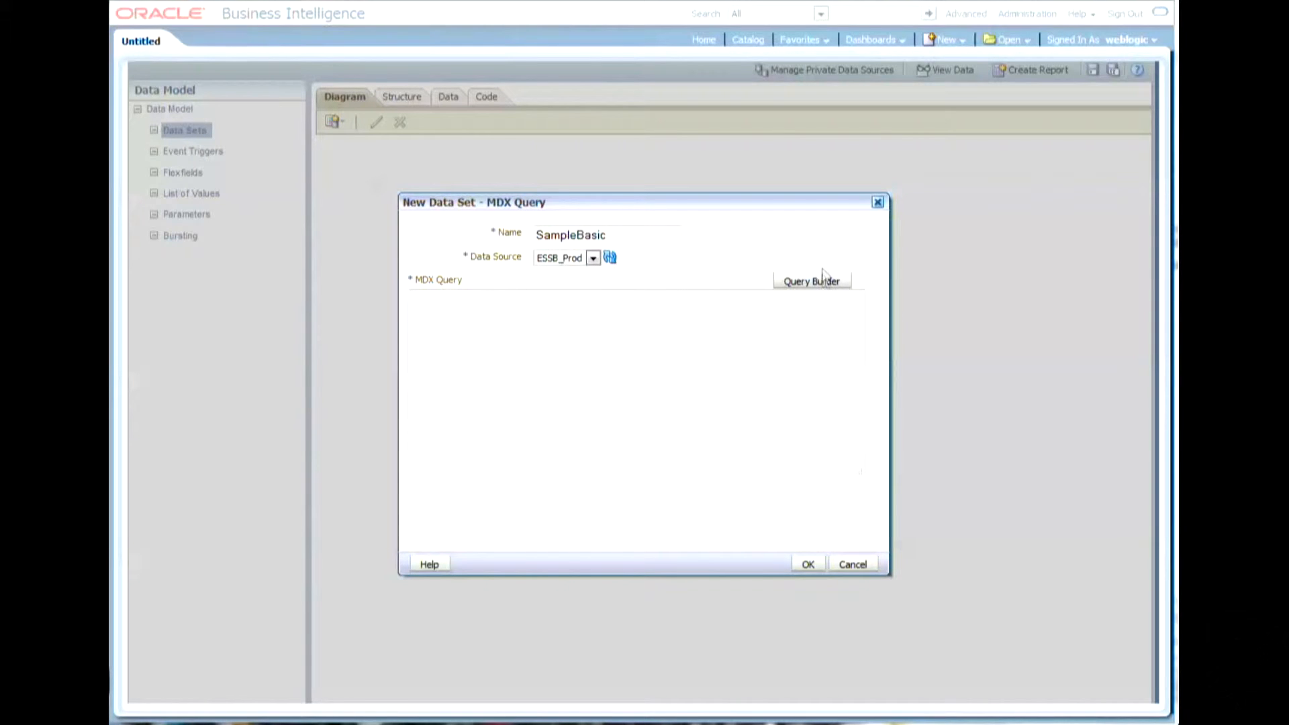
{"action": "mouse_move", "coordinate": [828, 290]}
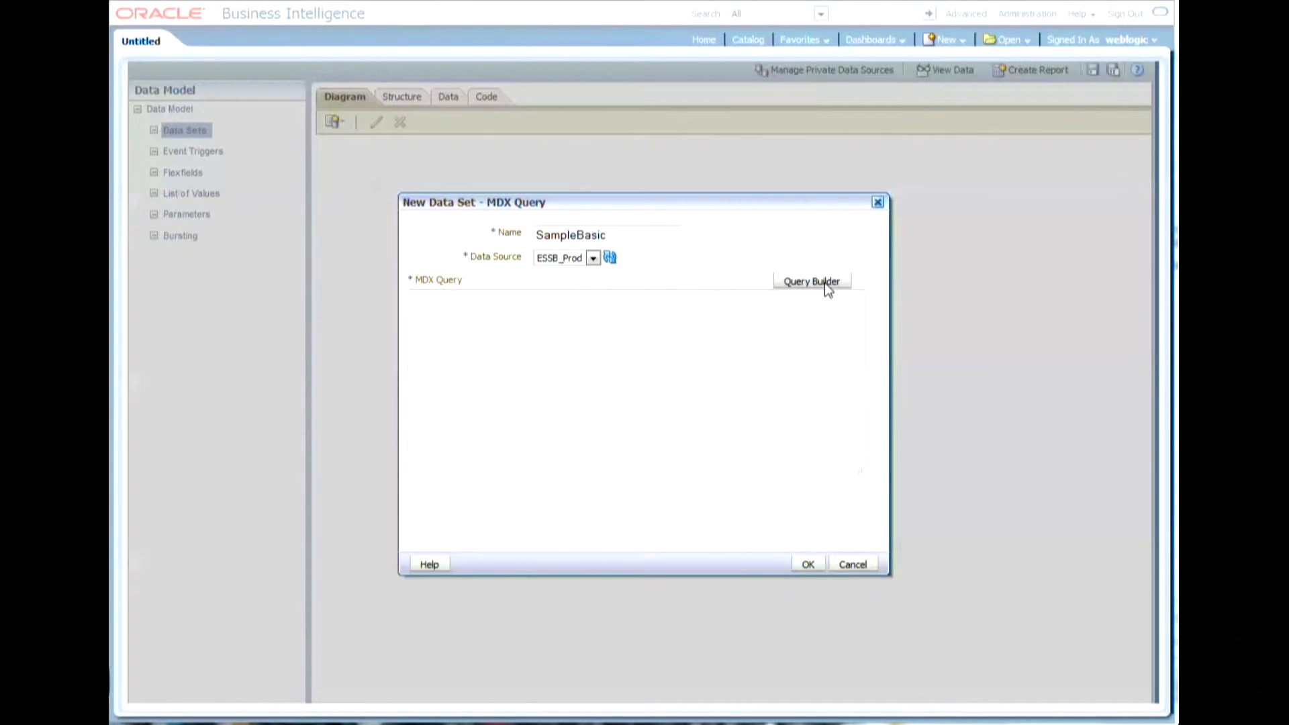
{"action": "left_click", "coordinate": [811, 281]}
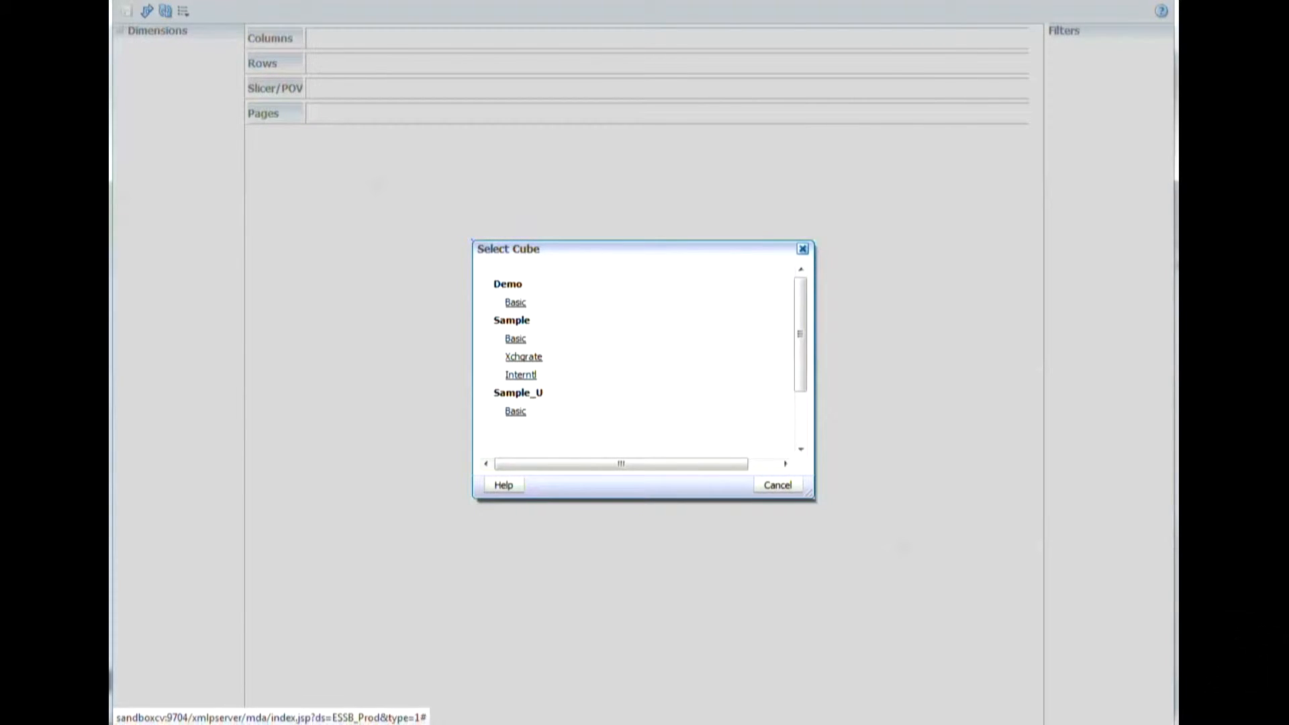
{"action": "mouse_move", "coordinate": [514, 360]}
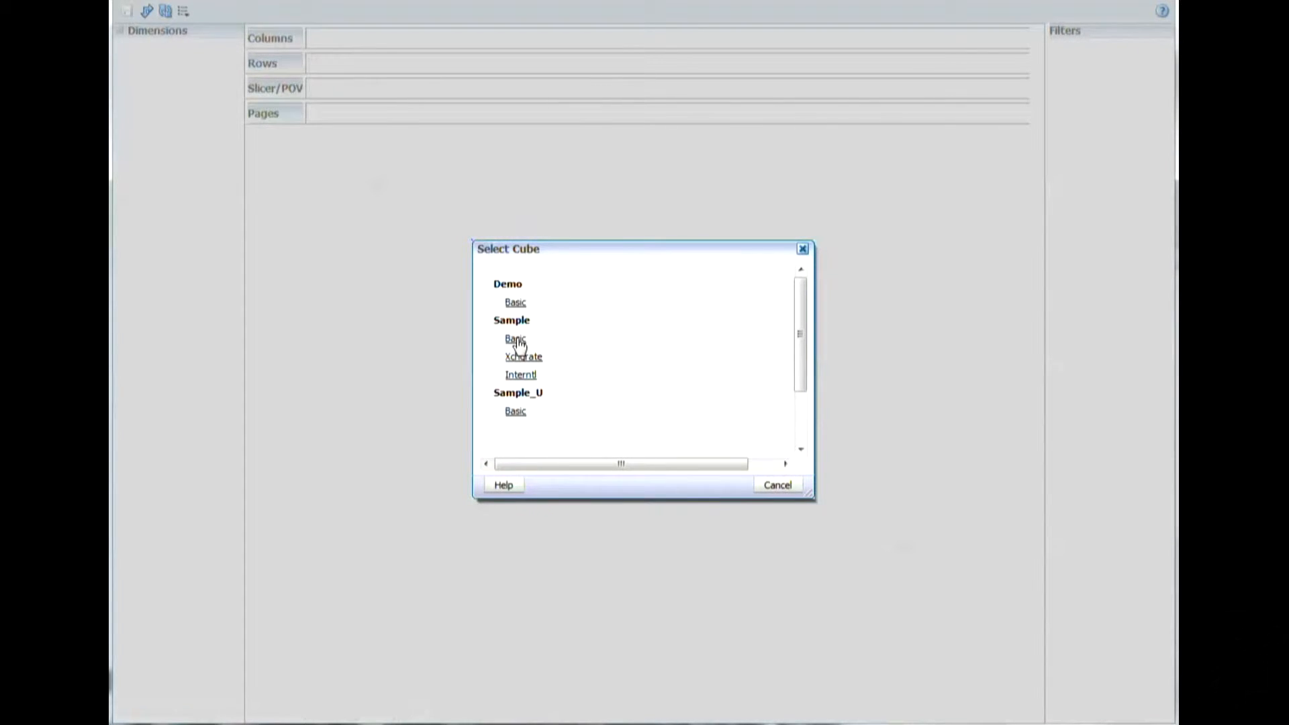
Select the Basic cube under Sample, glancing at the Actions menu without choosing anything.
{"action": "left_click", "coordinate": [514, 338]}
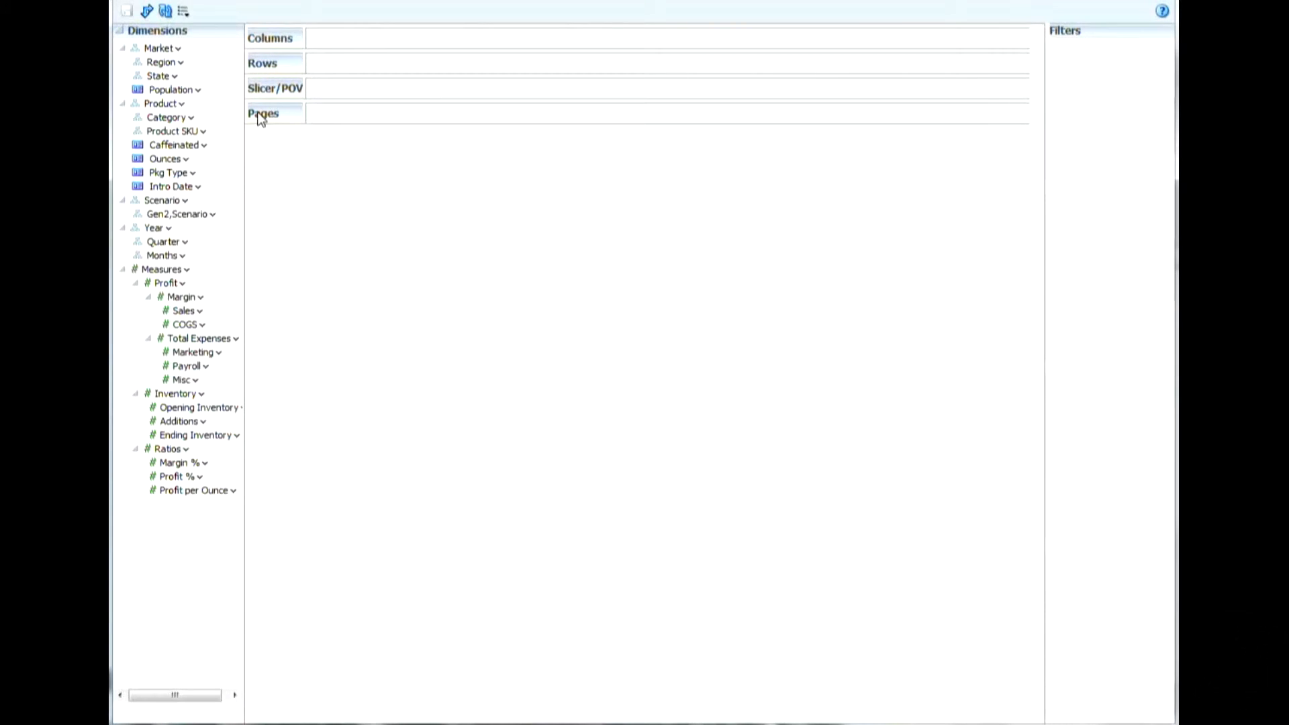
{"action": "mouse_move", "coordinate": [333, 266]}
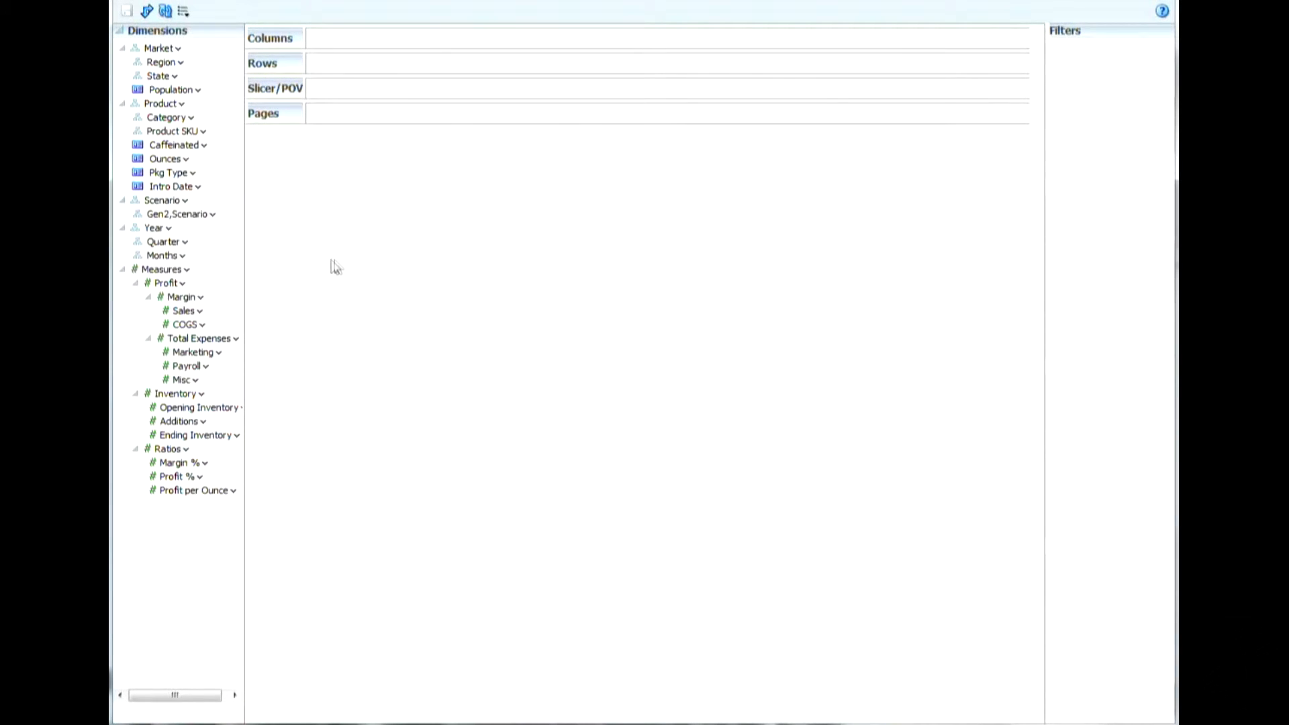
{"action": "mouse_move", "coordinate": [198, 31]}
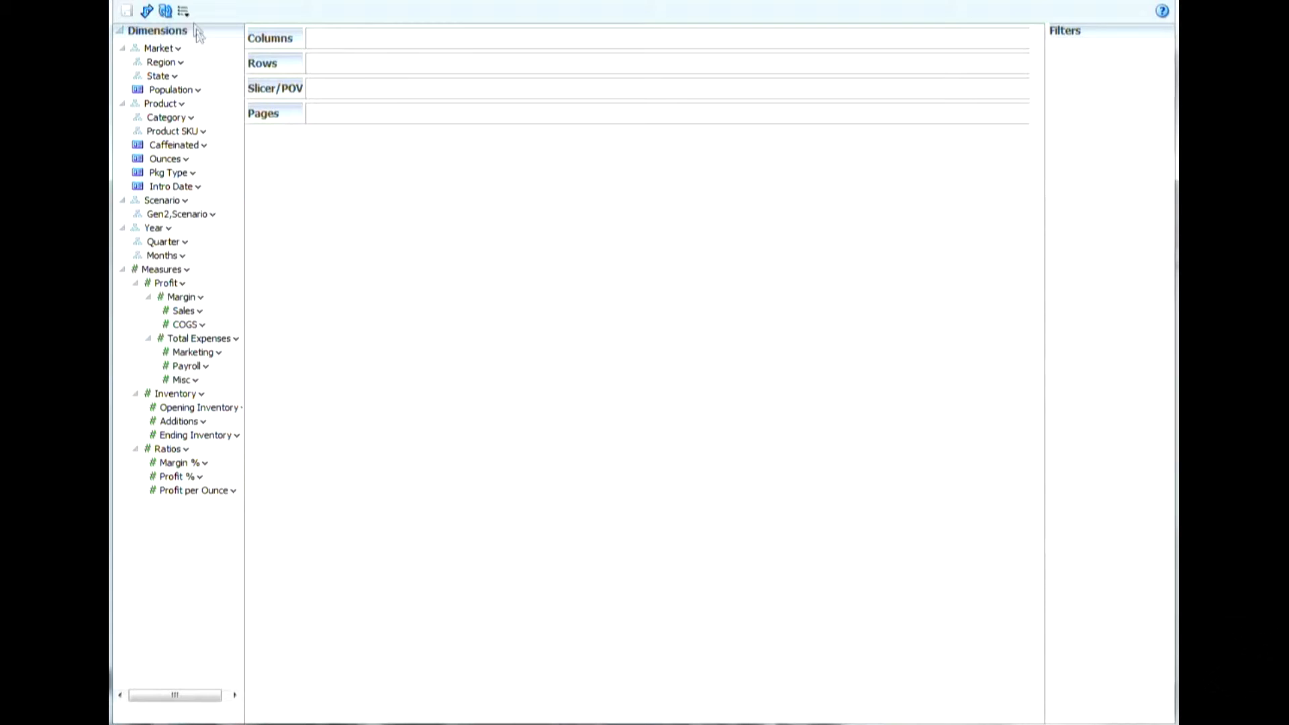
{"action": "mouse_move", "coordinate": [184, 11]}
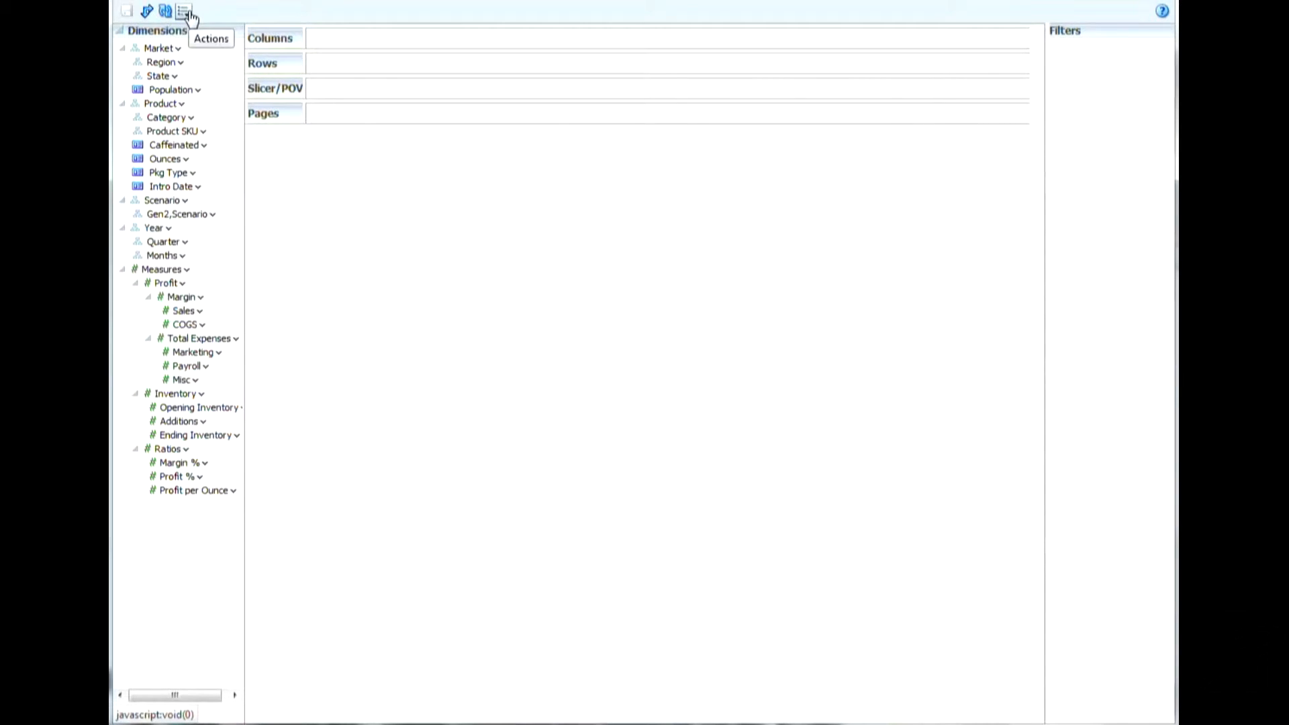
{"action": "left_click", "coordinate": [183, 10]}
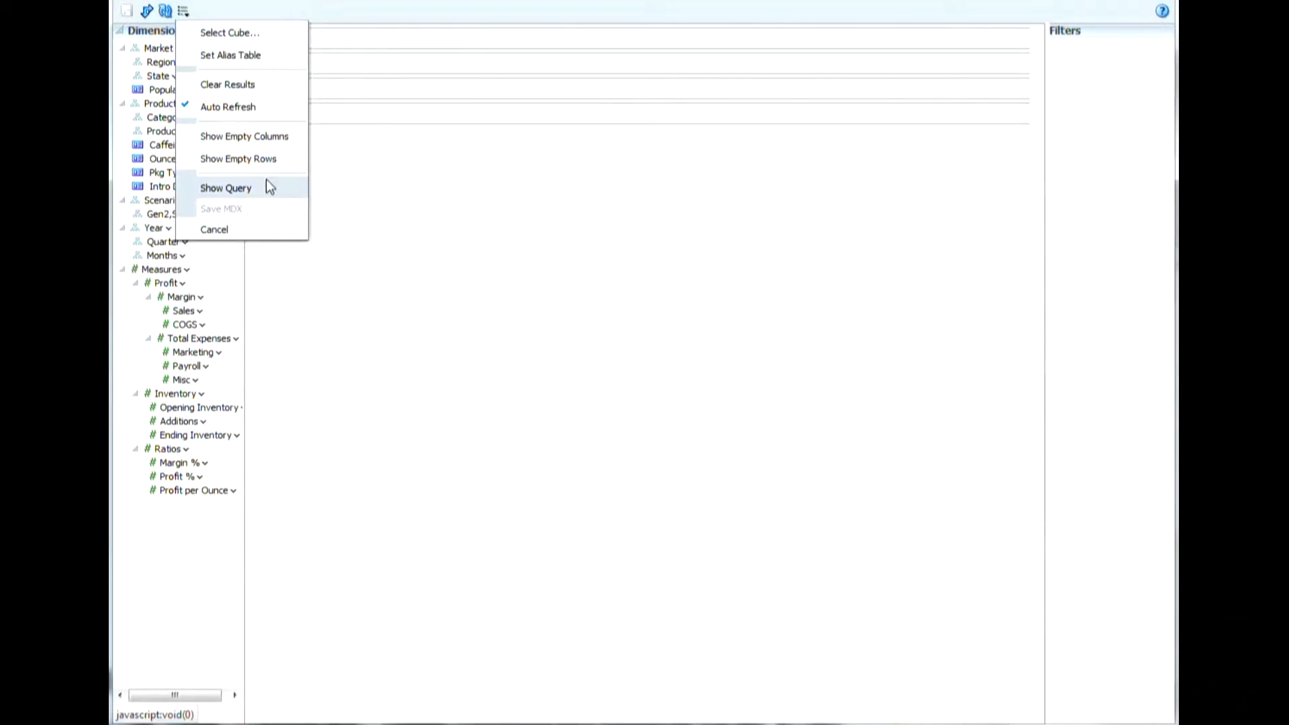
{"action": "mouse_move", "coordinate": [271, 193]}
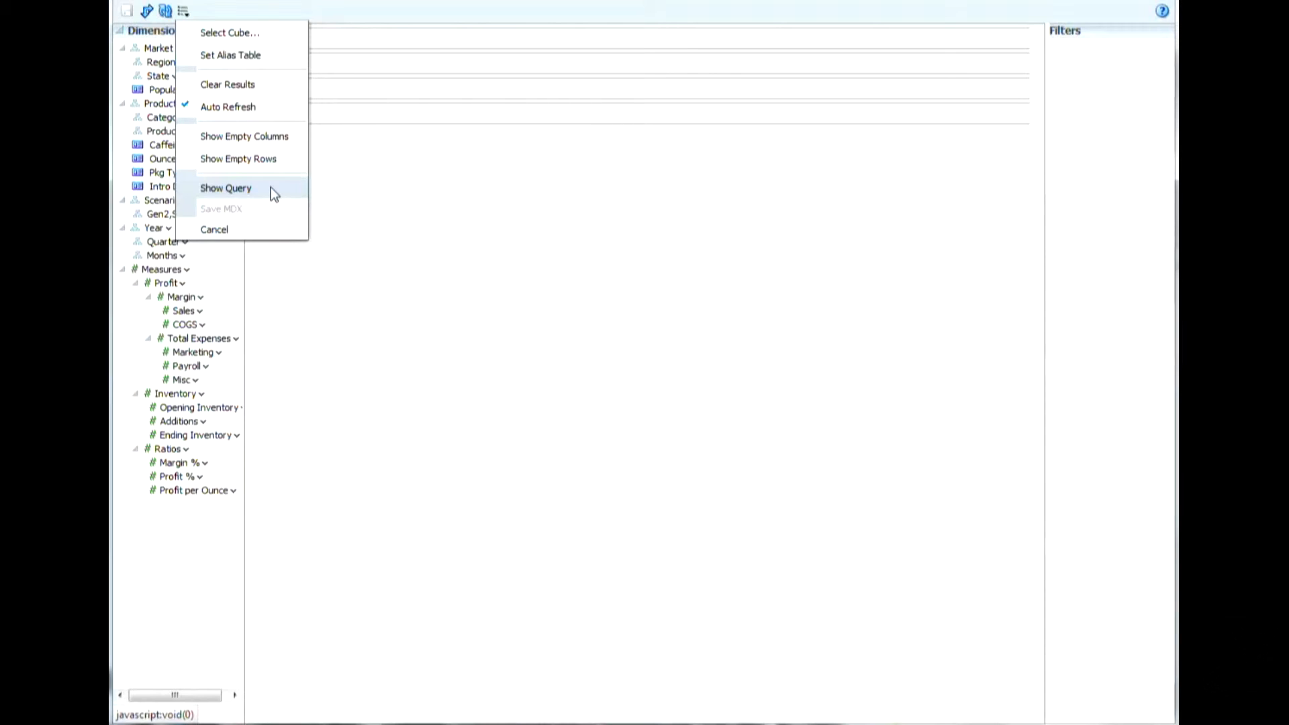
{"action": "left_click", "coordinate": [225, 187]}
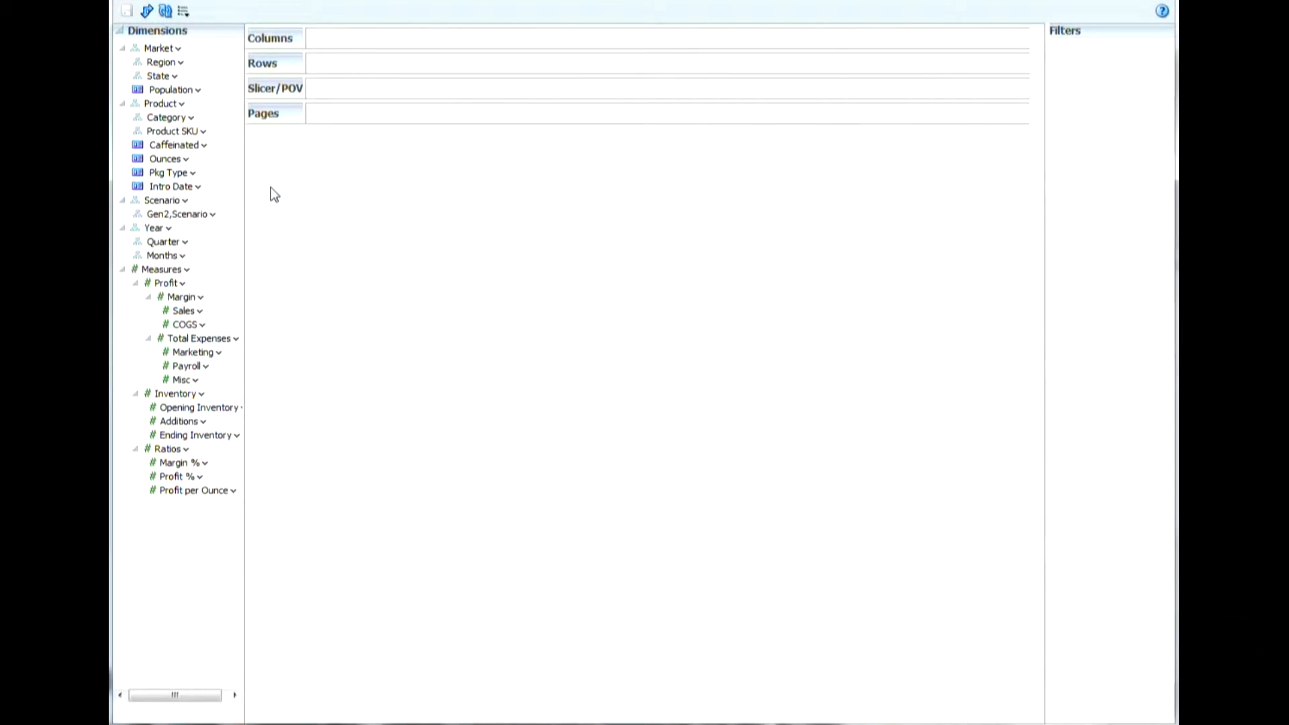
{"action": "mouse_move", "coordinate": [263, 220]}
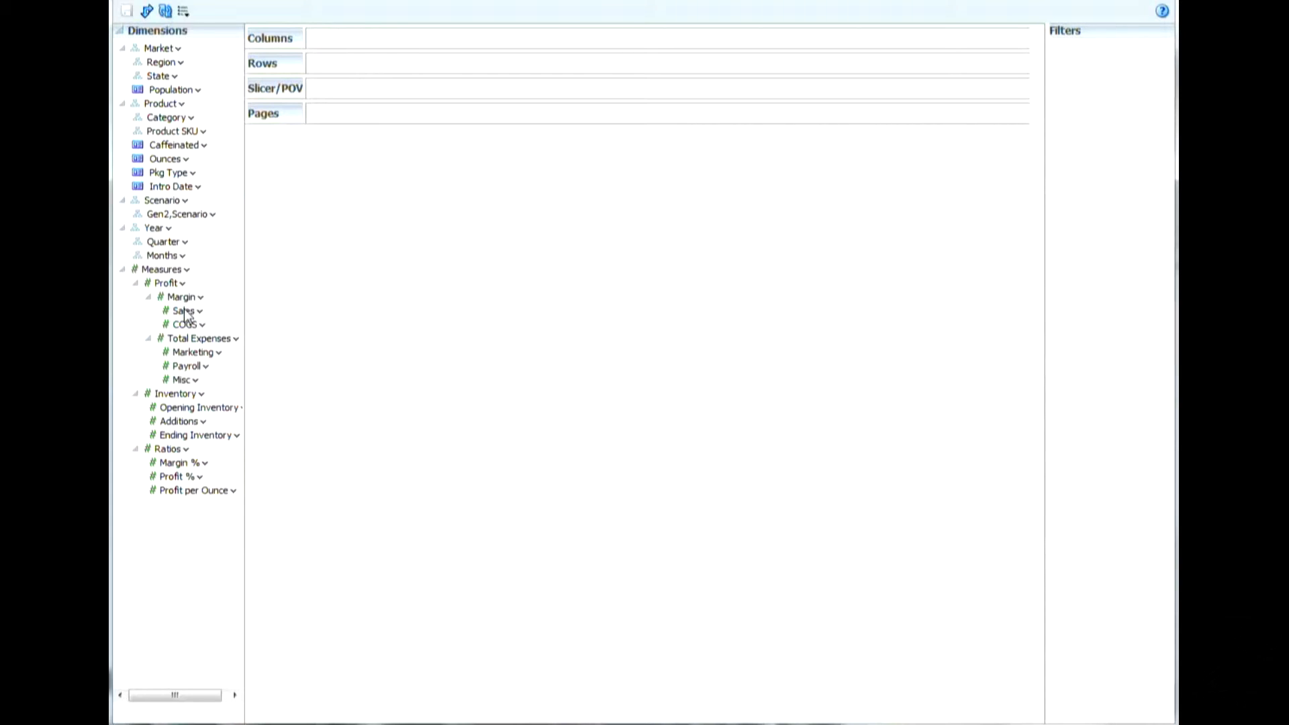
Place Sales, COGS and Margin on rows, Gen2,Scenario on columns, and run the query.
{"action": "left_click", "coordinate": [185, 321]}
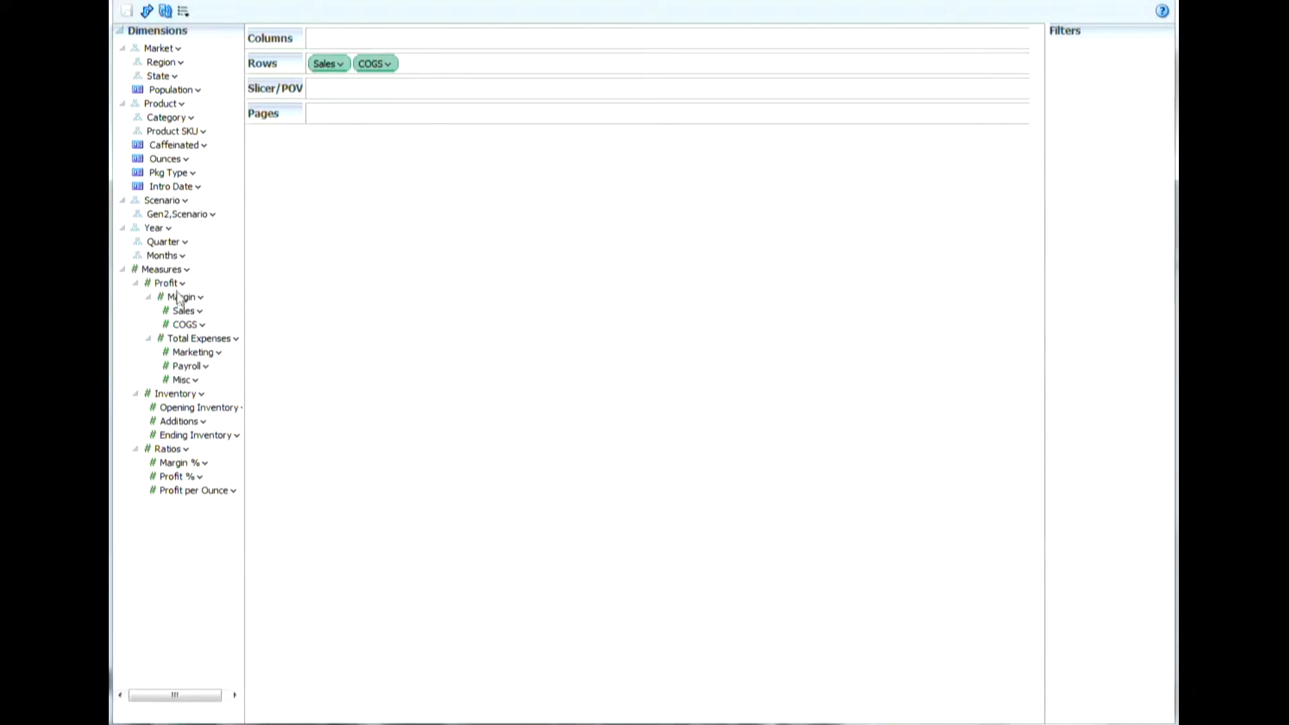
{"action": "left_click_drag", "start_coordinate": [181, 296], "coordinate": [423, 63]}
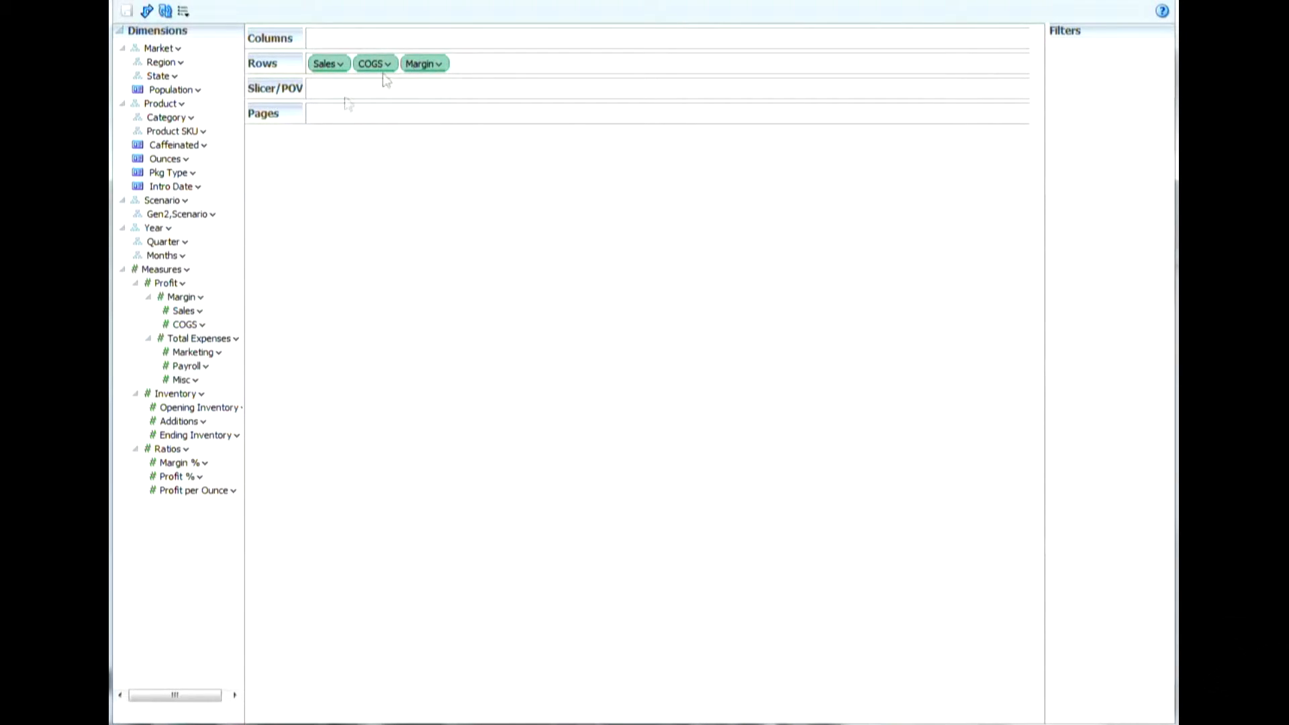
{"action": "mouse_move", "coordinate": [170, 296]}
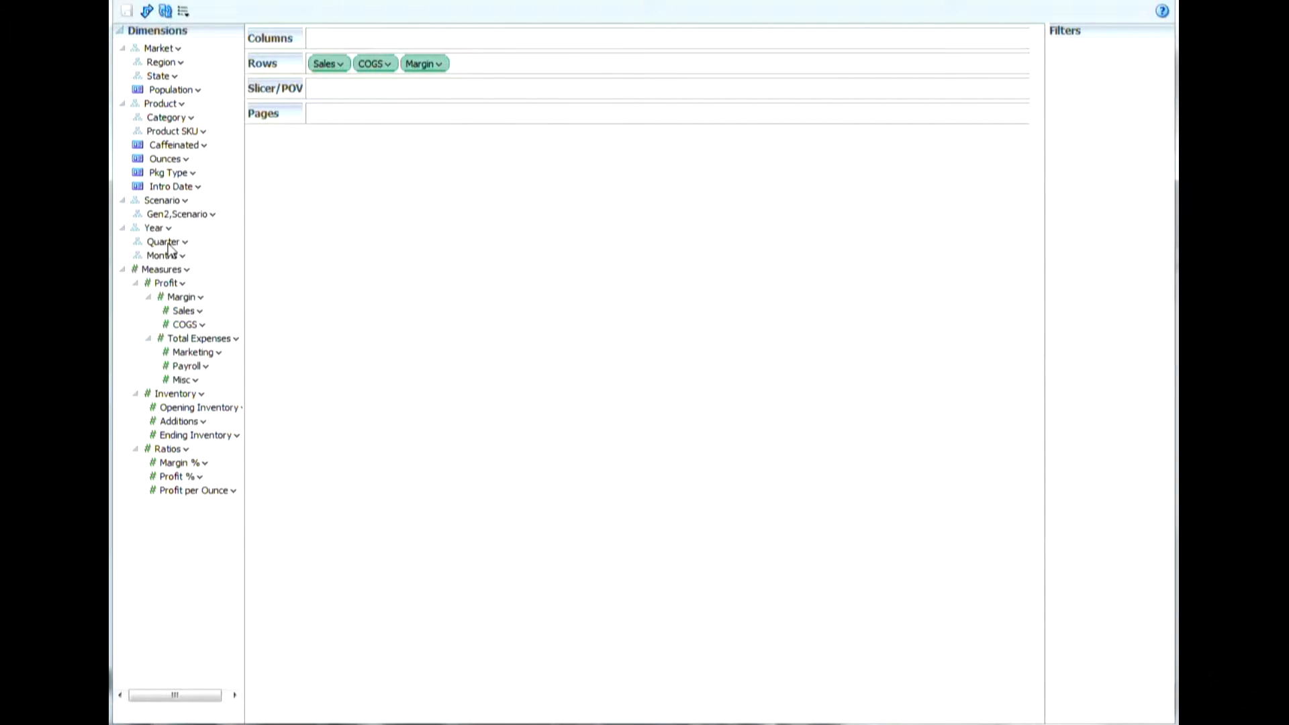
{"action": "mouse_move", "coordinate": [179, 227]}
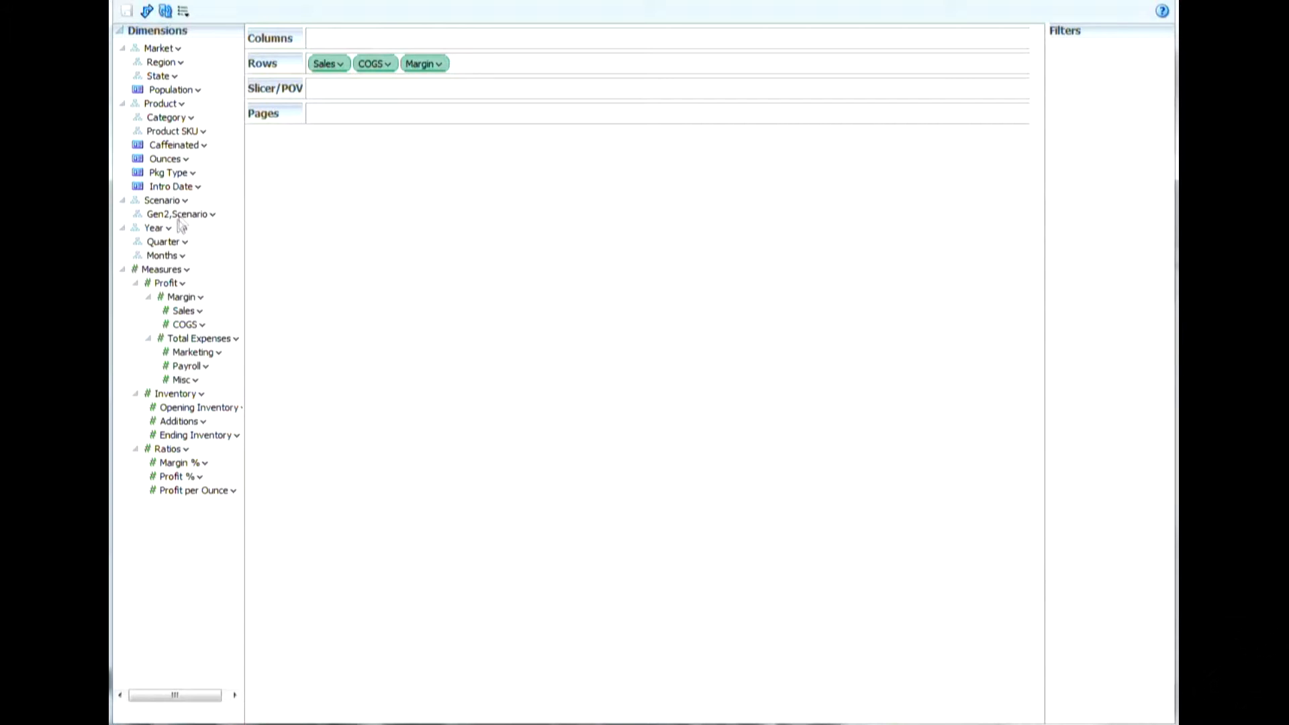
{"action": "left_click_drag", "start_coordinate": [180, 214], "coordinate": [363, 46]}
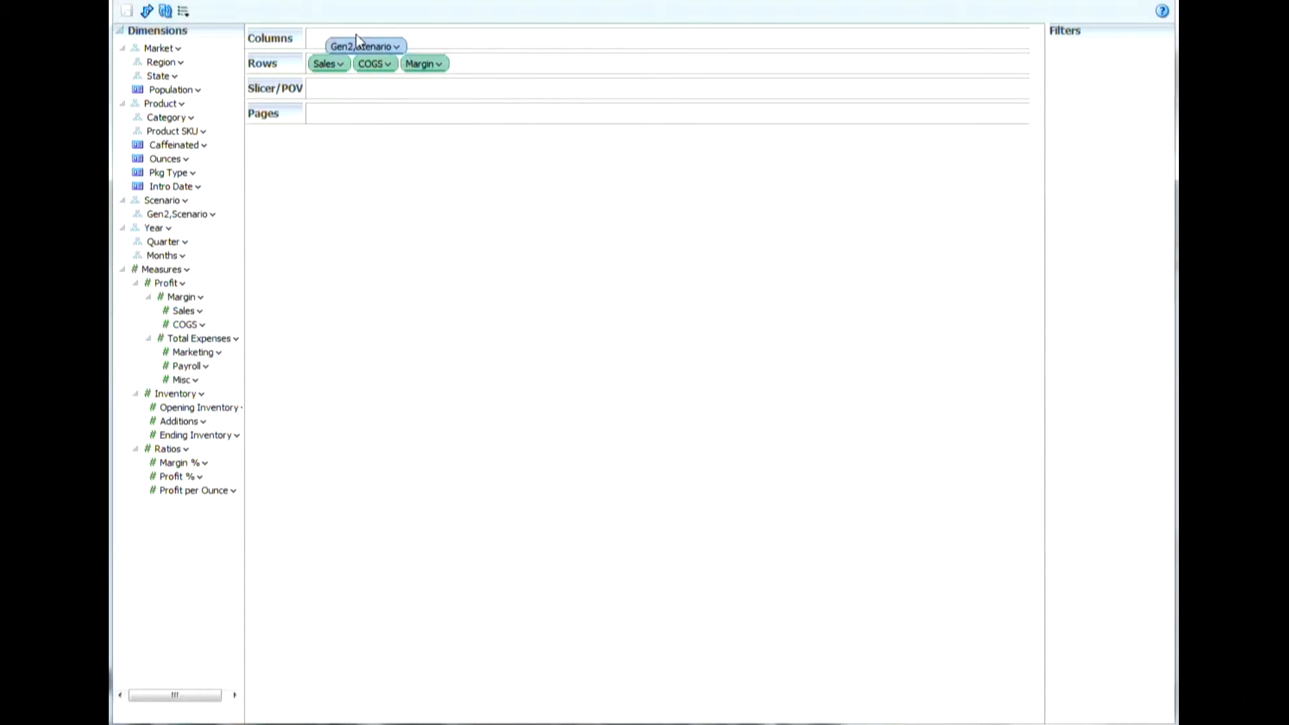
{"action": "left_click", "coordinate": [146, 11]}
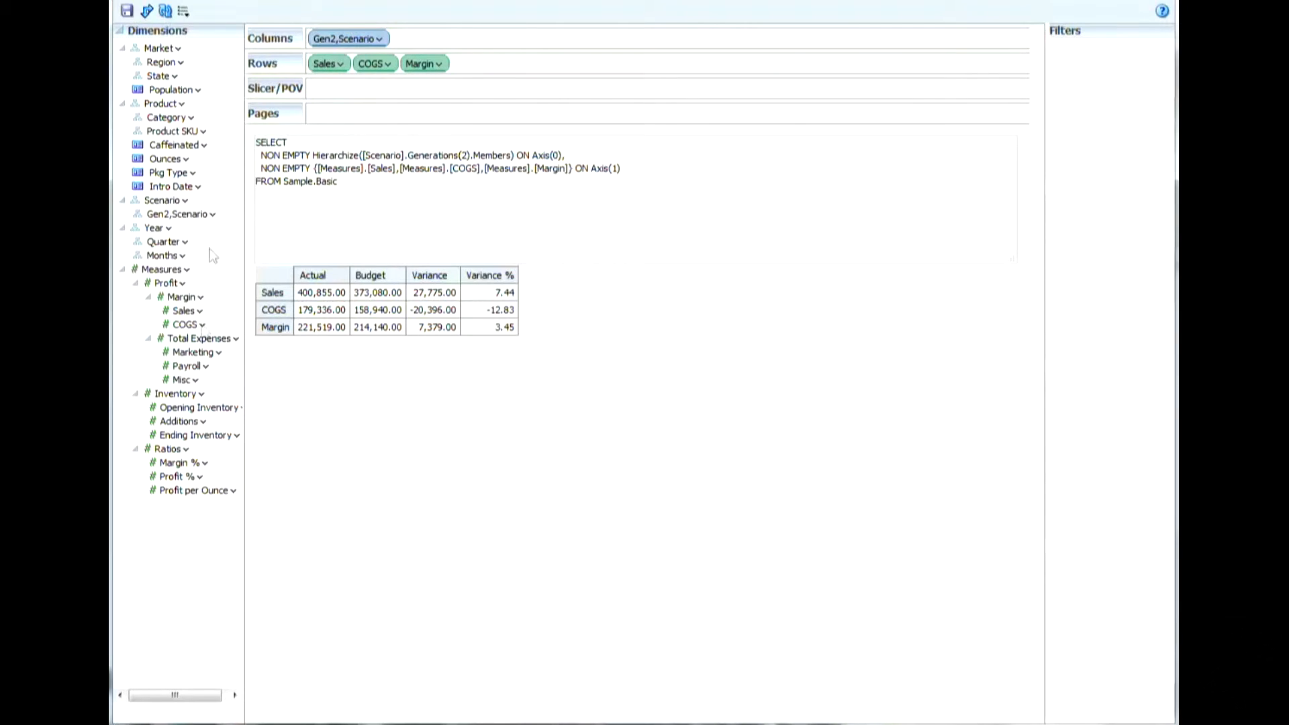
{"action": "mouse_move", "coordinate": [525, 386]}
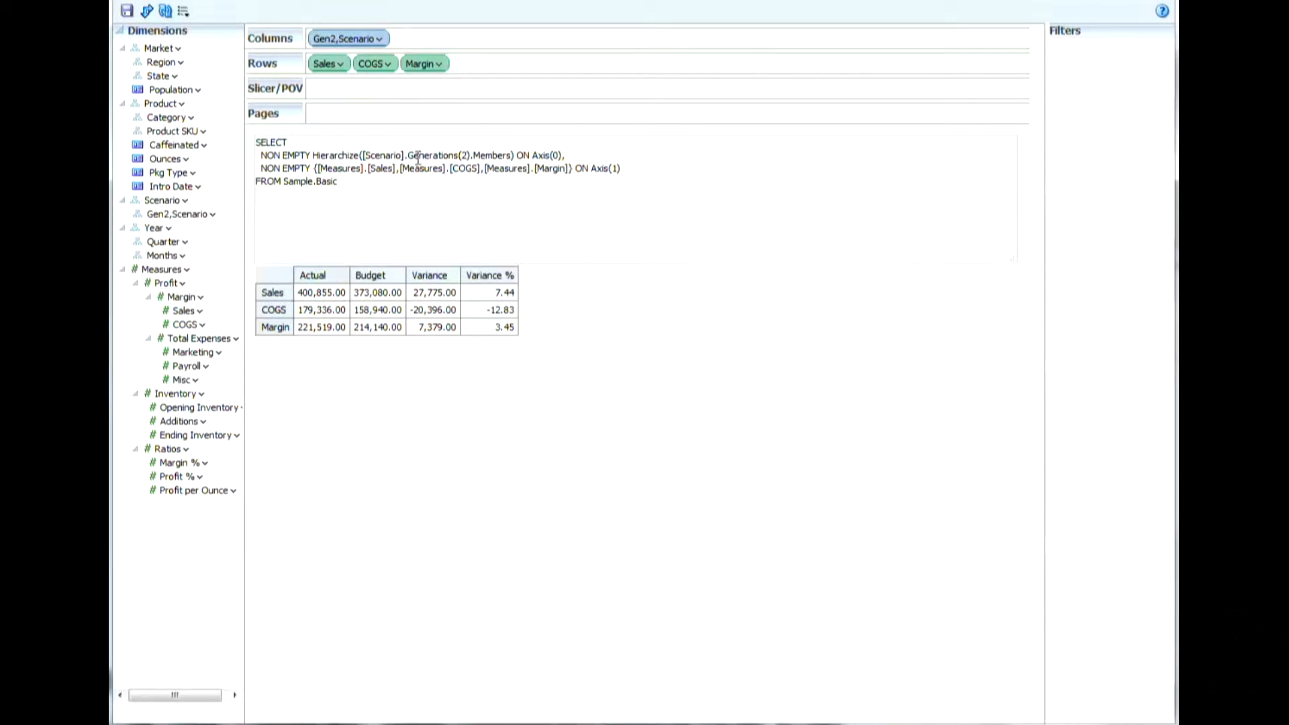
Filter Gen2,Scenario to uncheck Variance %, leaving Actual, Budget and Variance.
{"action": "left_click", "coordinate": [380, 38]}
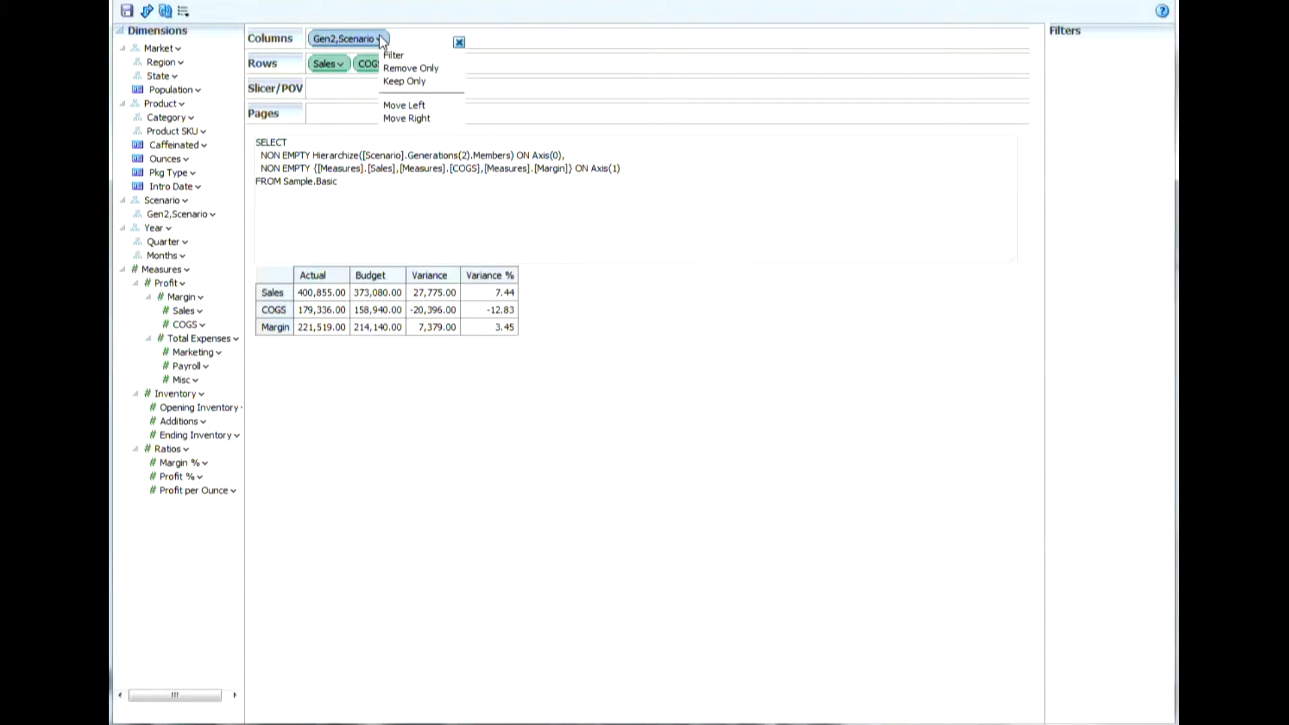
{"action": "mouse_move", "coordinate": [402, 55]}
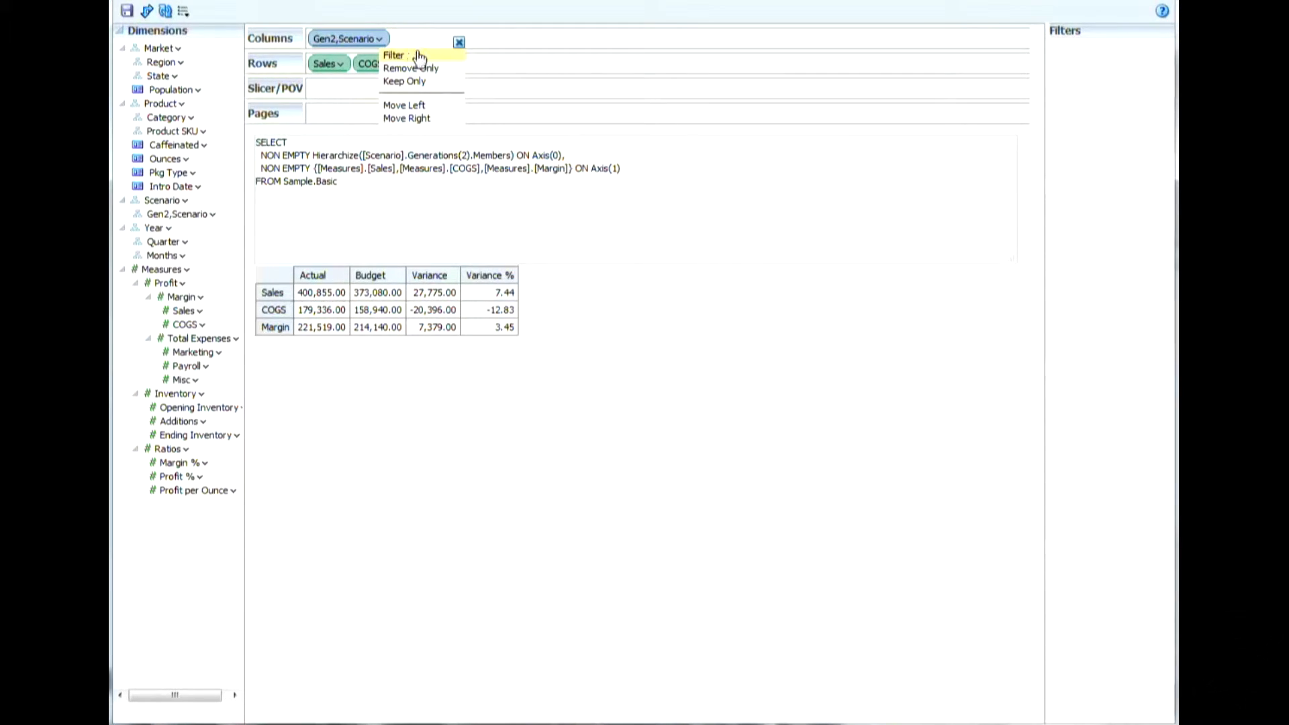
{"action": "mouse_move", "coordinate": [422, 67]}
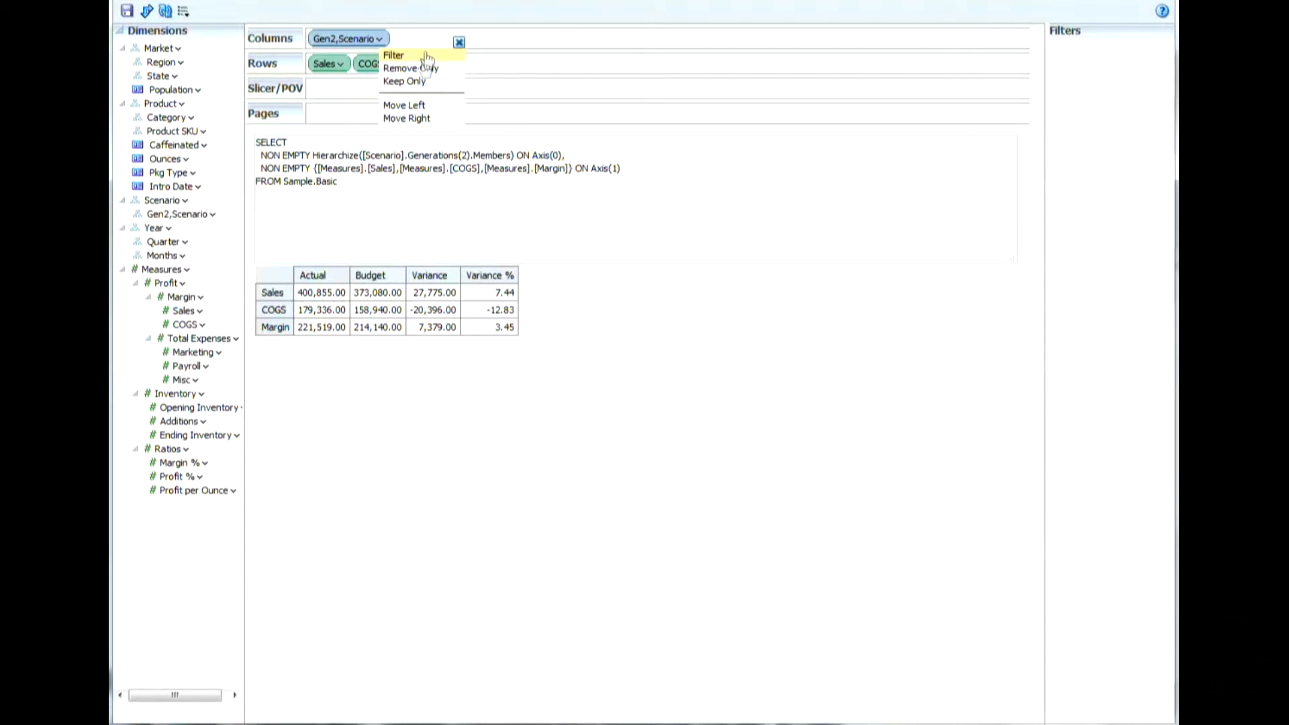
{"action": "mouse_move", "coordinate": [423, 67]}
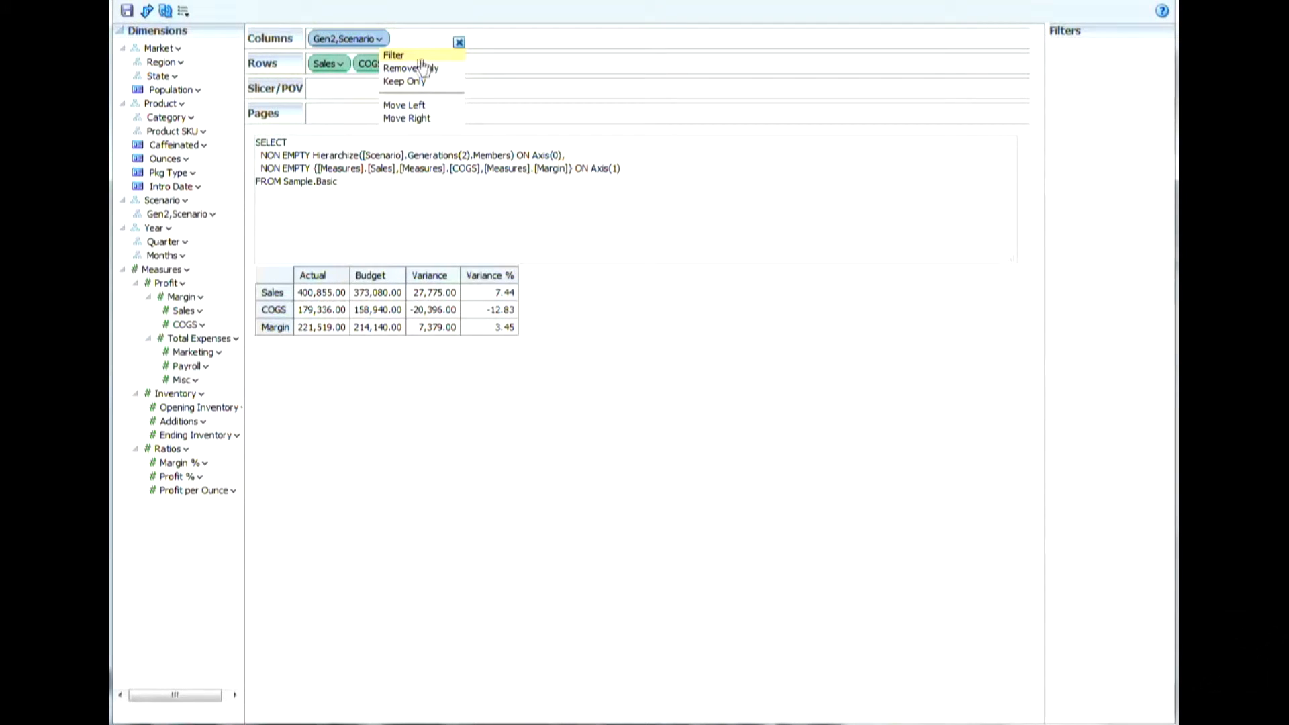
{"action": "left_click", "coordinate": [394, 55]}
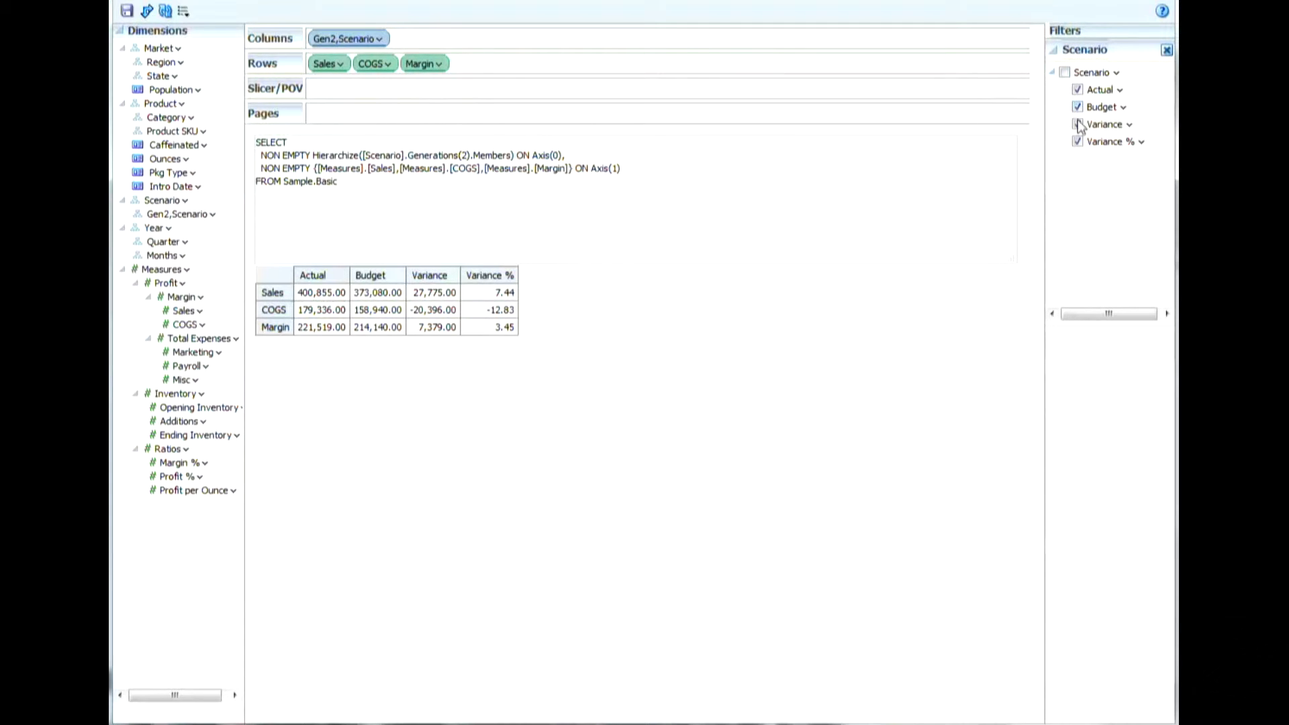
{"action": "left_click", "coordinate": [1078, 141]}
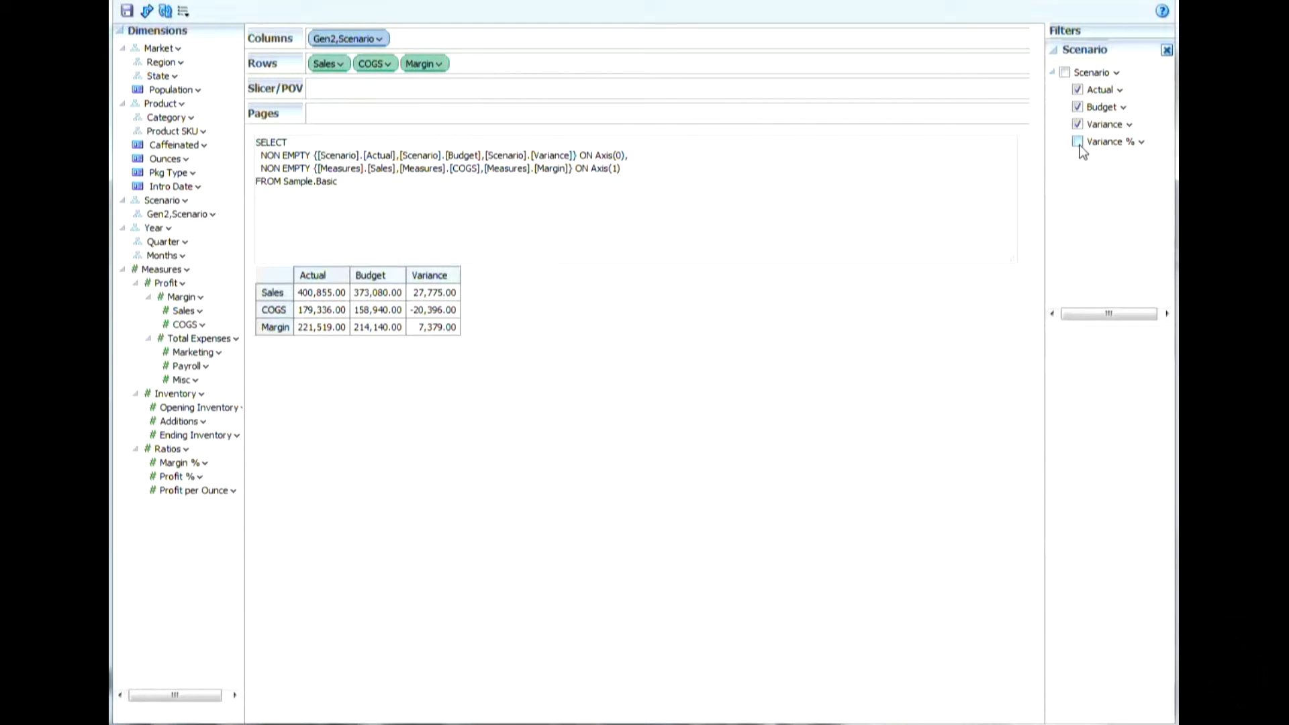
{"action": "left_click", "coordinate": [1078, 141]}
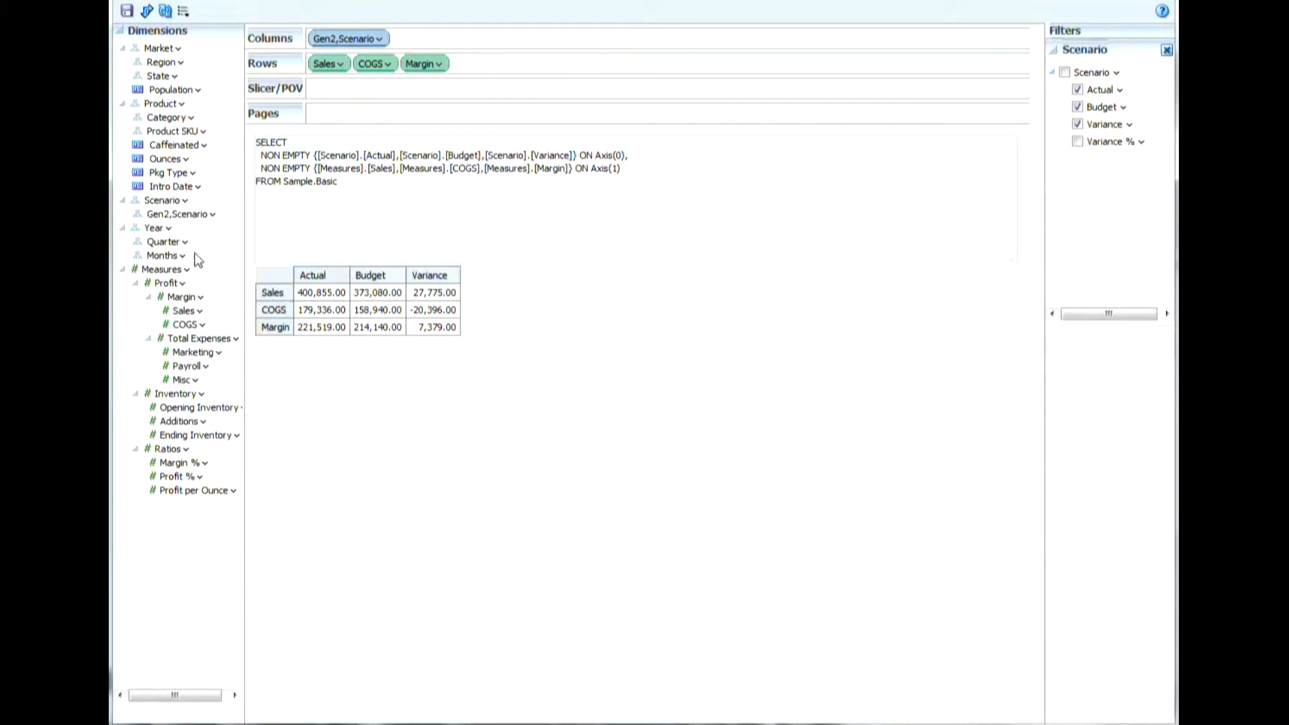
{"action": "mouse_move", "coordinate": [203, 248]}
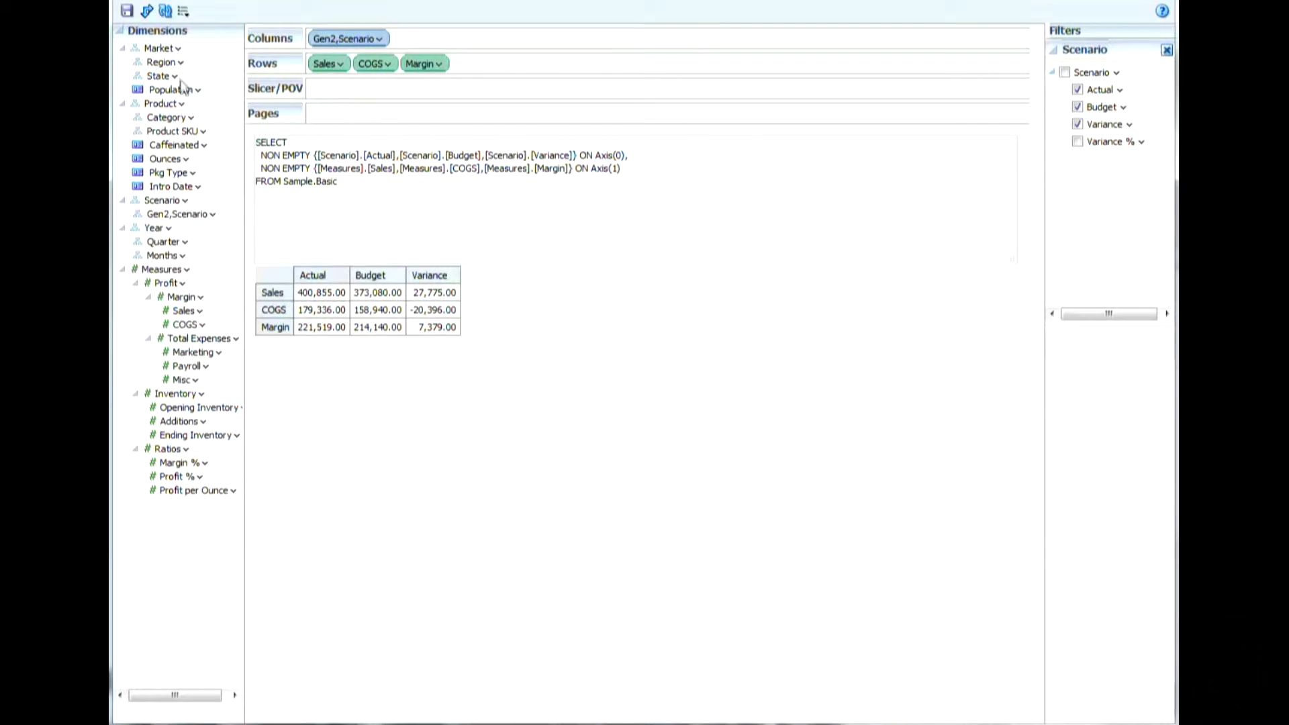
{"action": "mouse_move", "coordinate": [170, 68]}
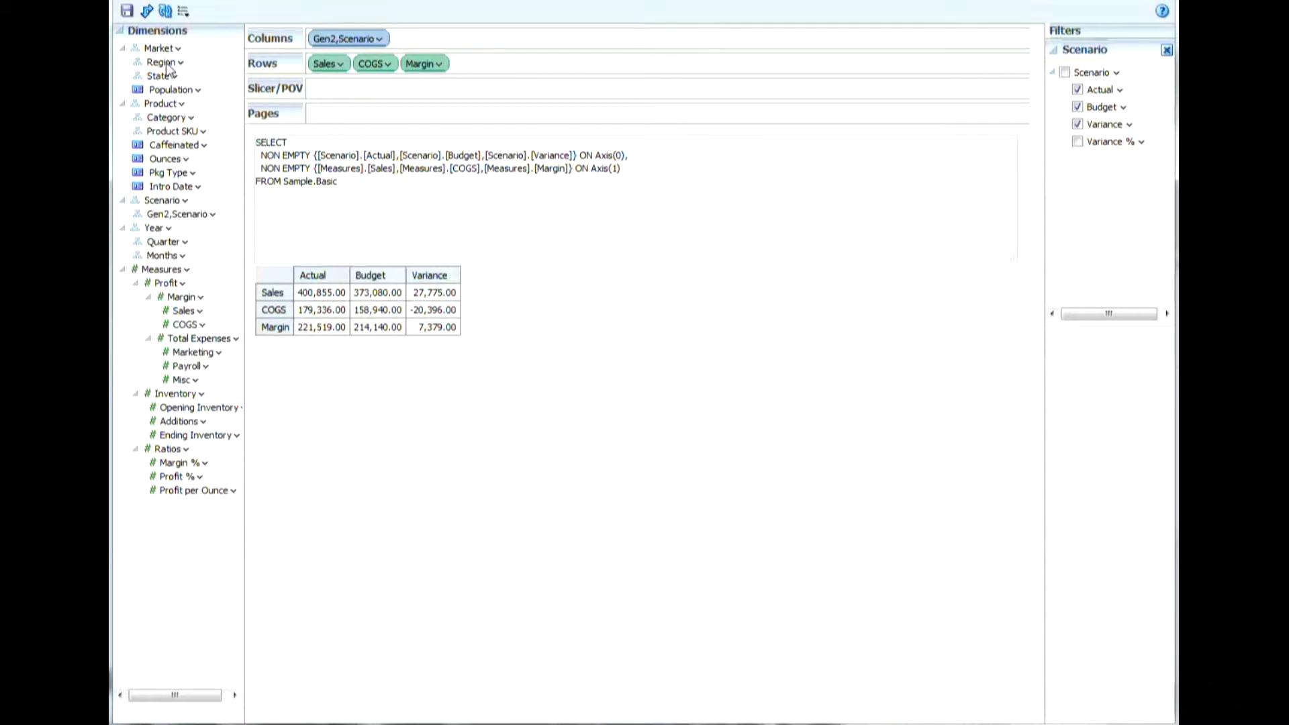
{"action": "mouse_move", "coordinate": [169, 125]}
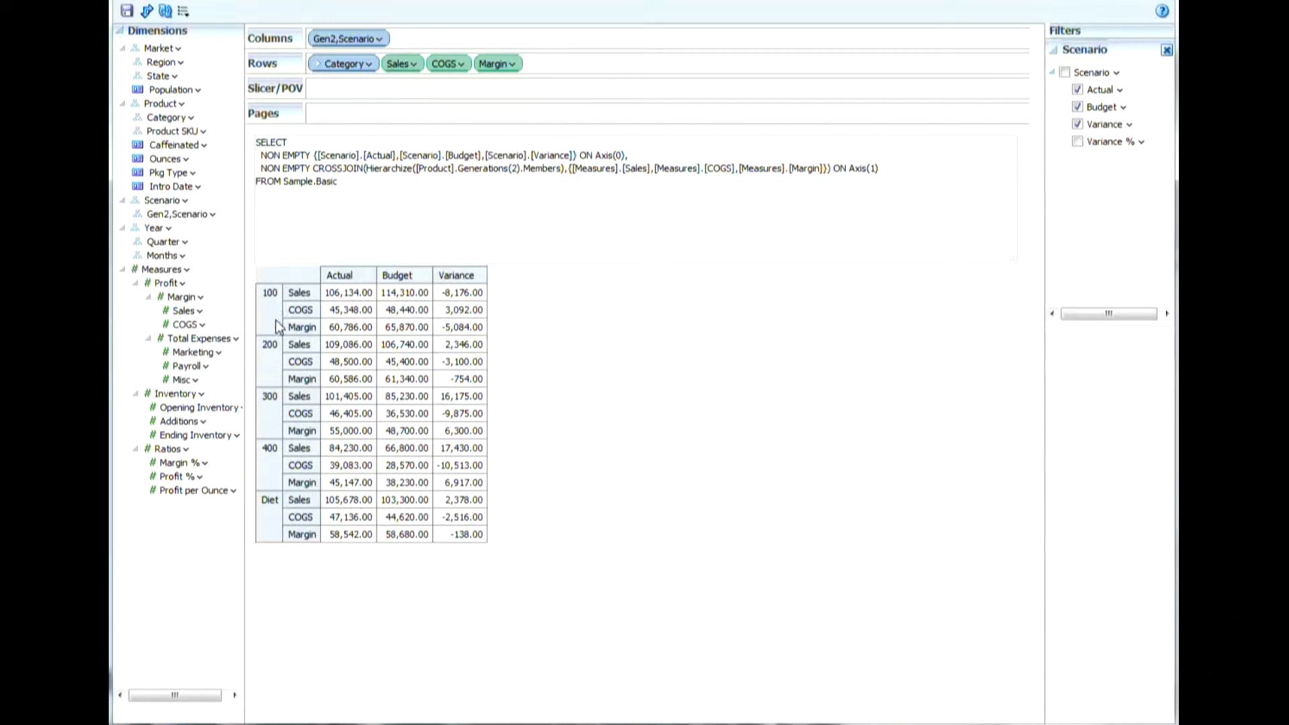
{"action": "mouse_move", "coordinate": [277, 320]}
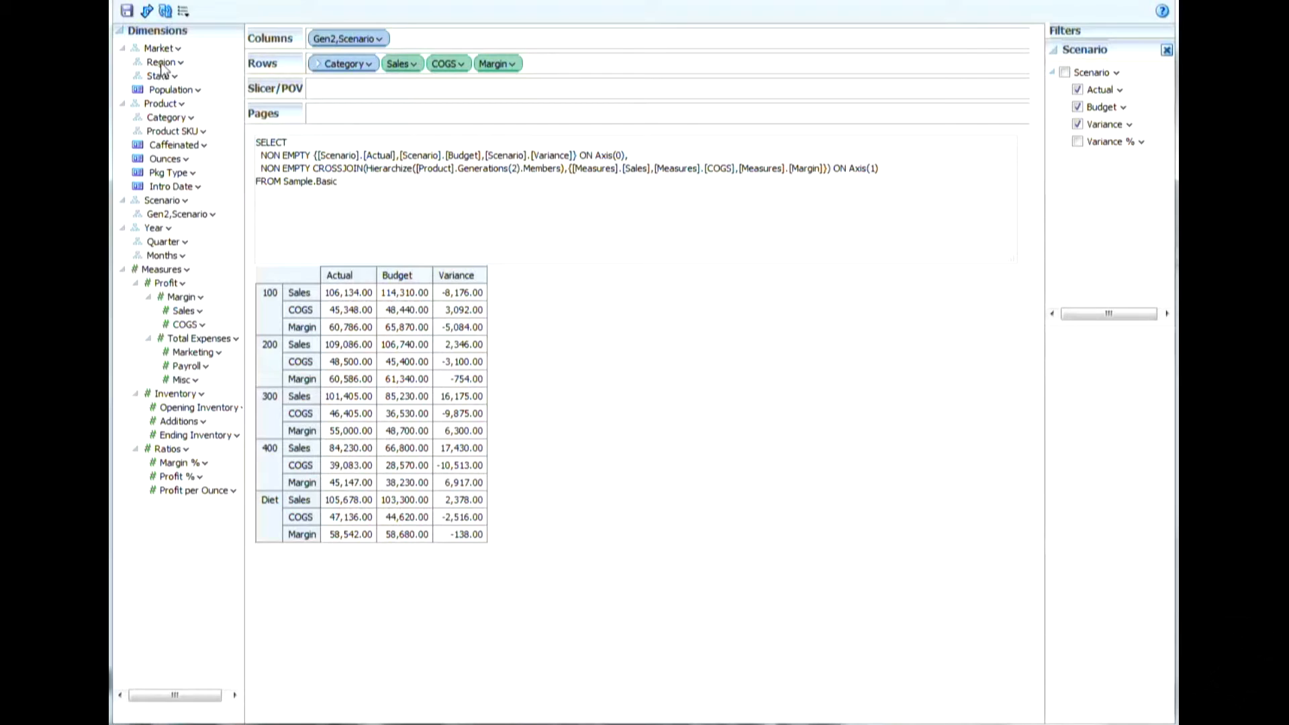
{"action": "mouse_move", "coordinate": [210, 90]}
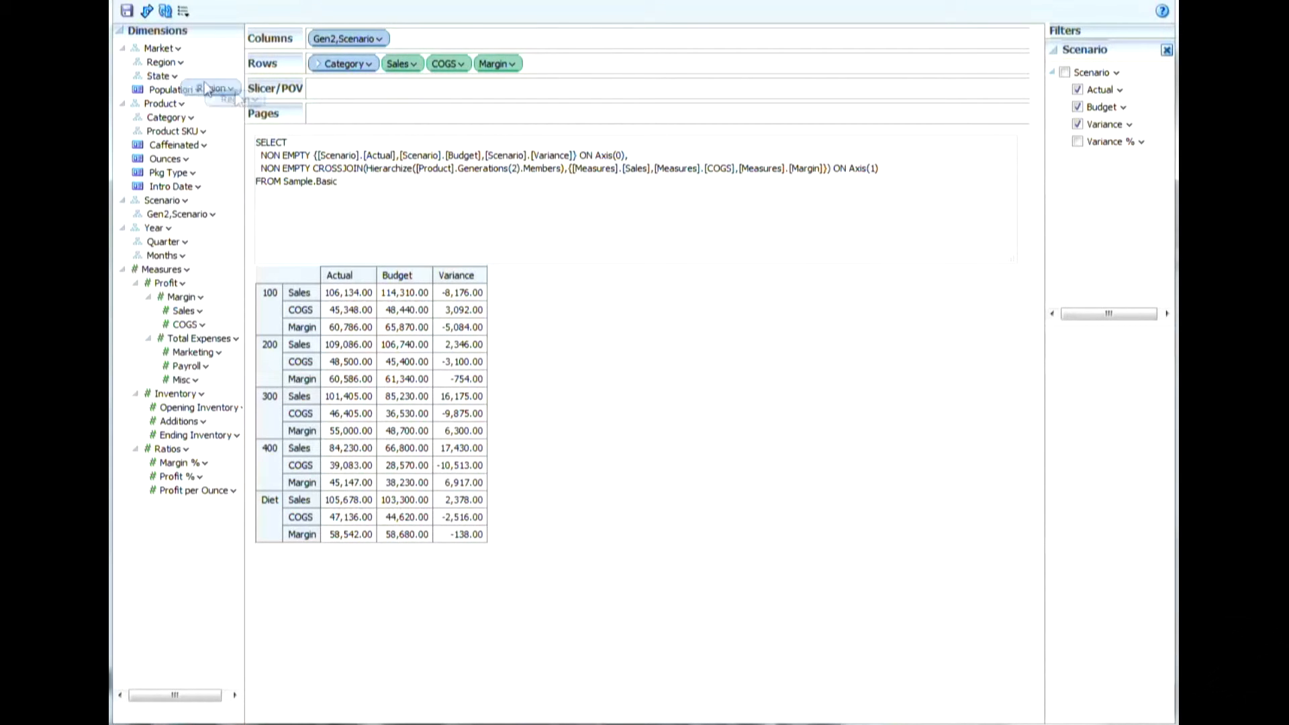
Add Market as a Slicer/POV and select the East member.
{"action": "left_click_drag", "start_coordinate": [164, 61], "coordinate": [336, 121]}
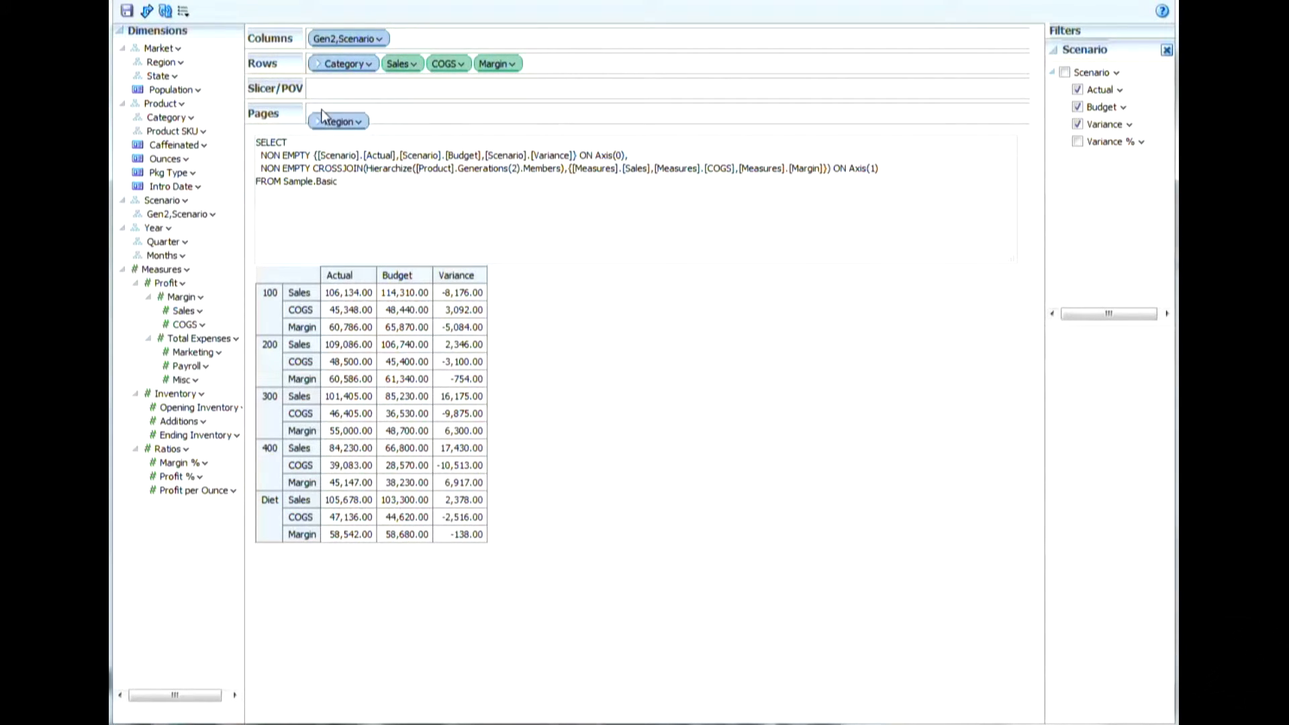
{"action": "left_click_drag", "start_coordinate": [337, 121], "coordinate": [357, 89]}
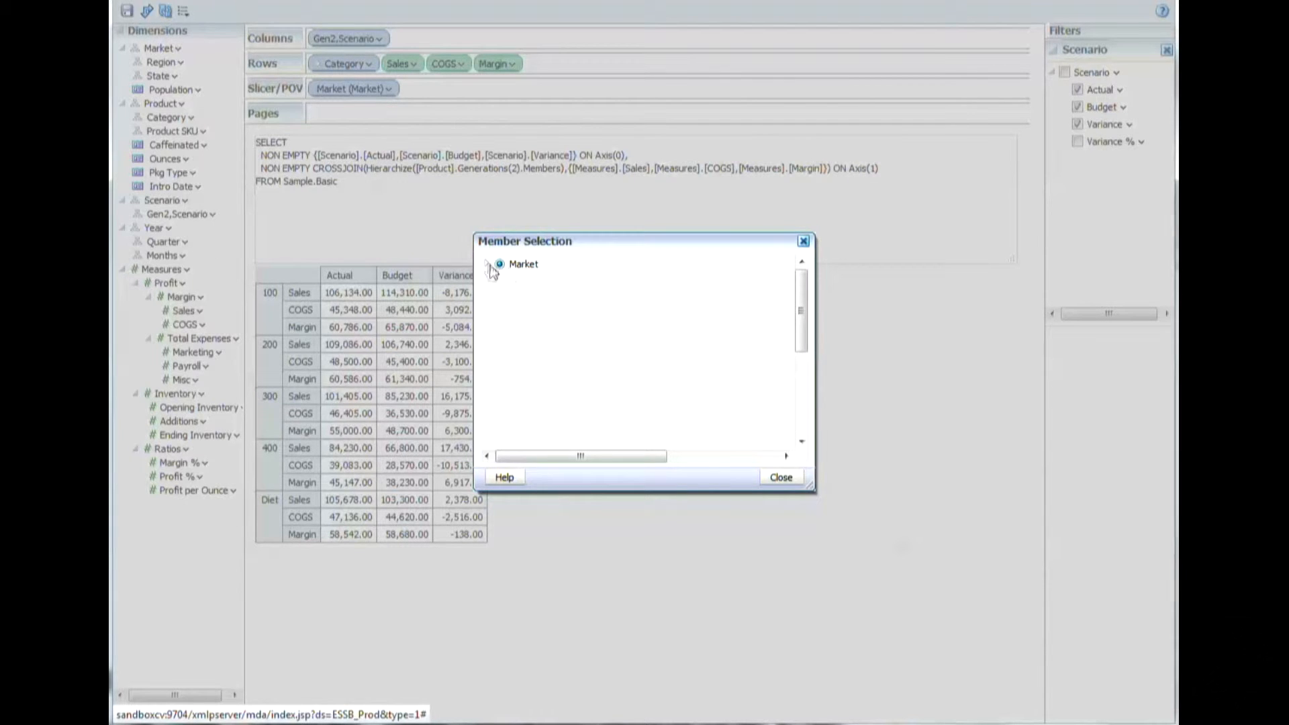
{"action": "left_click", "coordinate": [490, 265]}
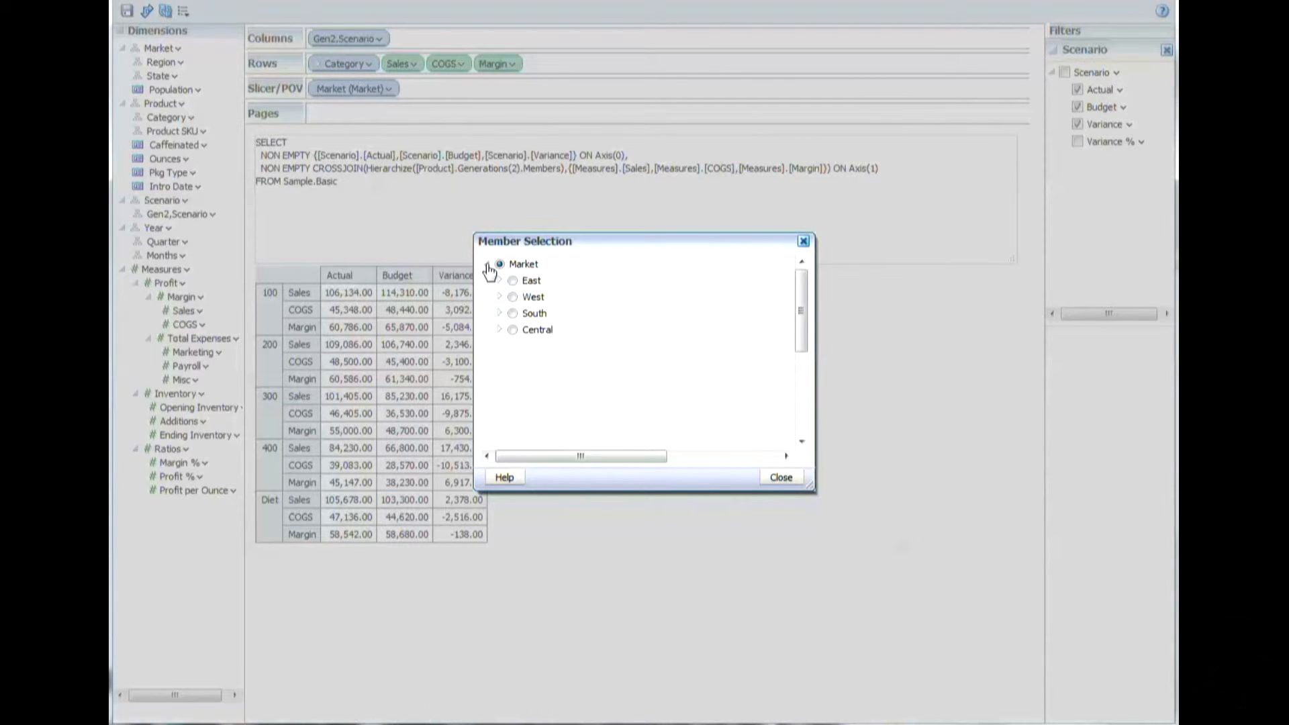
{"action": "left_click", "coordinate": [512, 281]}
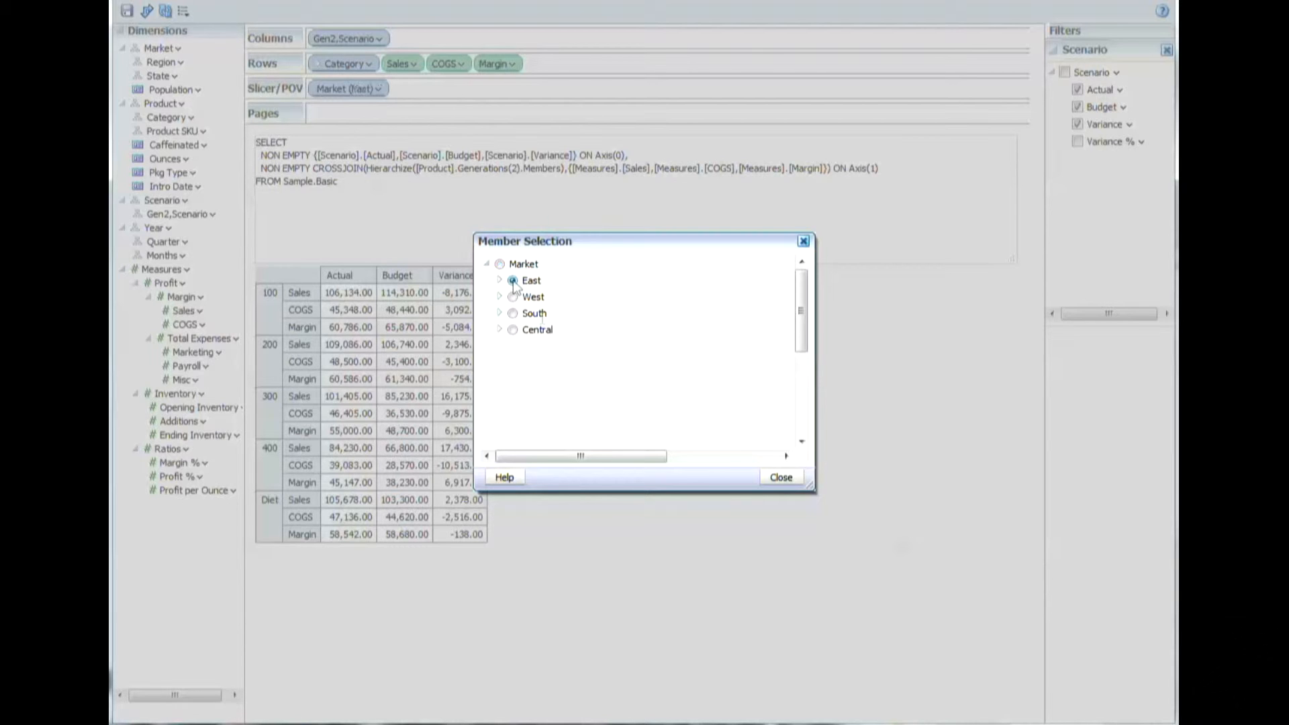
{"action": "left_click", "coordinate": [512, 279]}
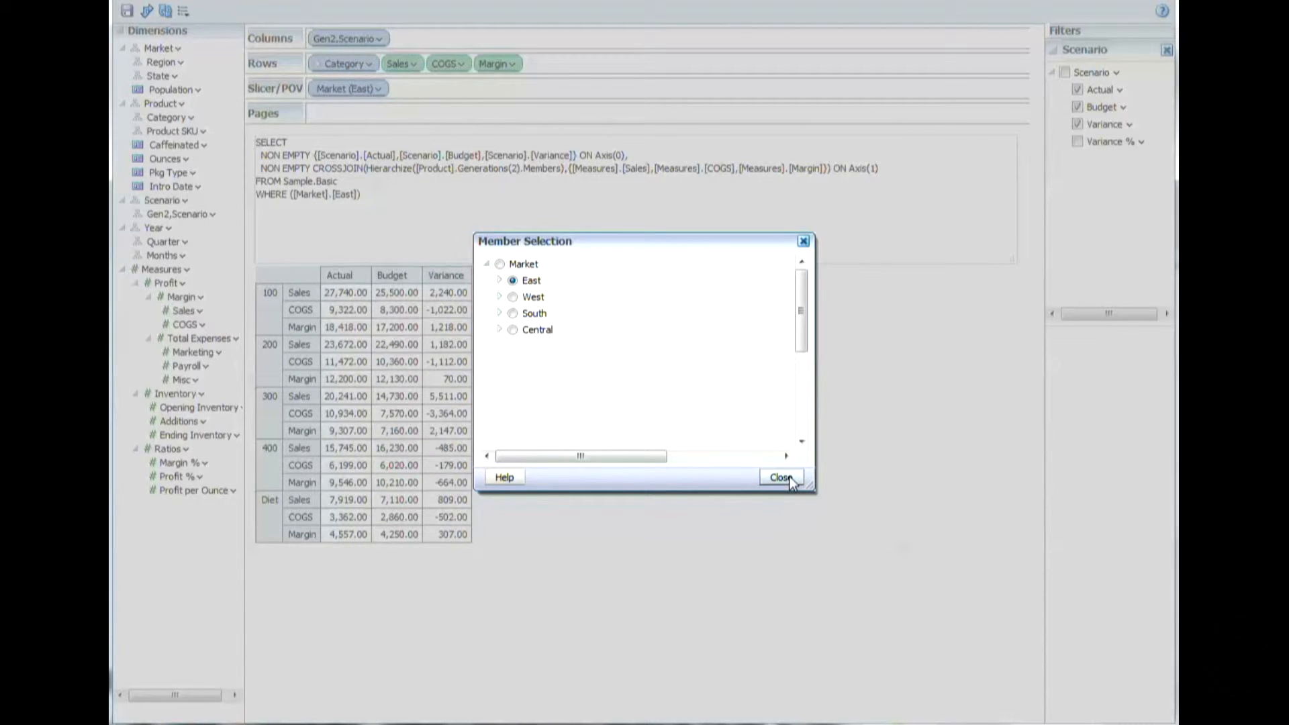
{"action": "left_click", "coordinate": [778, 478]}
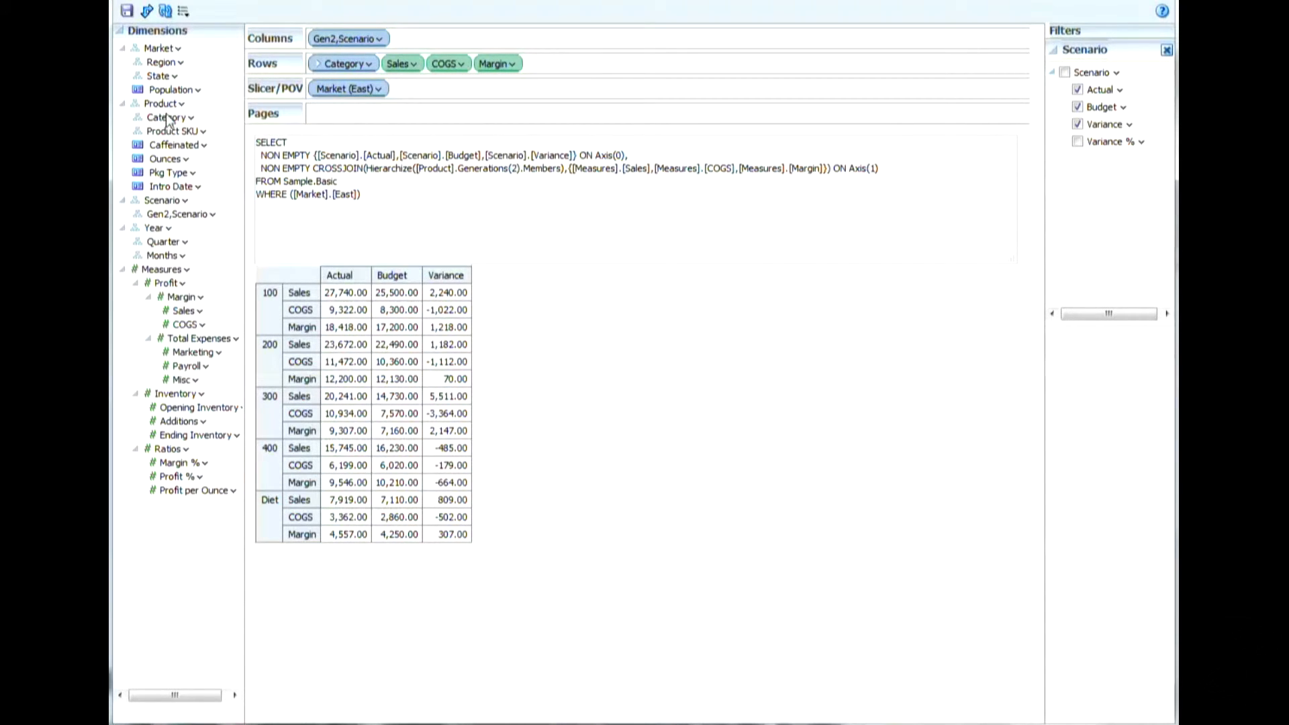
{"action": "mouse_move", "coordinate": [163, 228]}
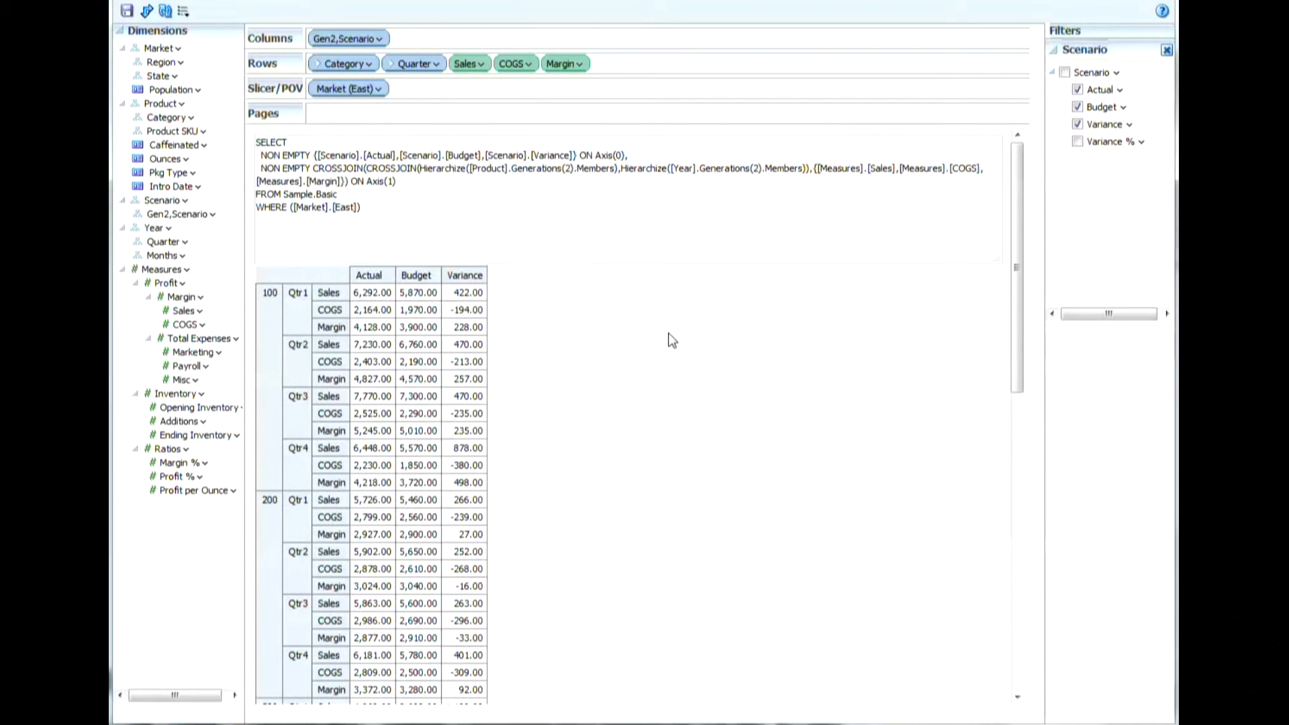
{"action": "mouse_move", "coordinate": [655, 349]}
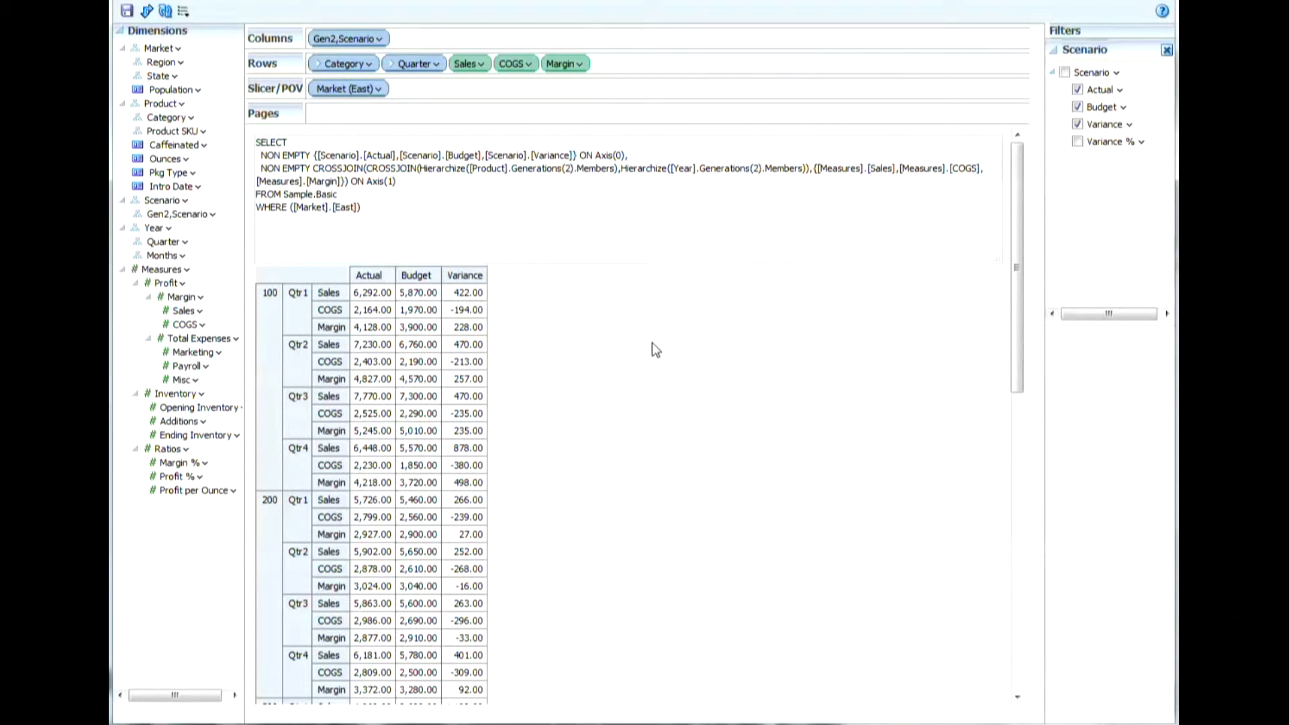
{"action": "mouse_move", "coordinate": [643, 356]}
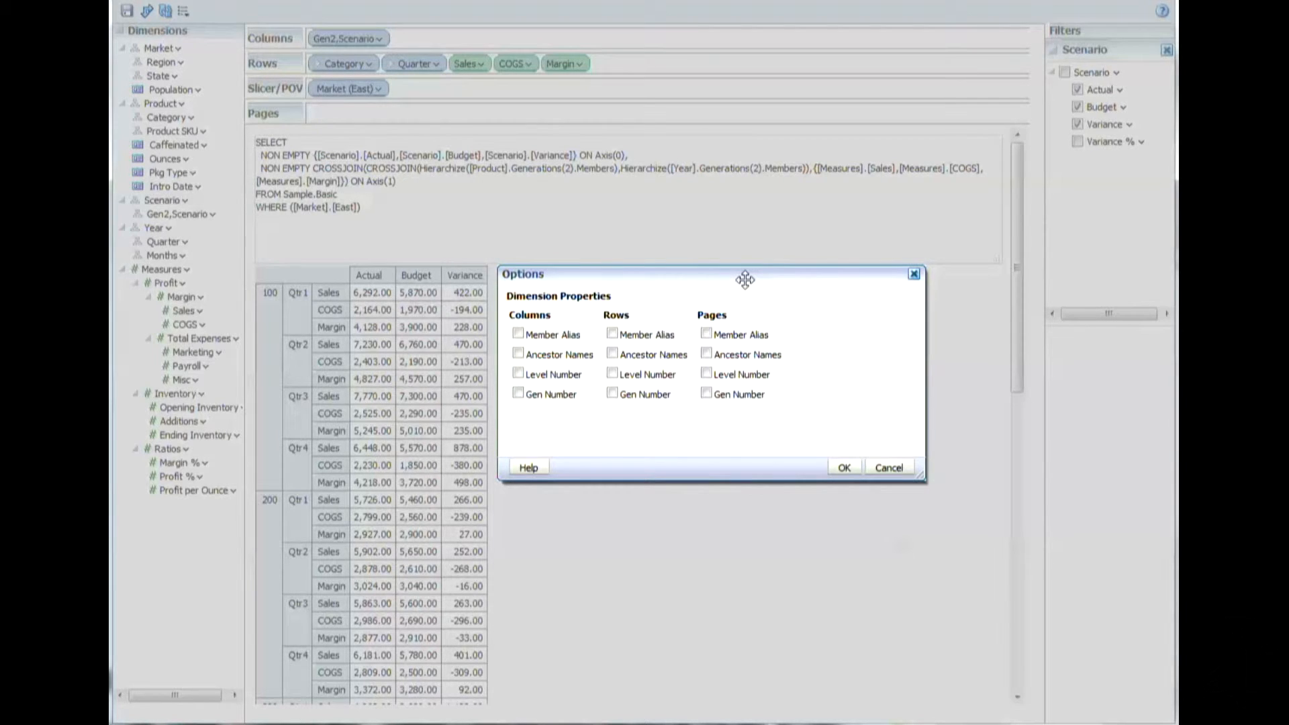
{"action": "mouse_move", "coordinate": [382, 352]}
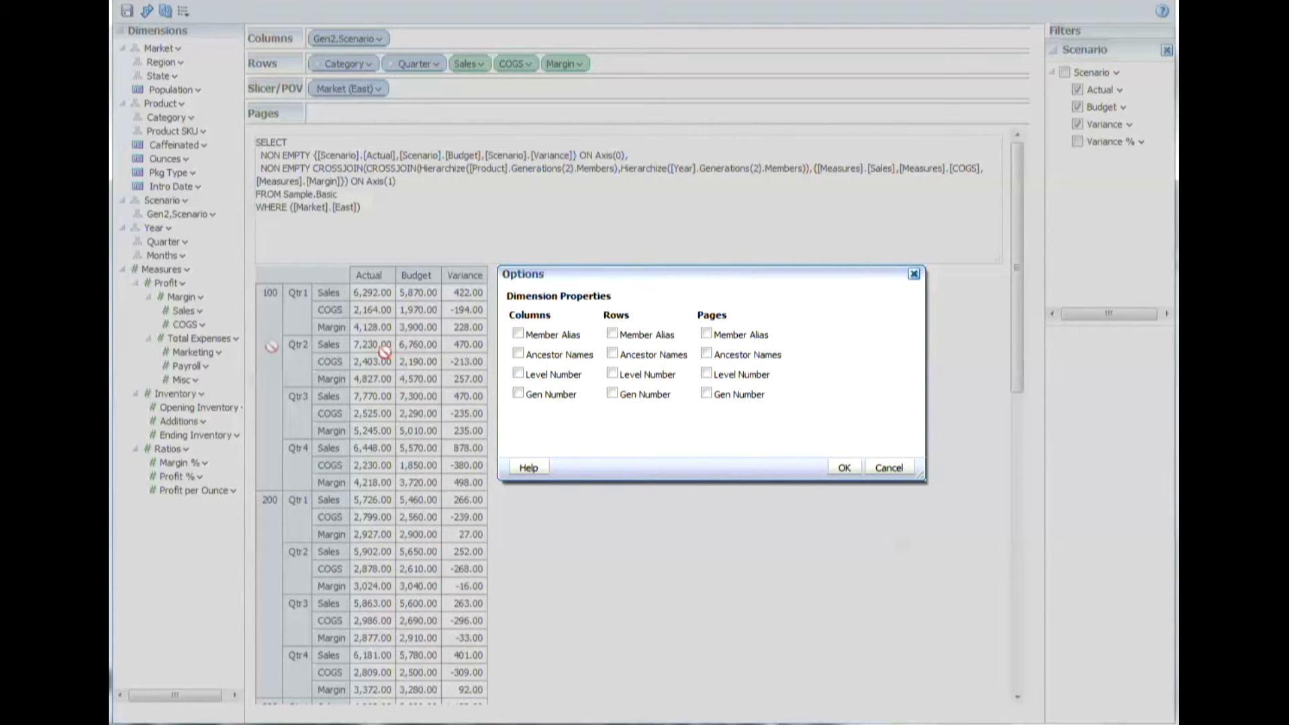
{"action": "mouse_move", "coordinate": [272, 318]}
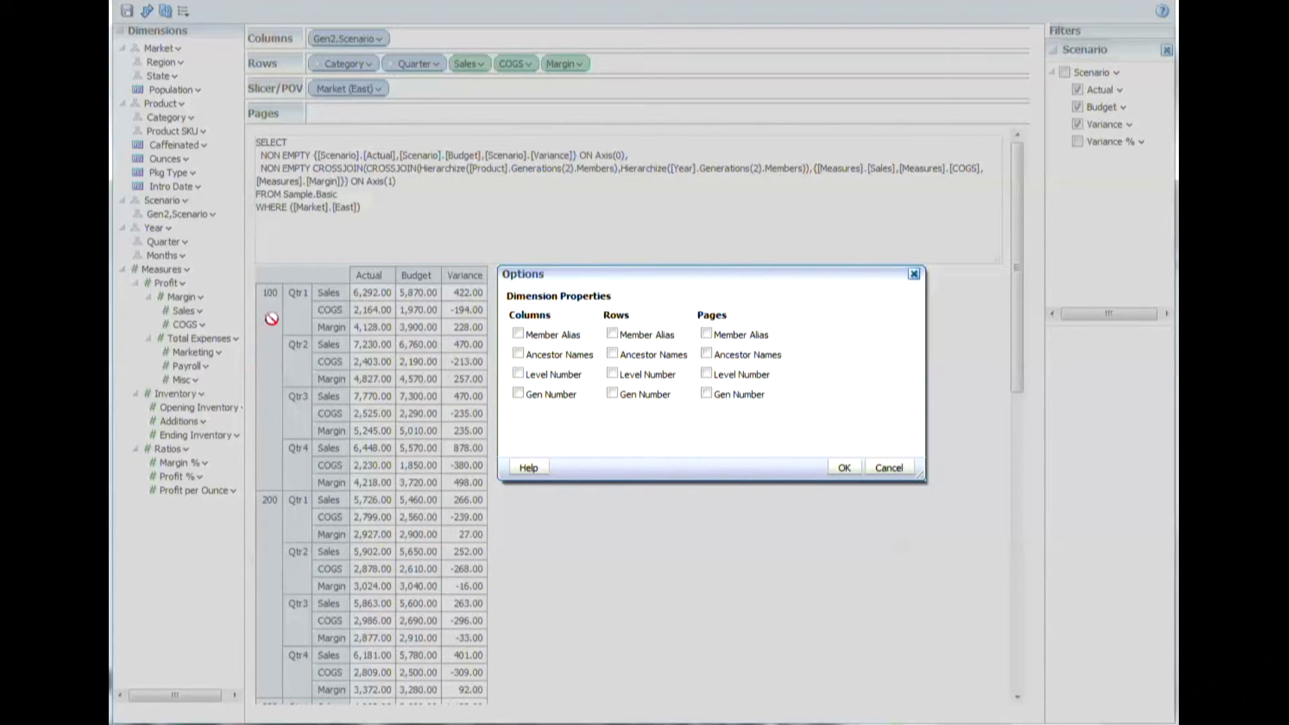
{"action": "mouse_move", "coordinate": [621, 345]}
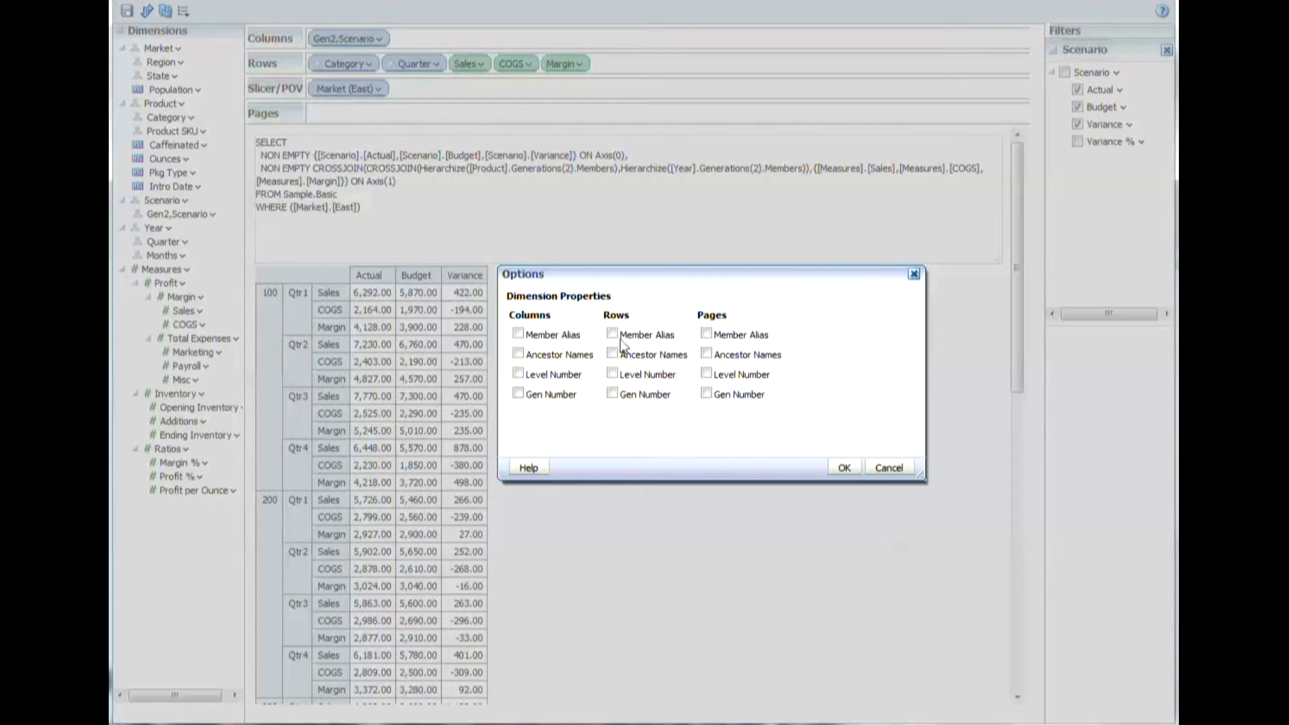
Enable Member Alias for rows in the Options dialog and confirm.
{"action": "left_click", "coordinate": [612, 335]}
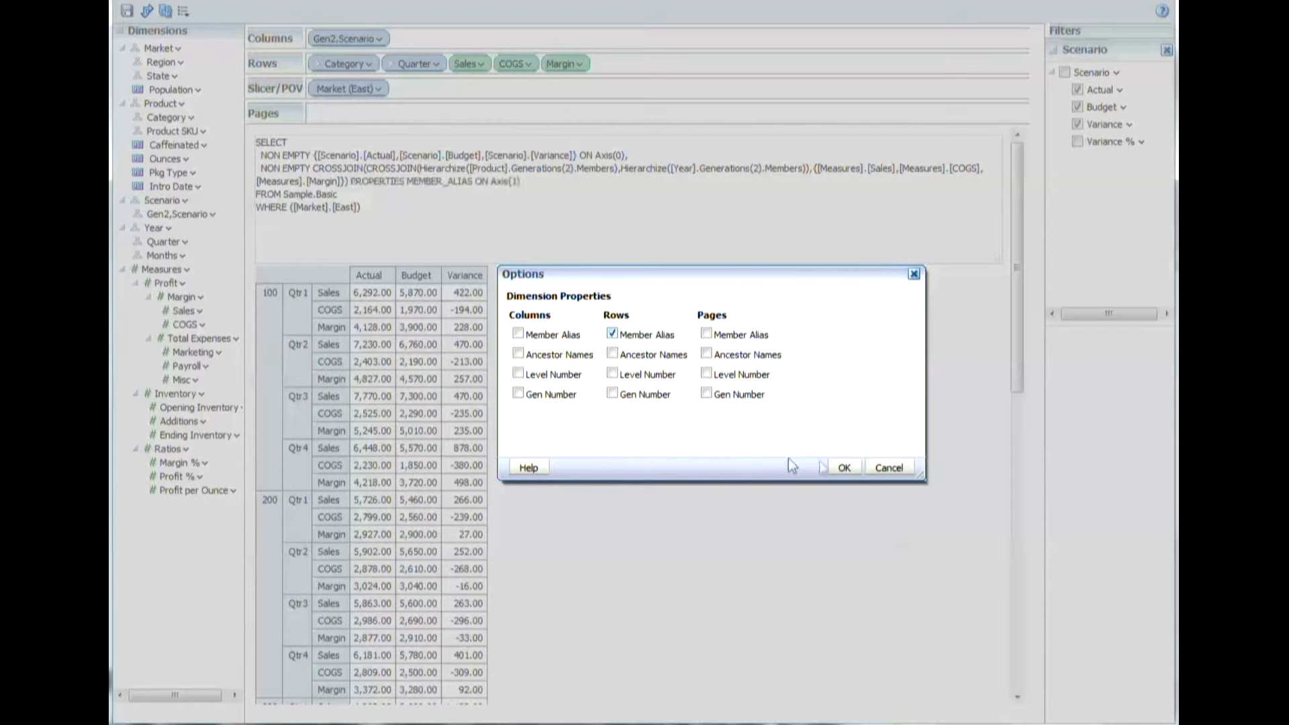
{"action": "mouse_move", "coordinate": [843, 468]}
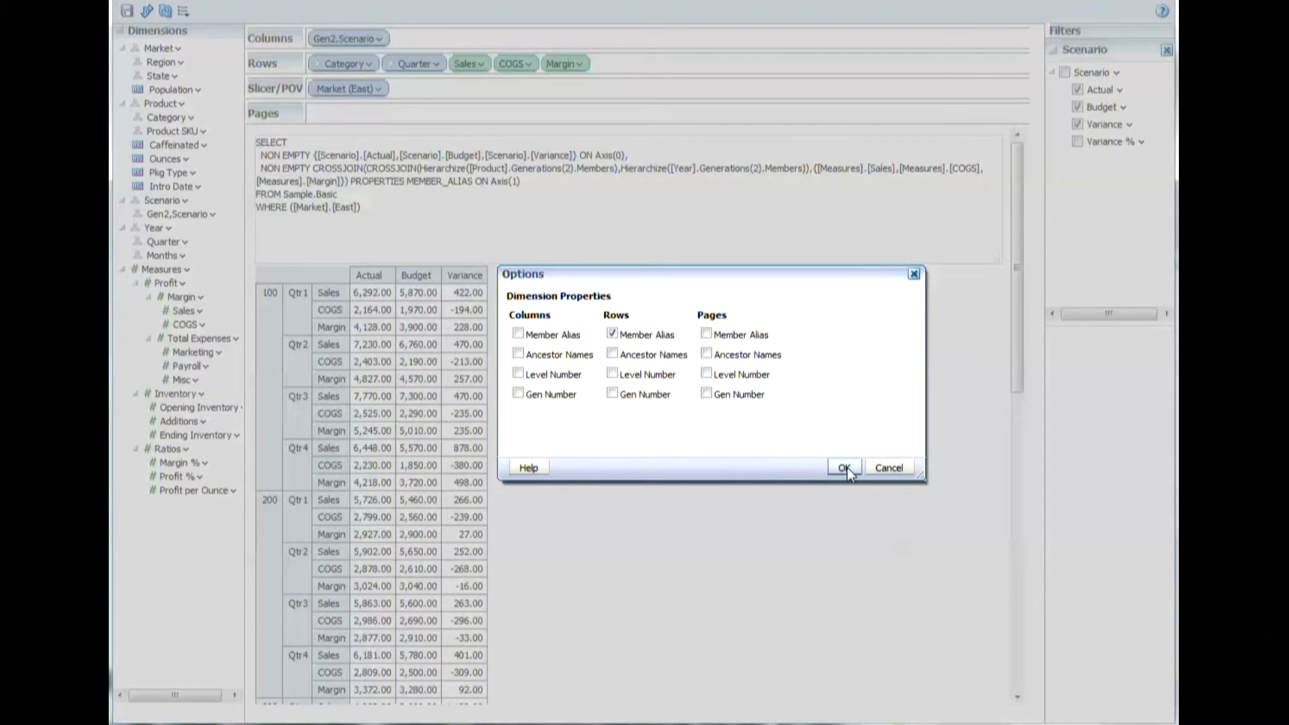
{"action": "left_click", "coordinate": [845, 467]}
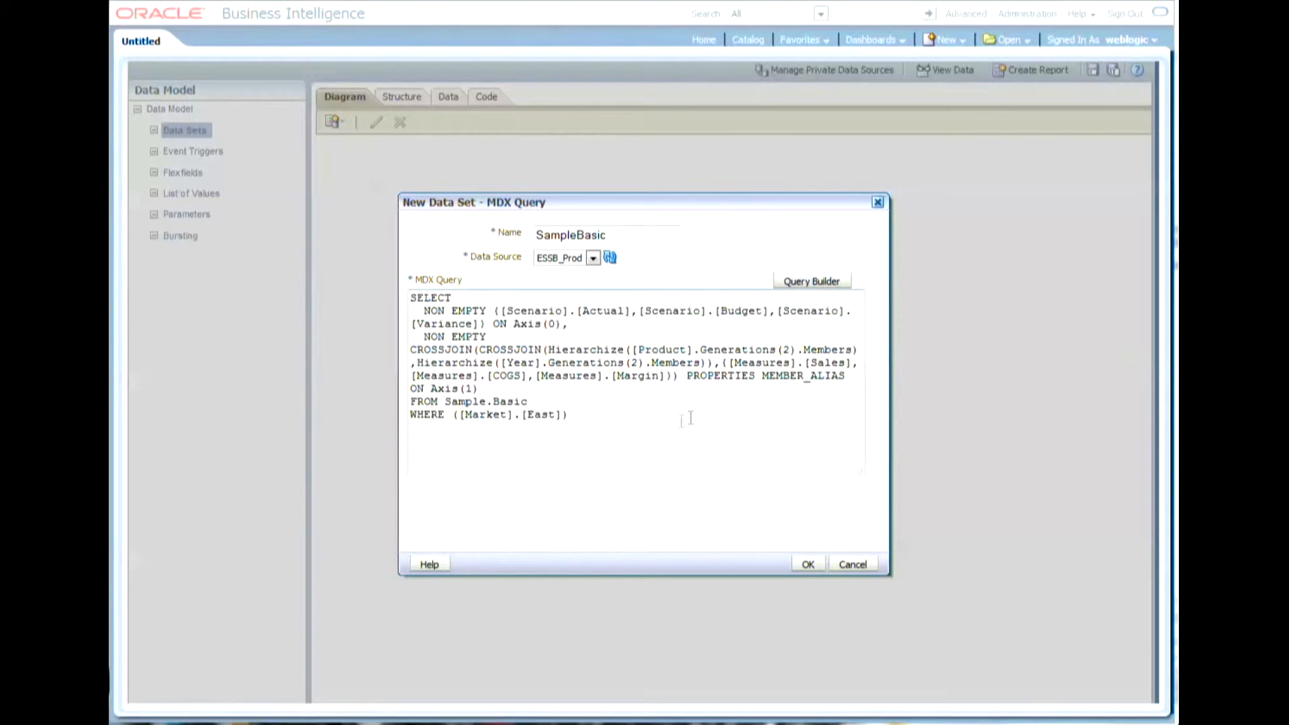
{"action": "mouse_move", "coordinate": [809, 556]}
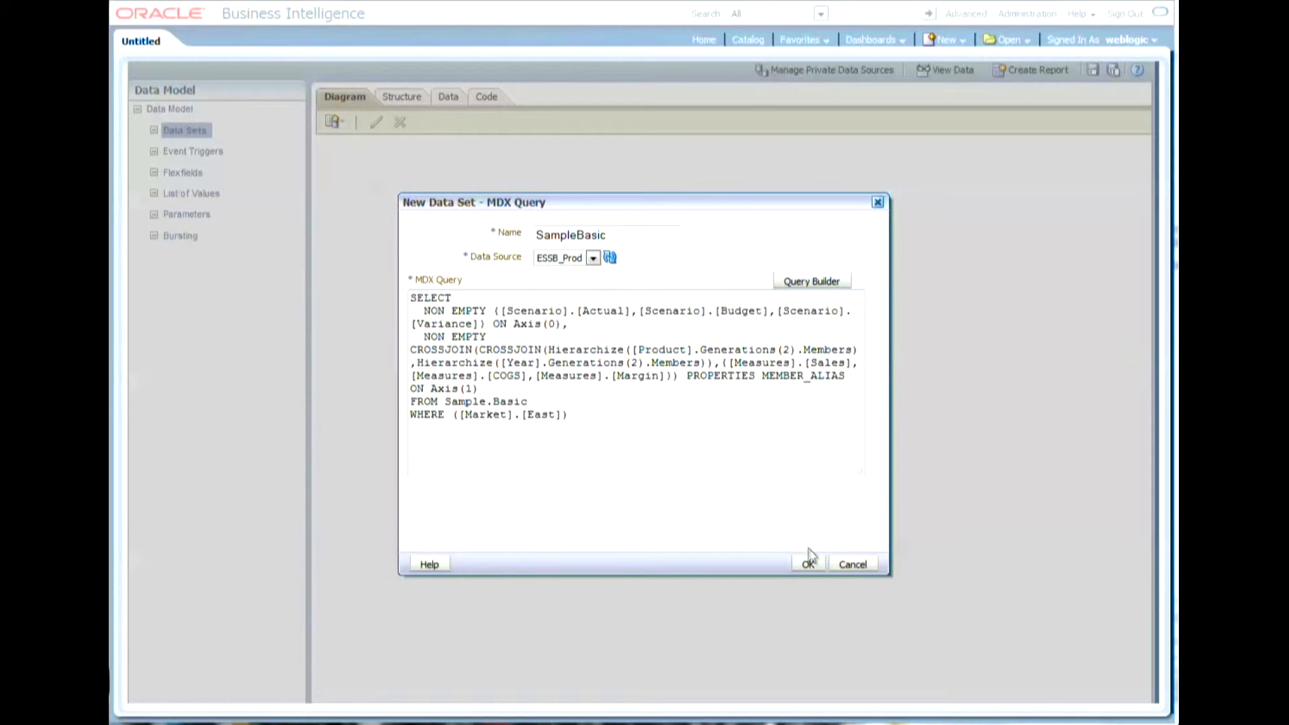
Confirm the MDX query to create the SampleBasic data set with its G_1 group.
{"action": "left_click", "coordinate": [807, 563]}
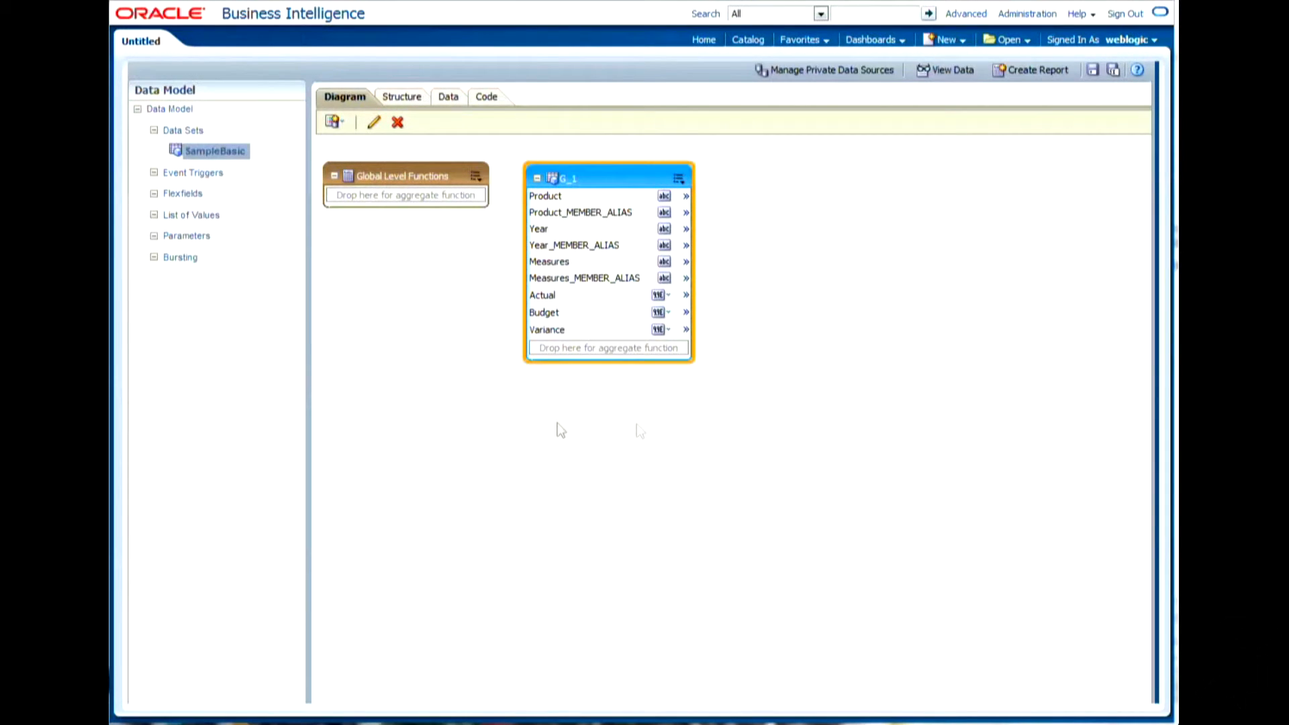
{"action": "mouse_move", "coordinate": [709, 328]}
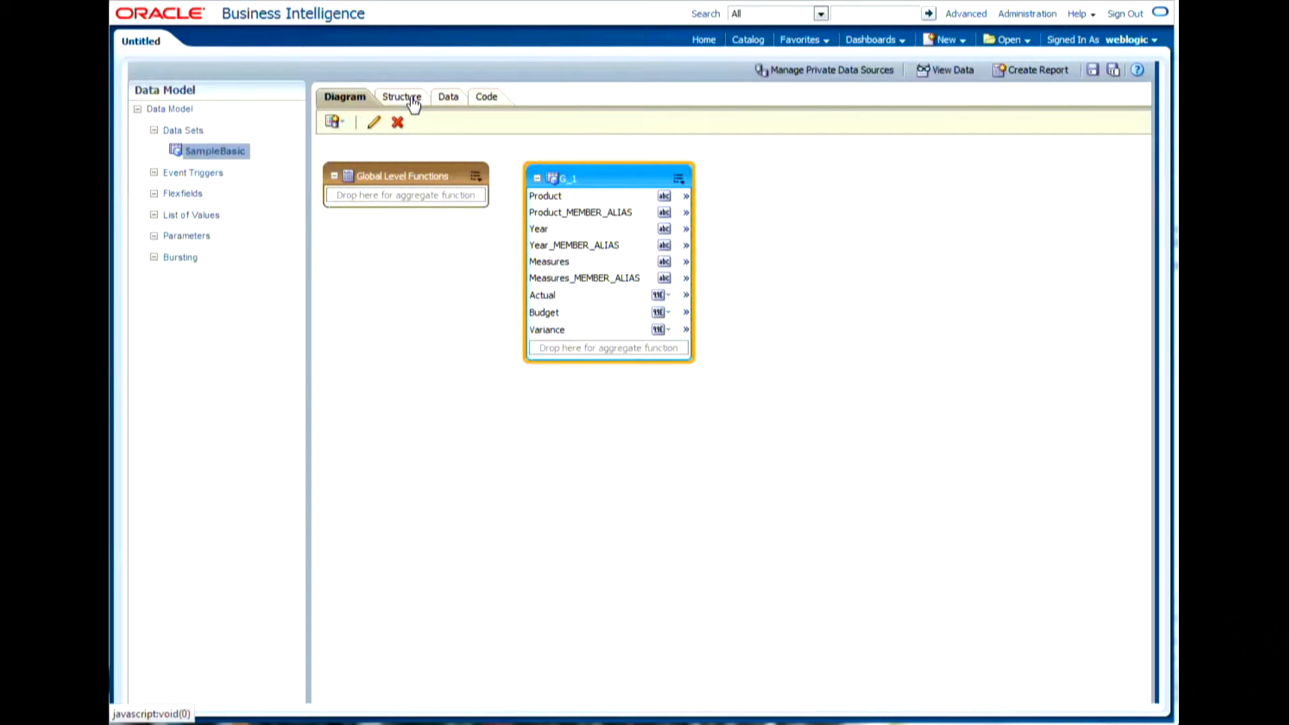
In Structure, remove MEMBER from the Product, Year and Measures alias display names.
{"action": "left_click", "coordinate": [400, 97]}
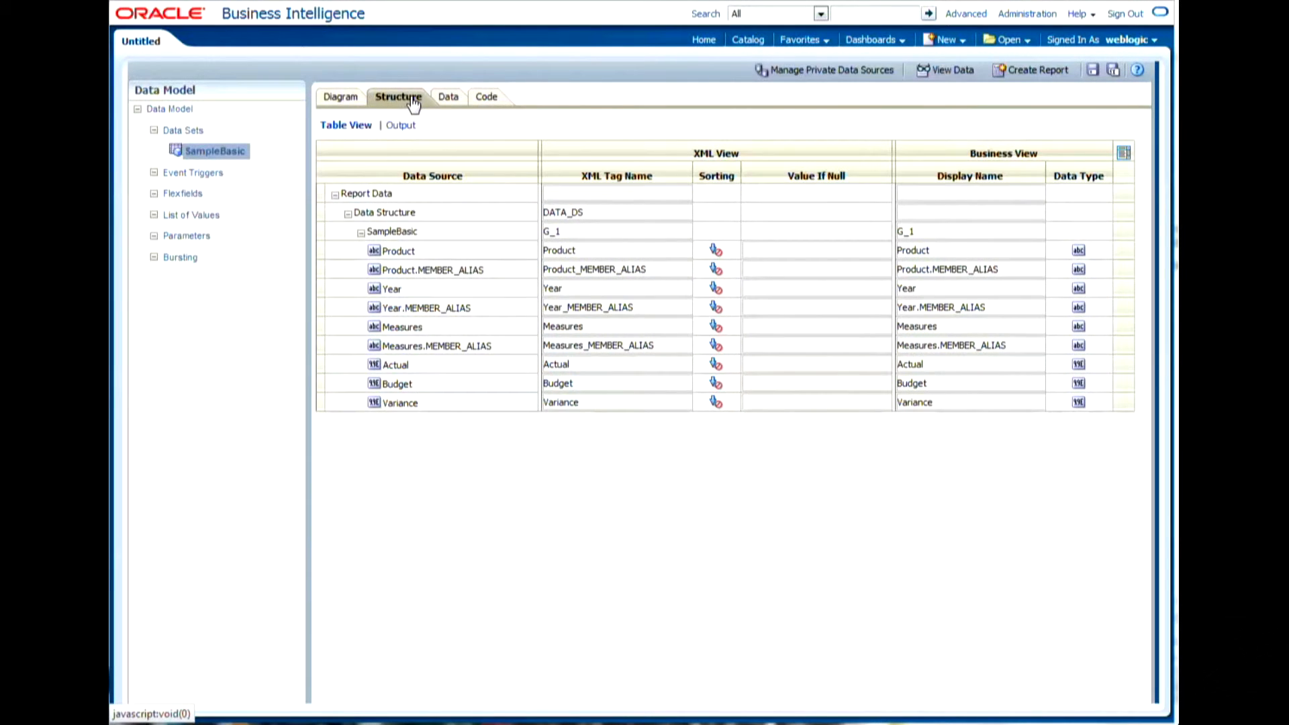
{"action": "mouse_move", "coordinate": [837, 484]}
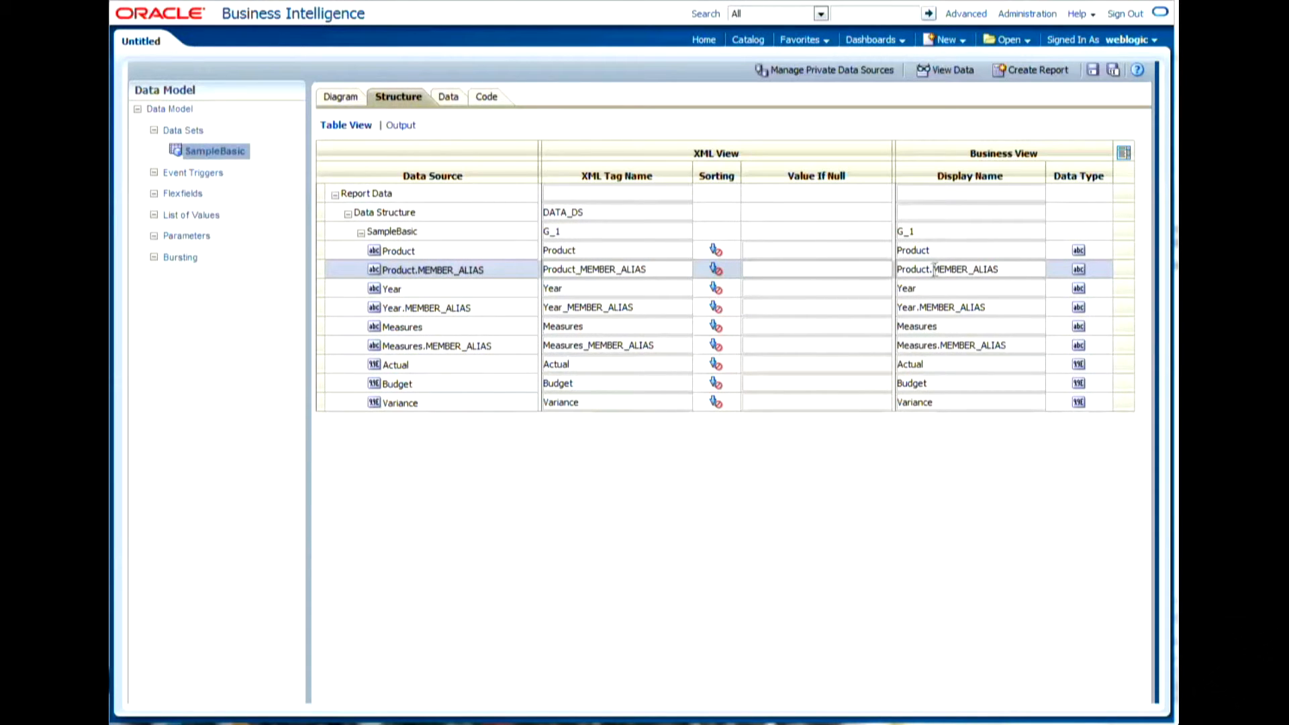
{"action": "double_click", "coordinate": [950, 269]}
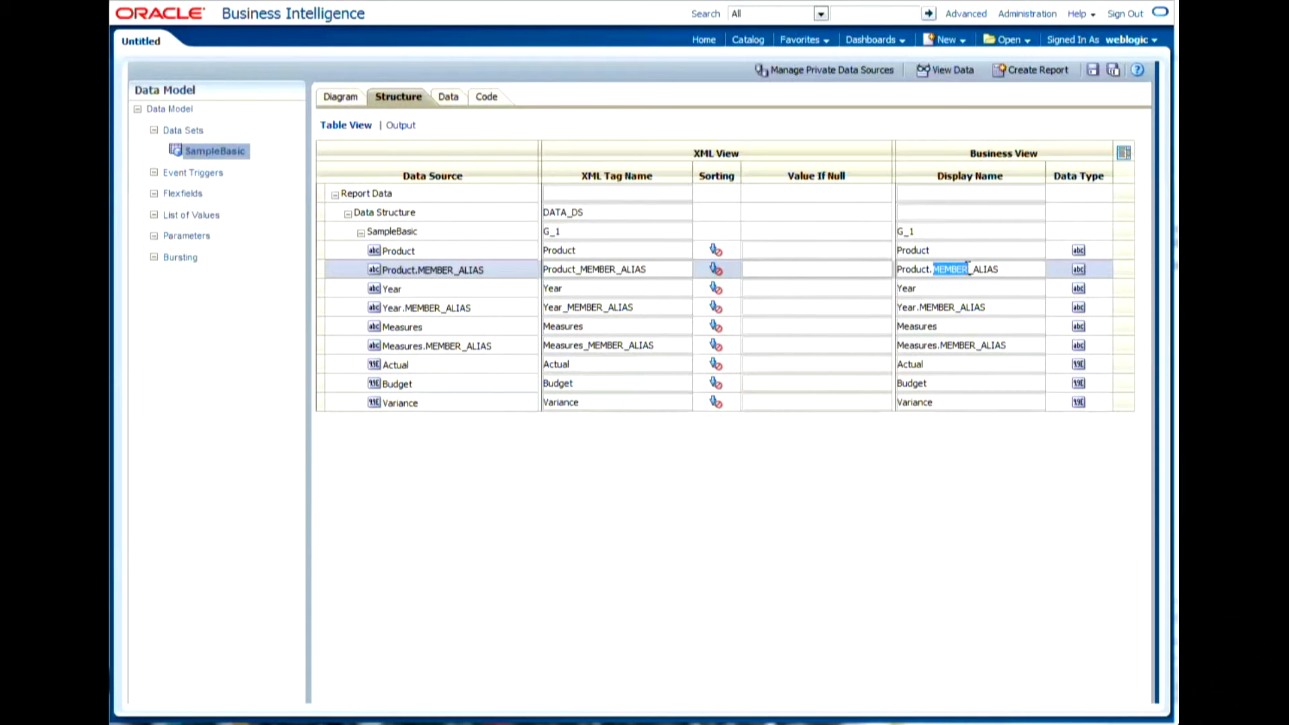
{"action": "key", "text": "Delete"}
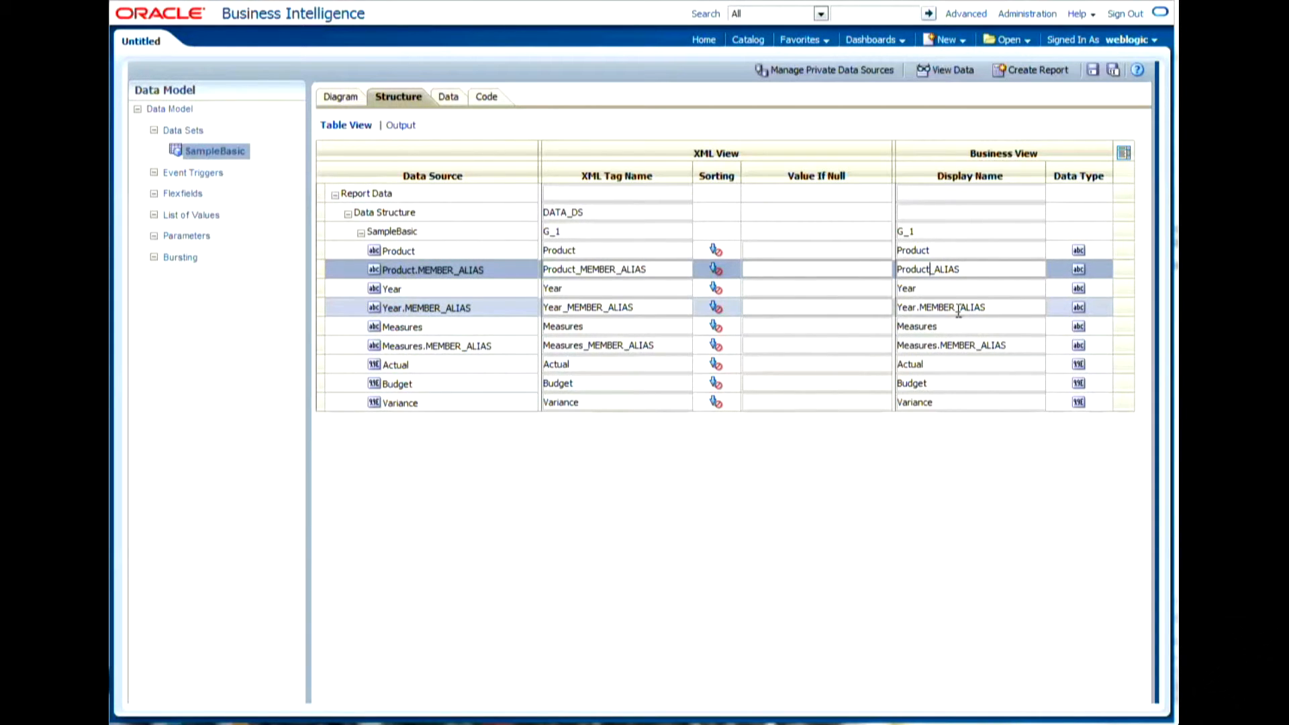
{"action": "left_click", "coordinate": [945, 306]}
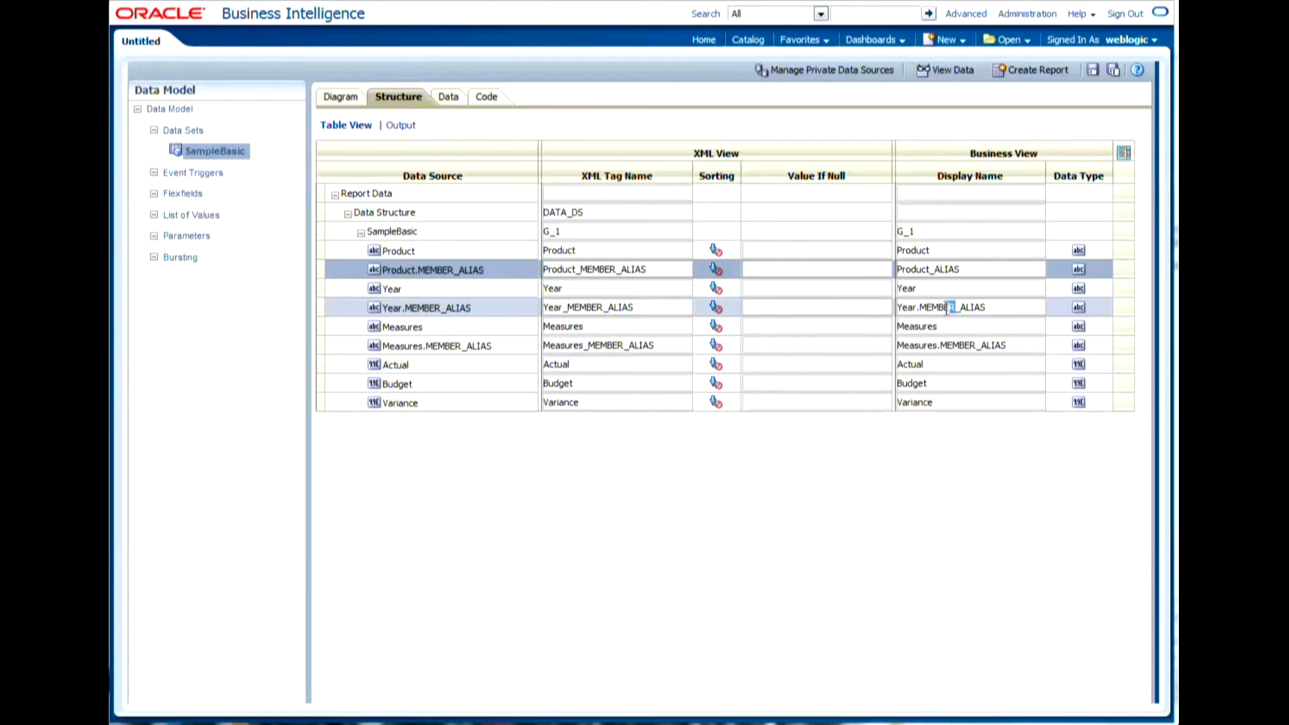
{"action": "double_click", "coordinate": [933, 306]}
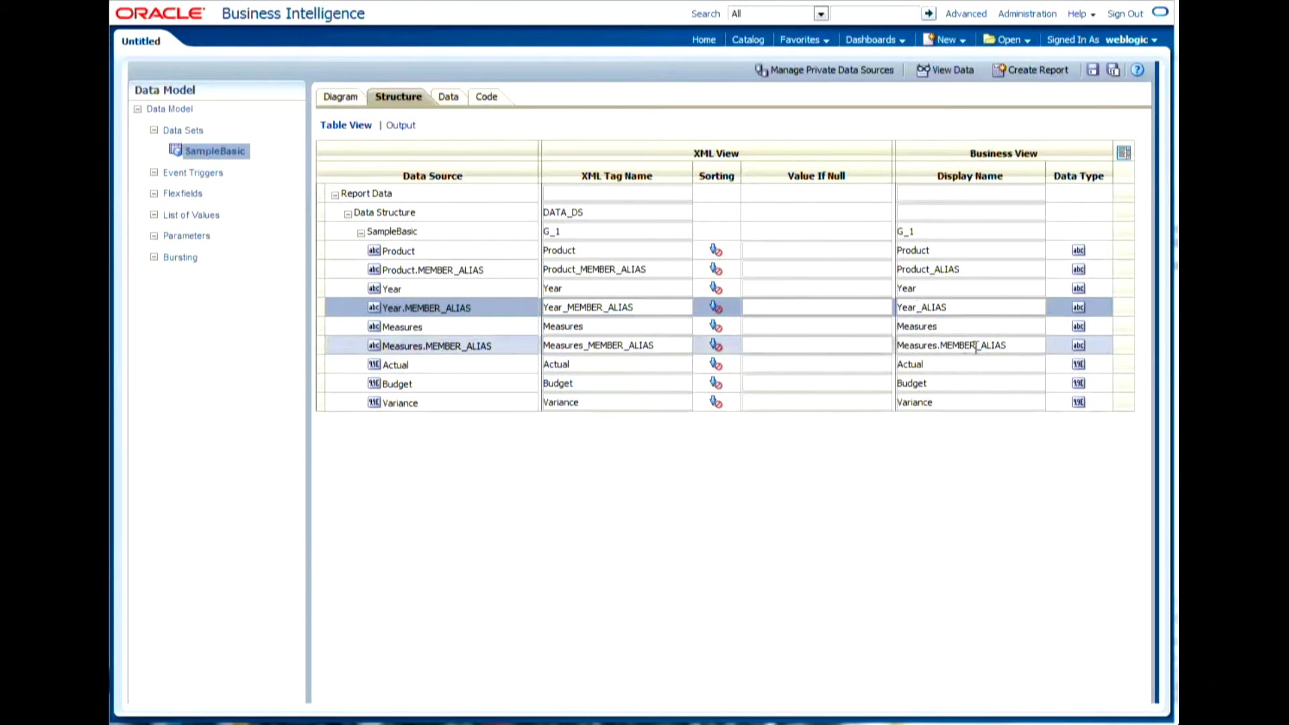
{"action": "double_click", "coordinate": [954, 345]}
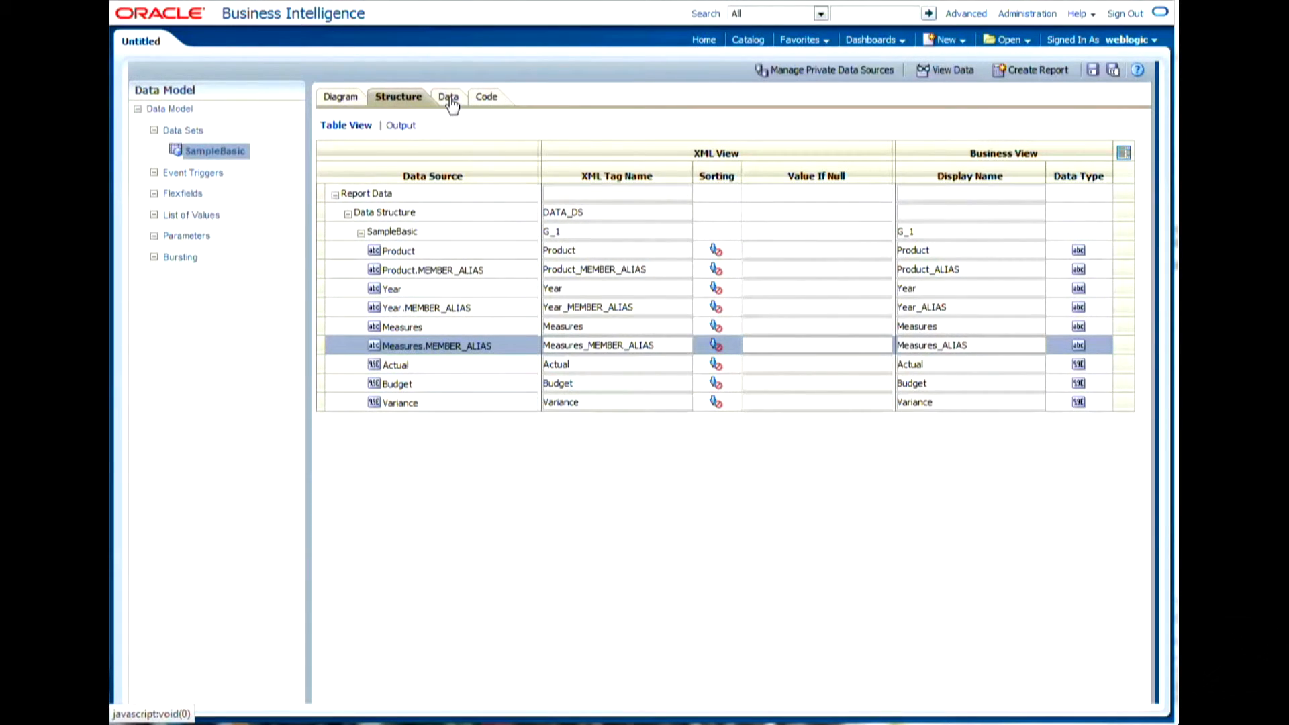
View 5 rows on the Data tab and save them as the model's sample data.
{"action": "left_click", "coordinate": [442, 96]}
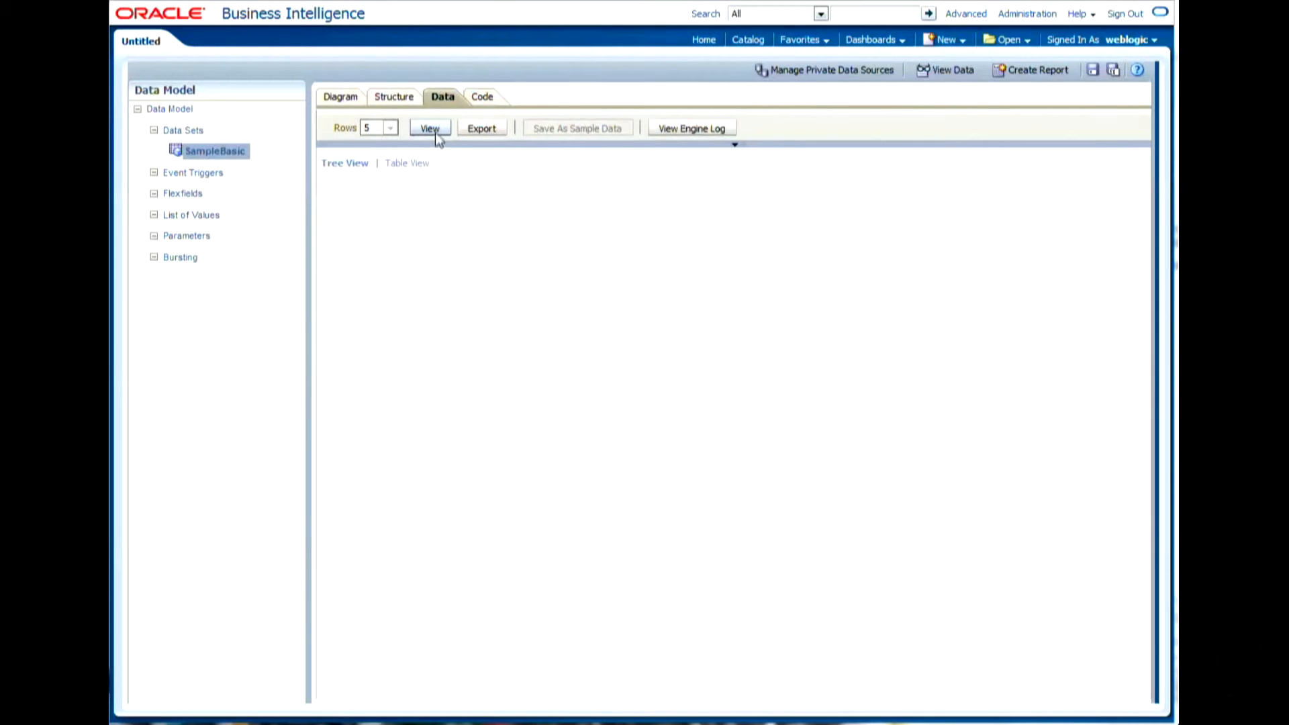
{"action": "left_click", "coordinate": [430, 127]}
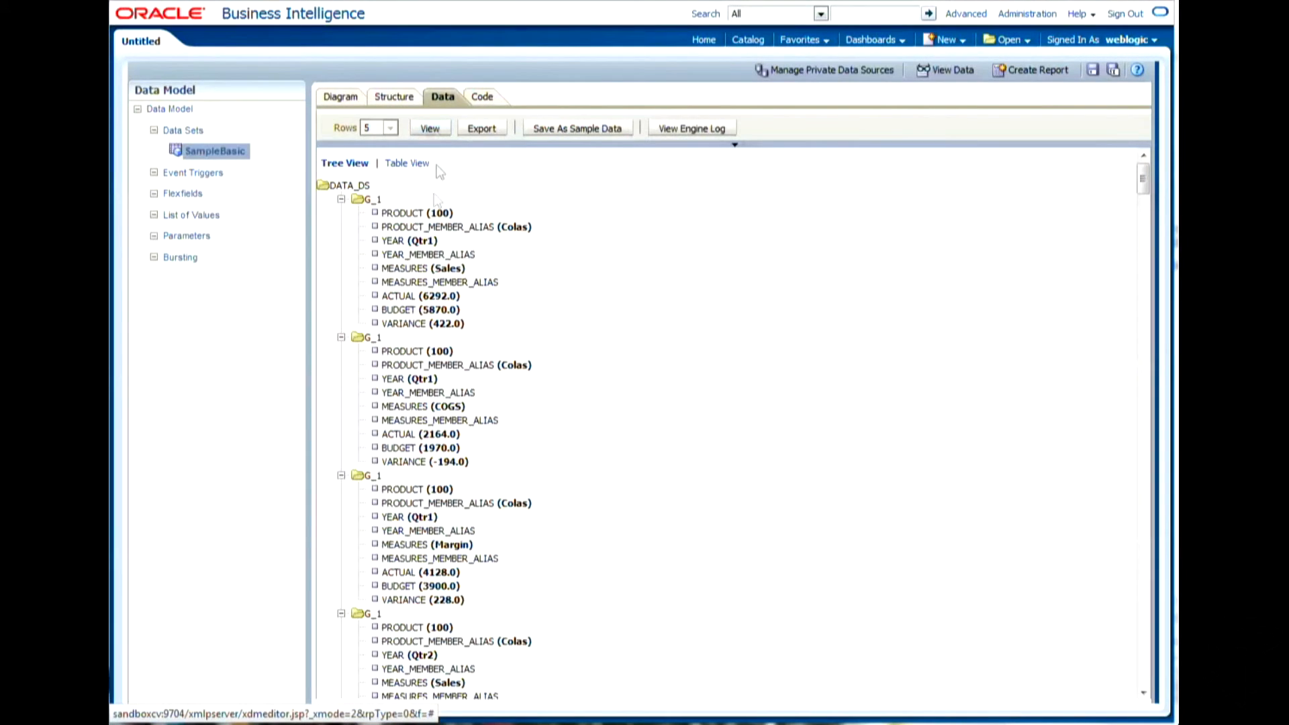
{"action": "mouse_move", "coordinate": [576, 241]}
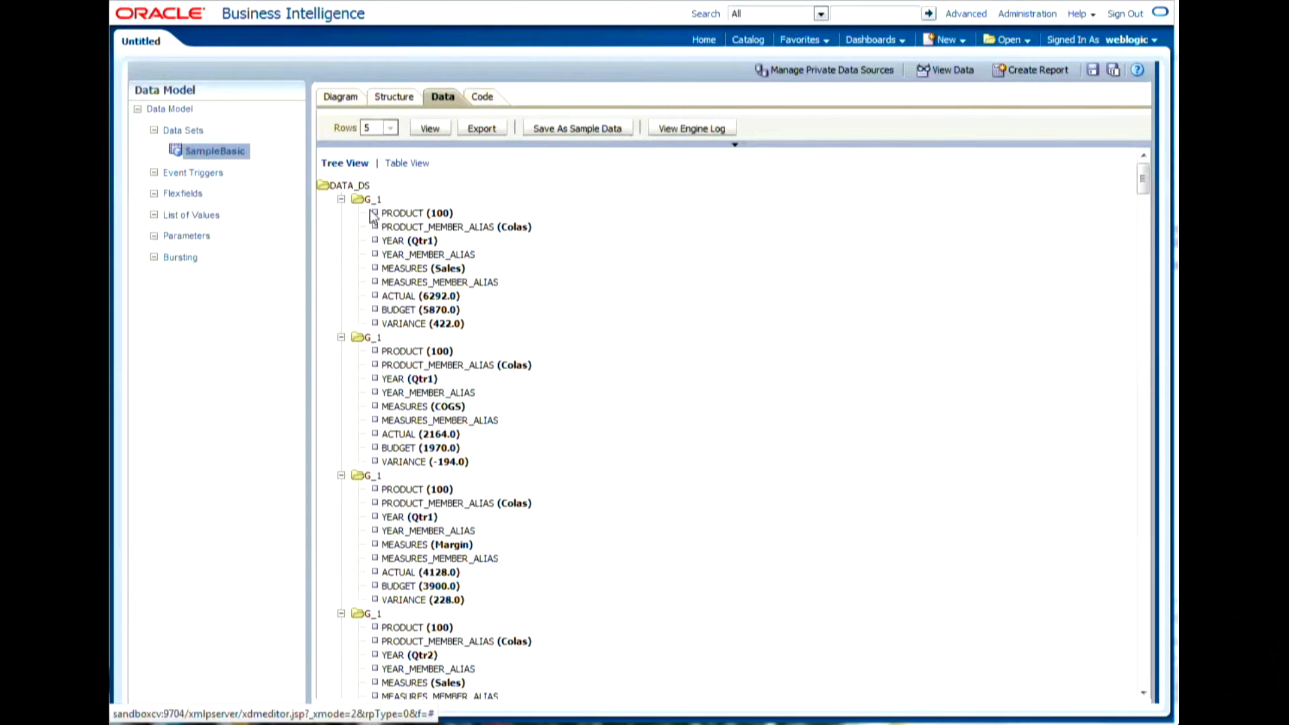
{"action": "mouse_move", "coordinate": [477, 282]}
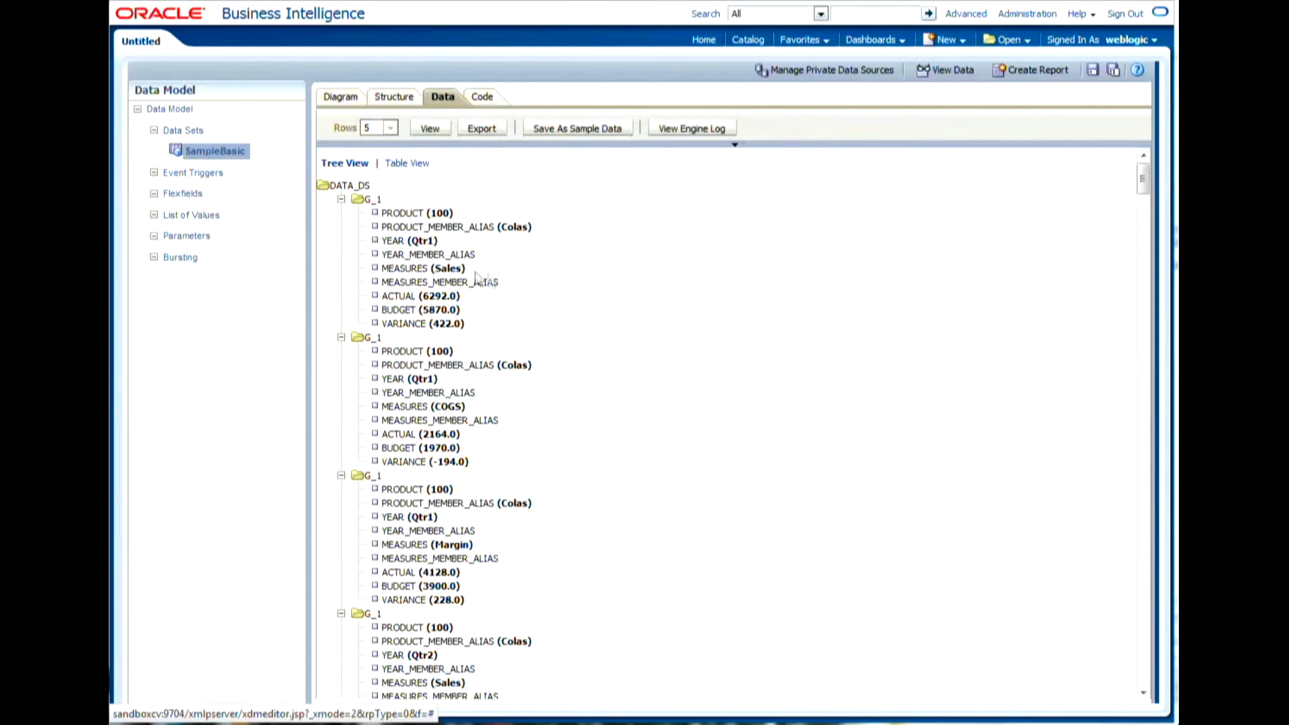
{"action": "mouse_move", "coordinate": [479, 314]}
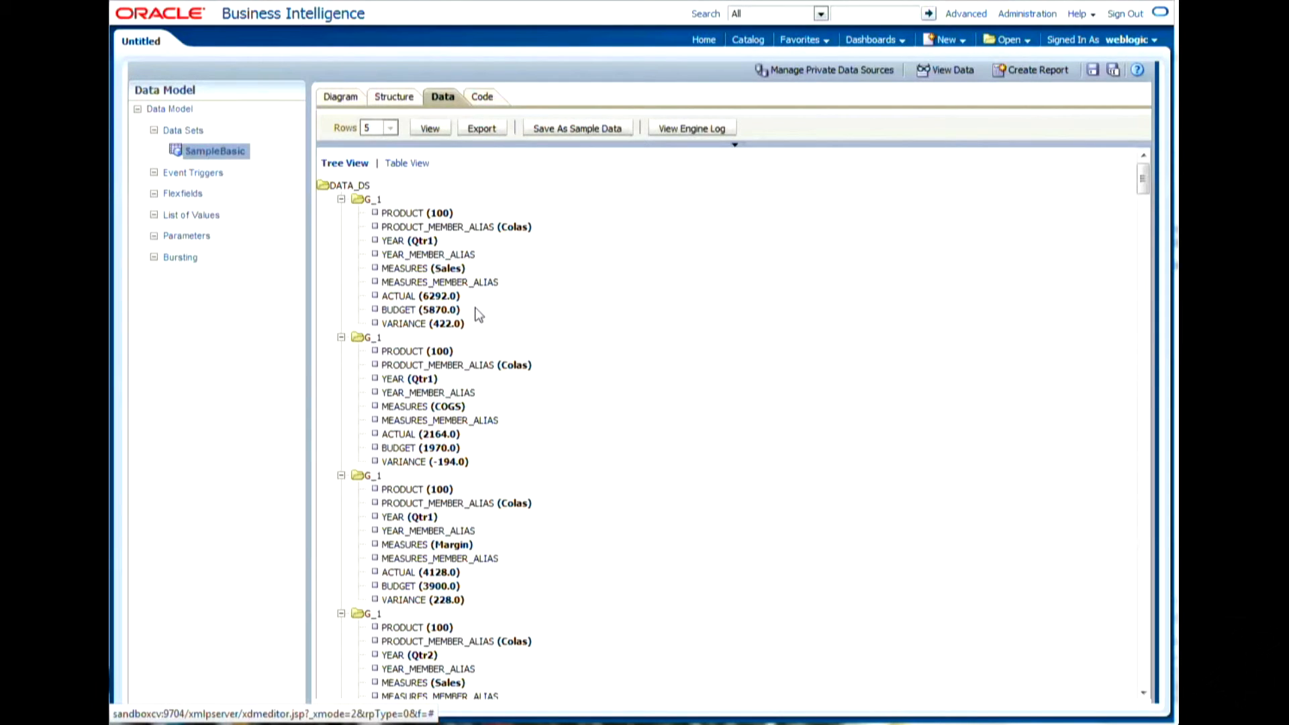
{"action": "mouse_move", "coordinate": [483, 333]}
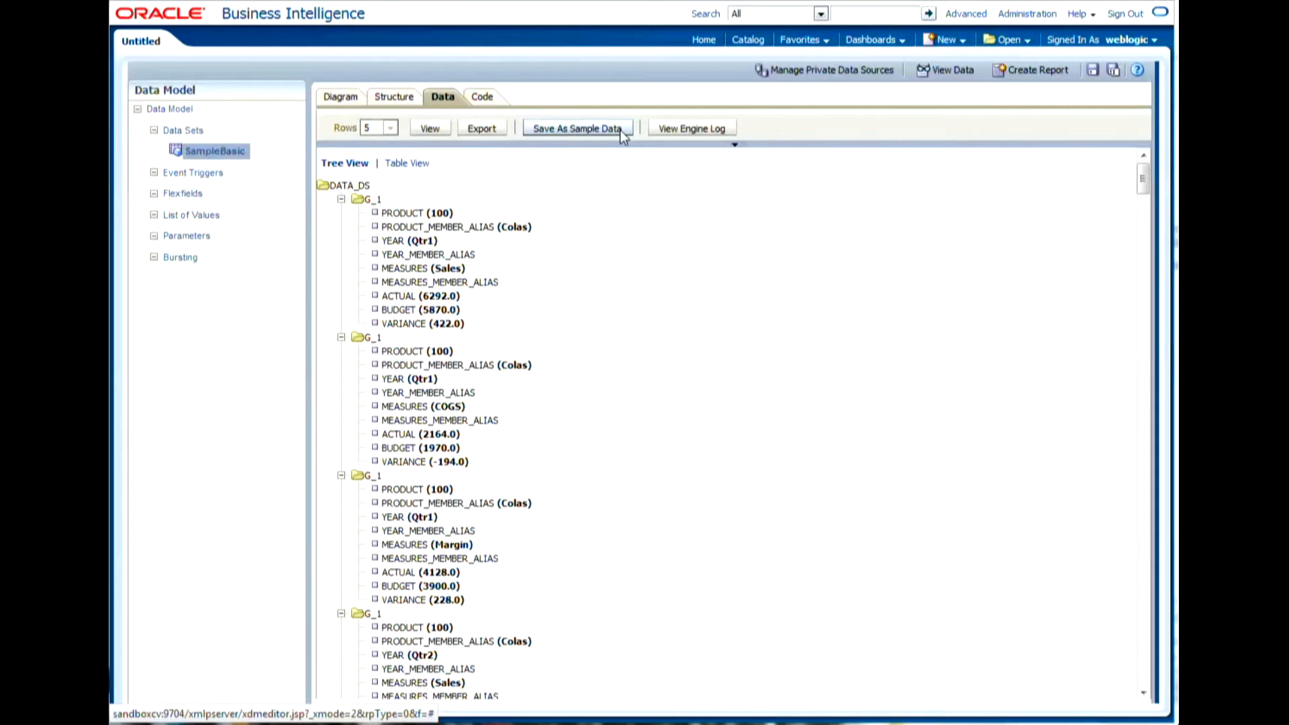
{"action": "left_click", "coordinate": [576, 128]}
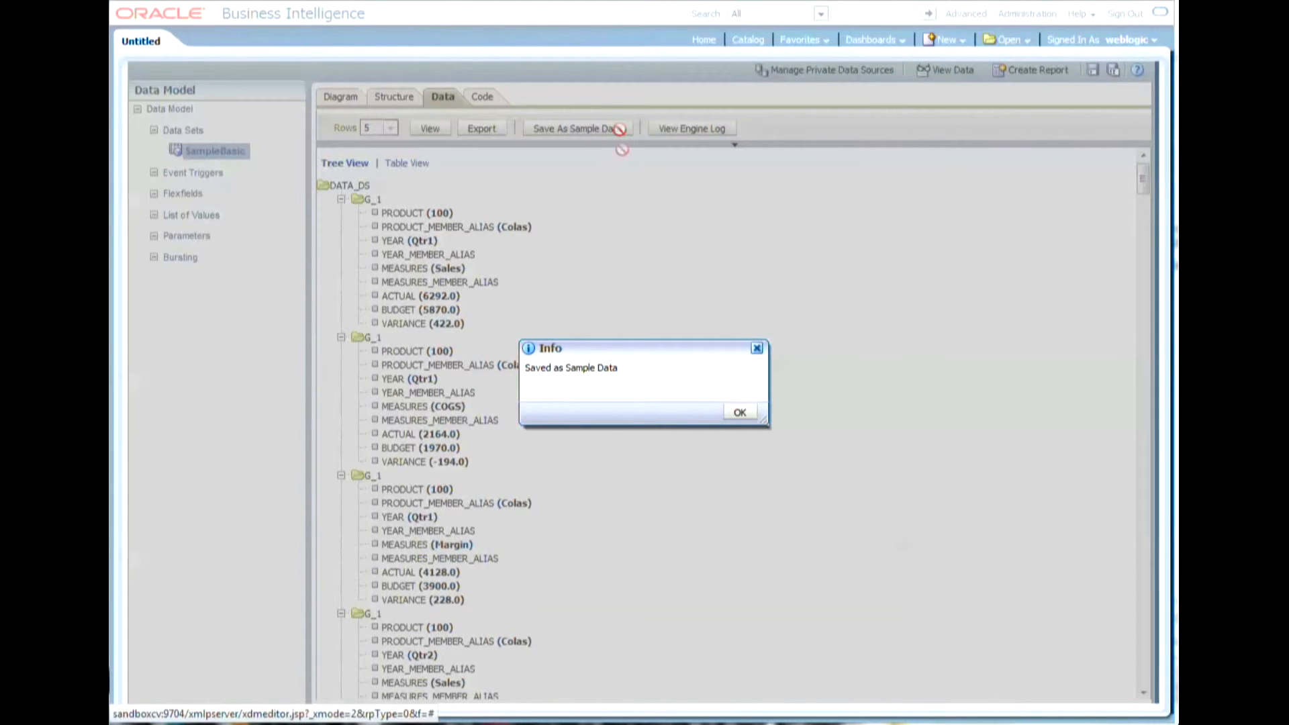
{"action": "left_click", "coordinate": [738, 412]}
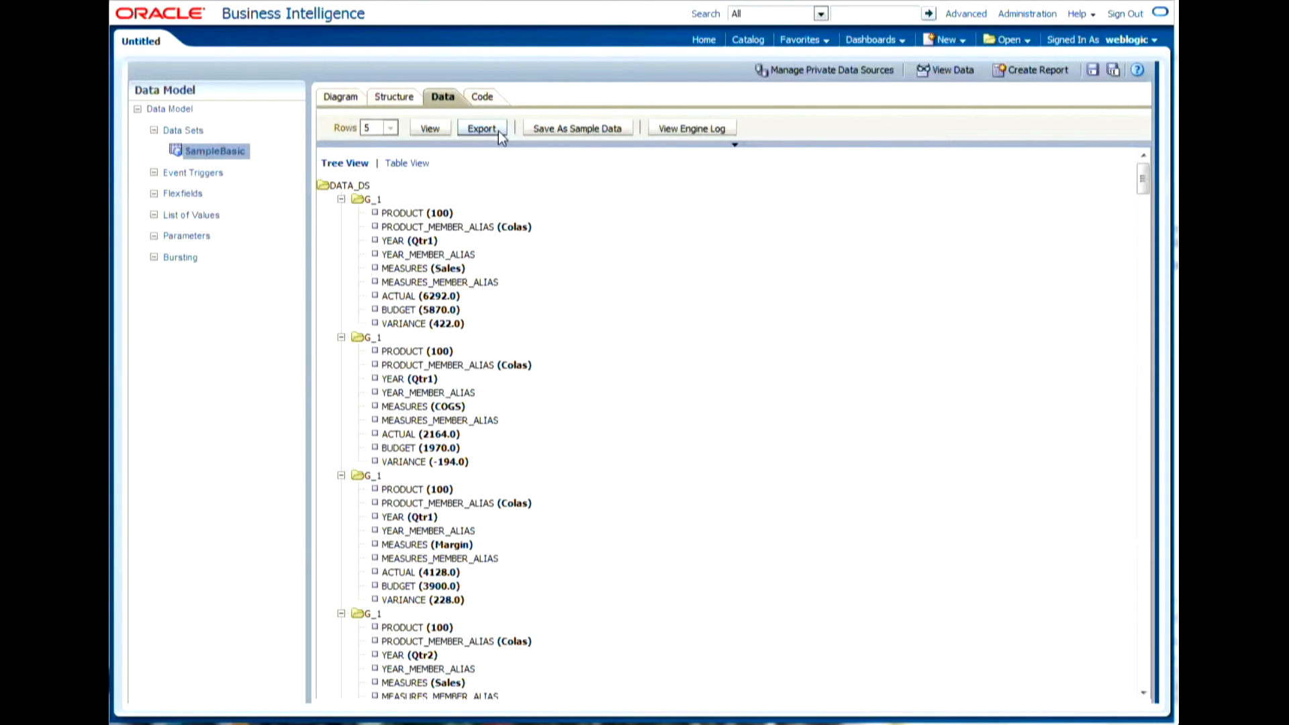
Export the previewed SampleBasic data and save it as an XML file.
{"action": "left_click", "coordinate": [481, 127]}
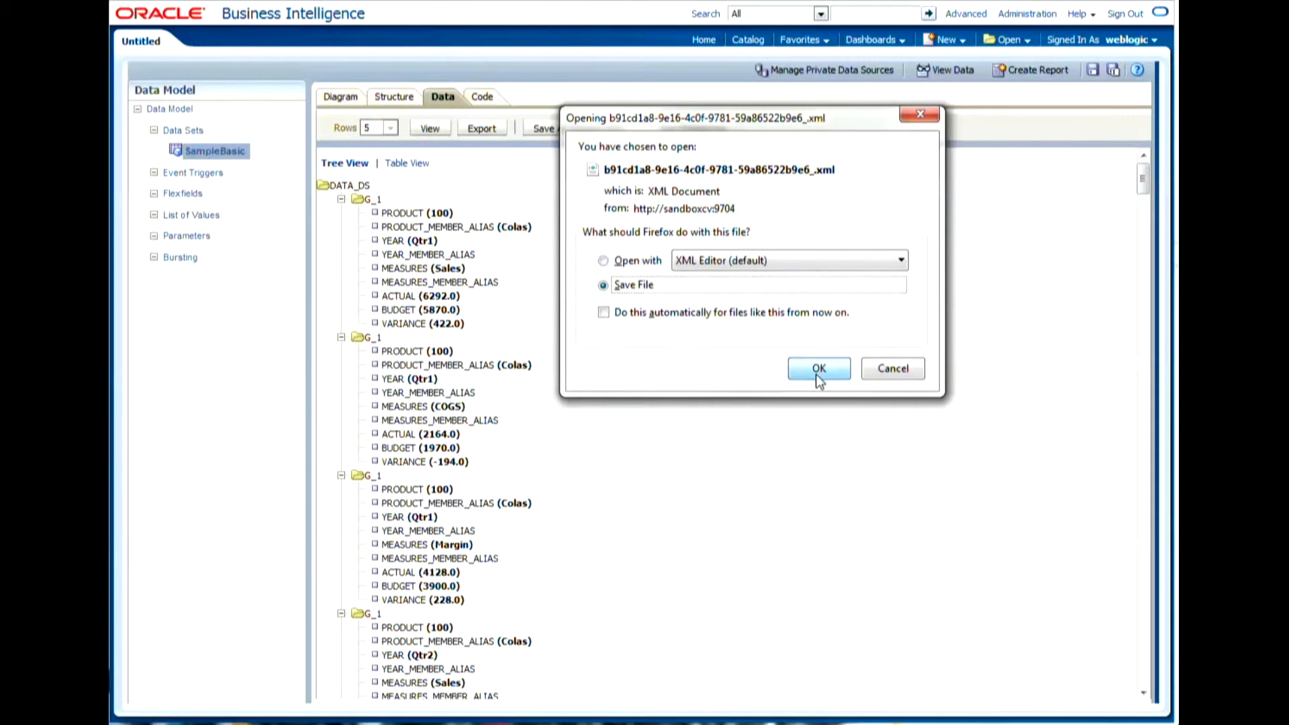
{"action": "left_click", "coordinate": [818, 368]}
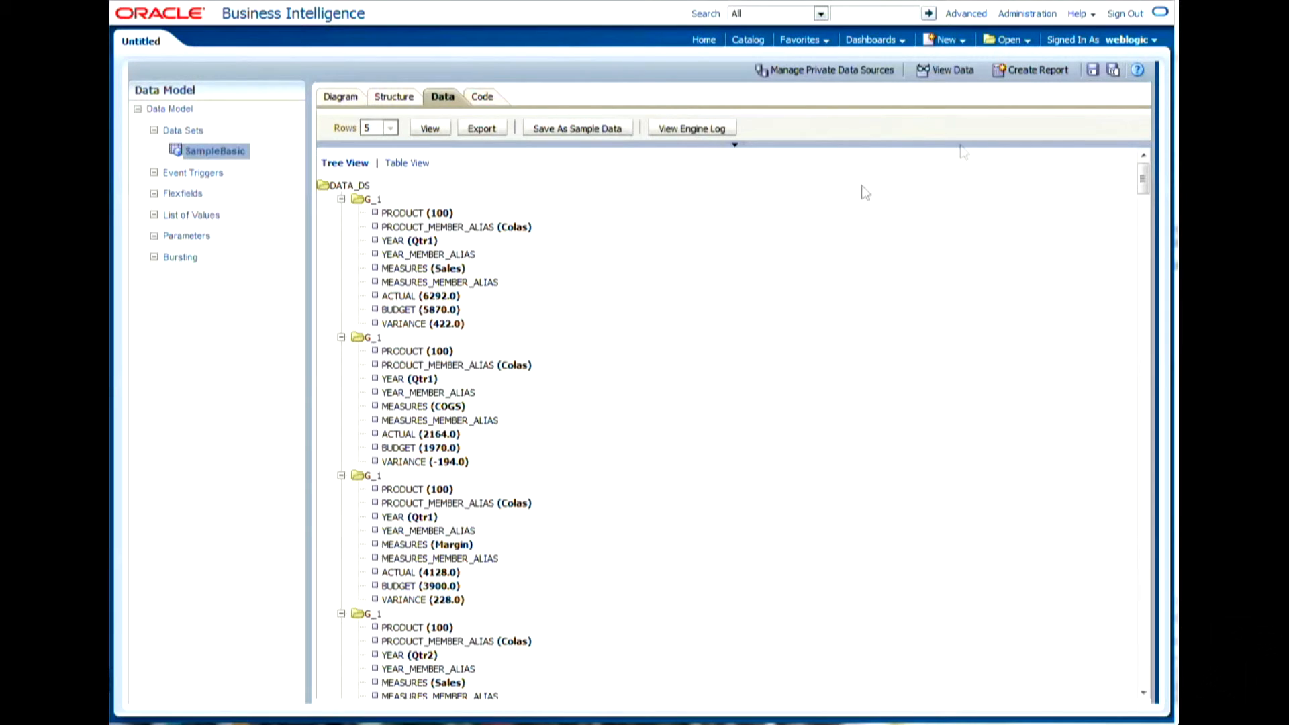
{"action": "mouse_move", "coordinate": [707, 263]}
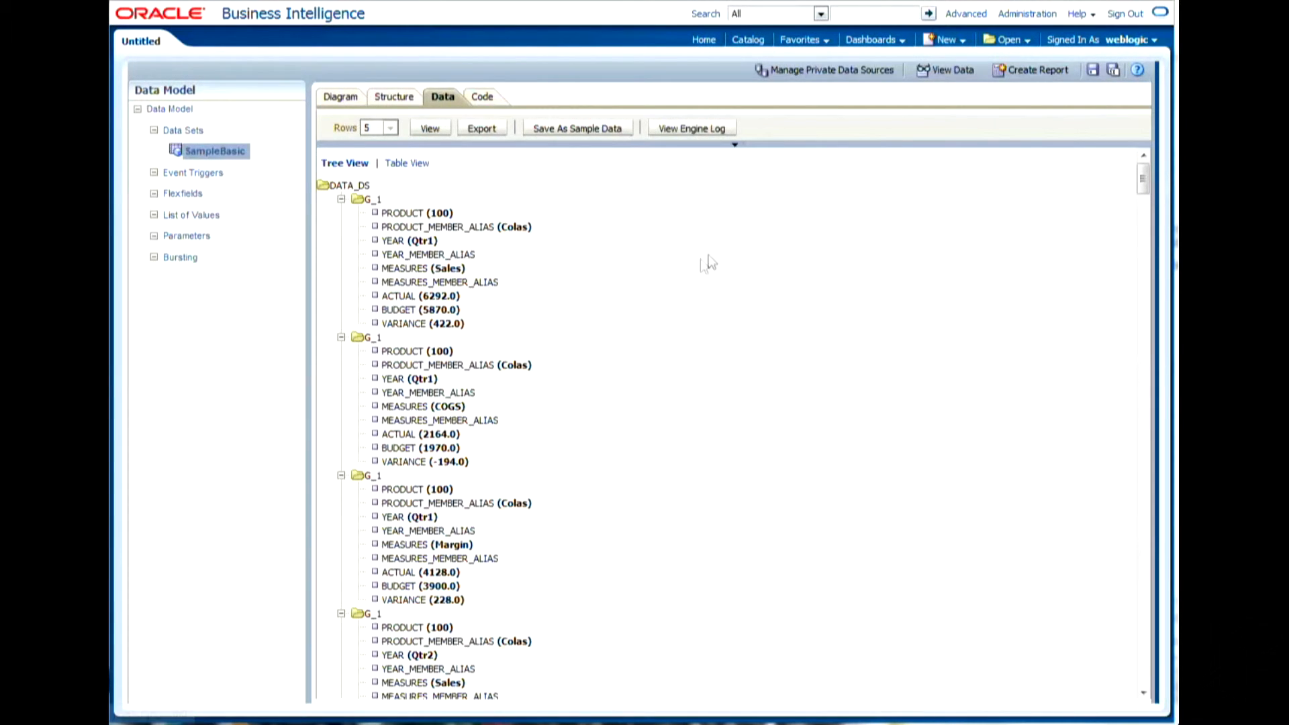
Save the data model in My Folders under the name DM_SampleBasic.
{"action": "left_click", "coordinate": [1093, 68]}
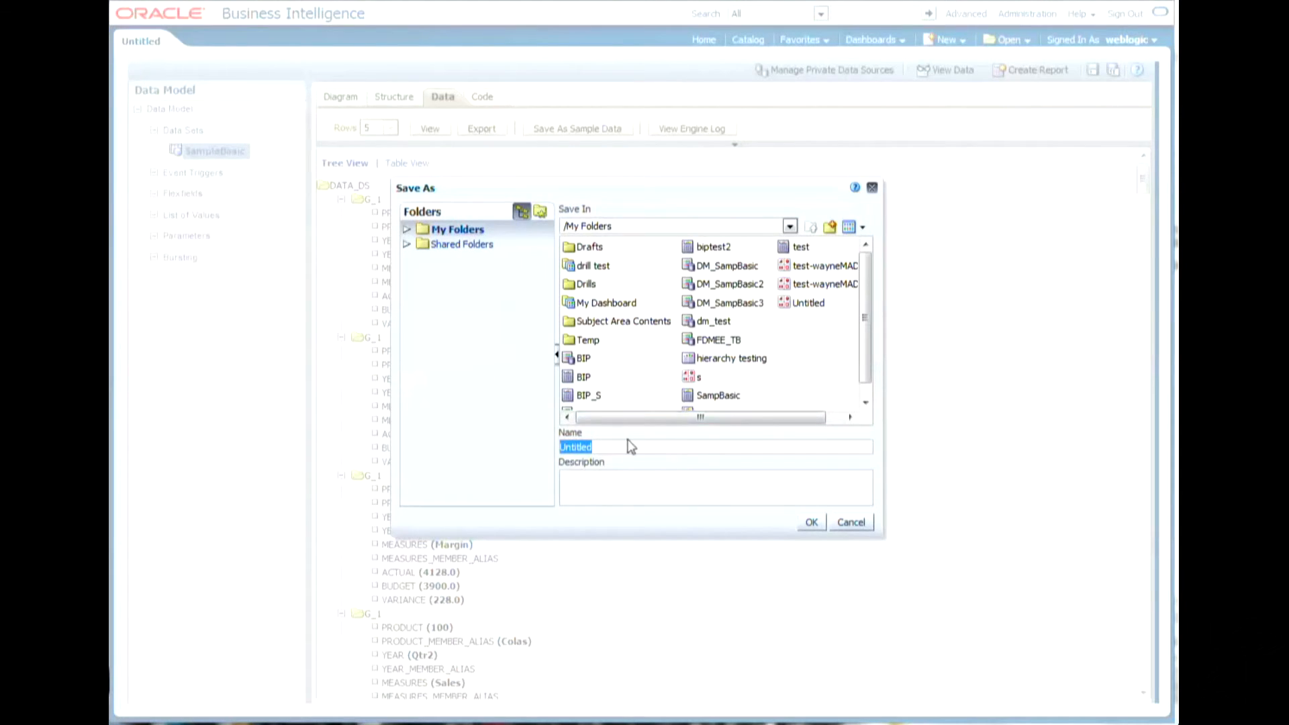
{"action": "type", "text": "D"}
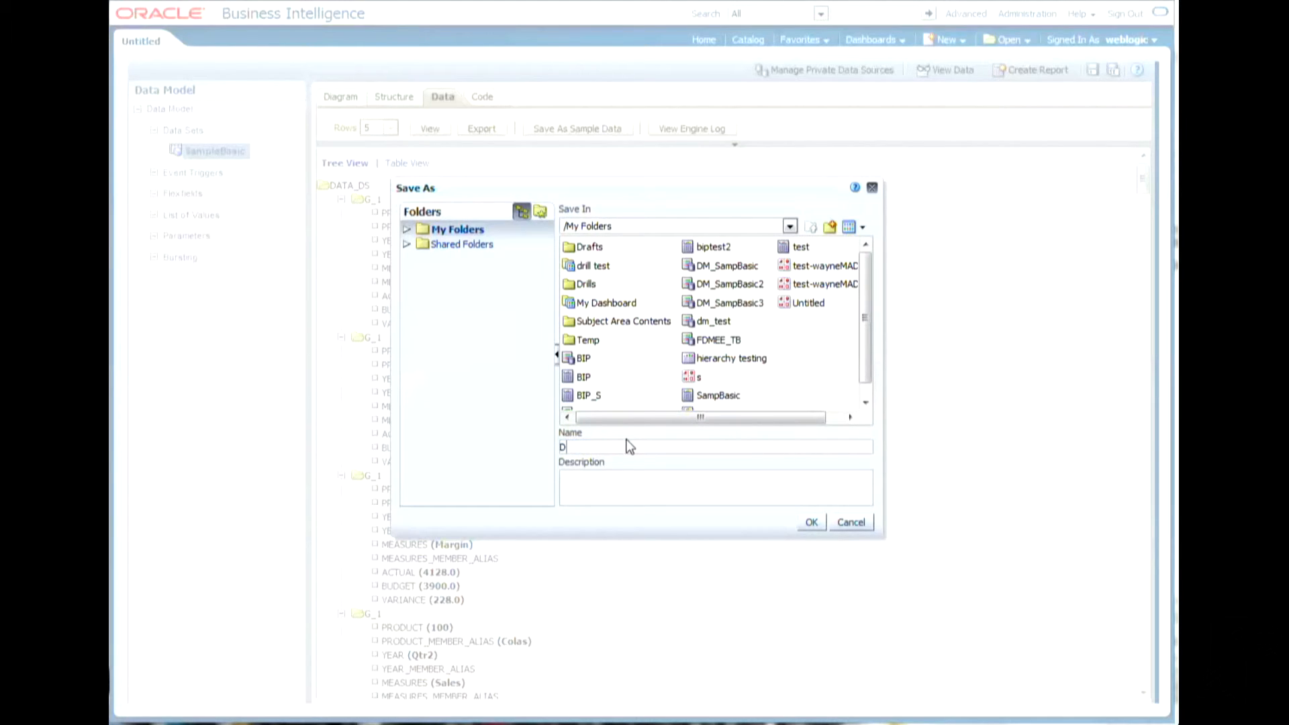
{"action": "type", "text": "M_"}
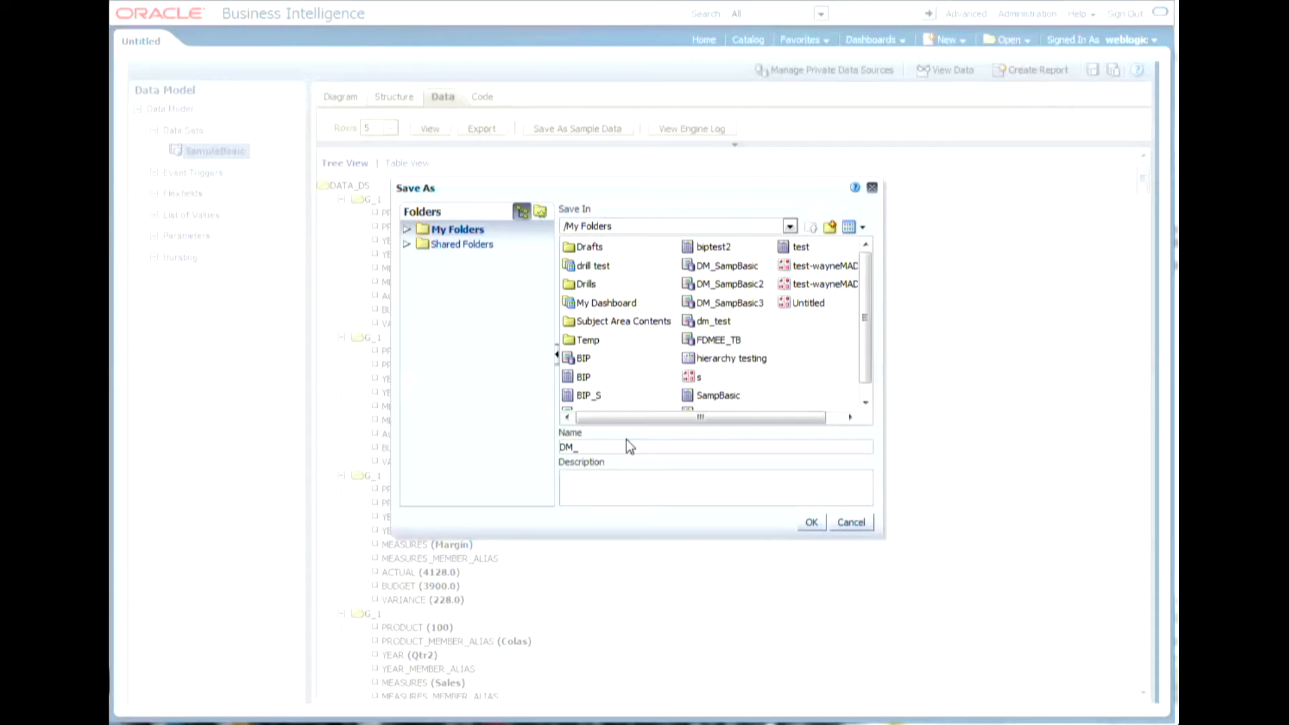
{"action": "type", "text": "Damp"}
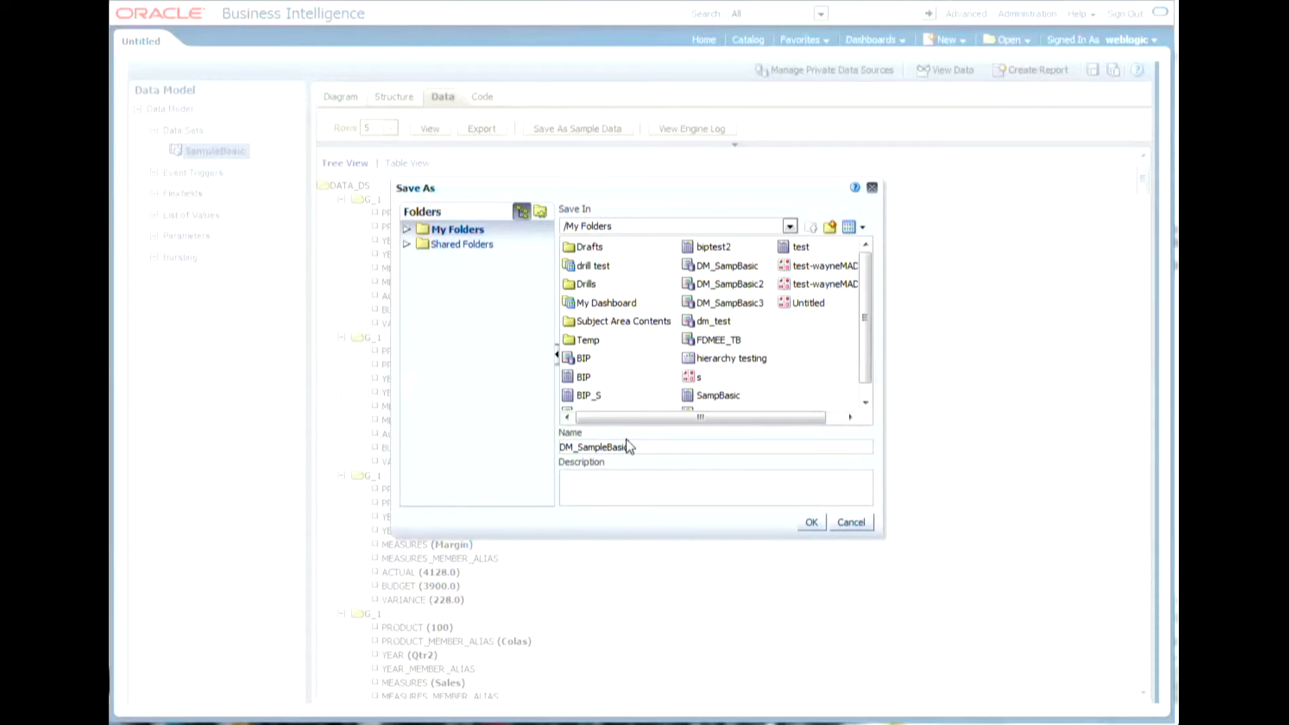
{"action": "left_click", "coordinate": [811, 522]}
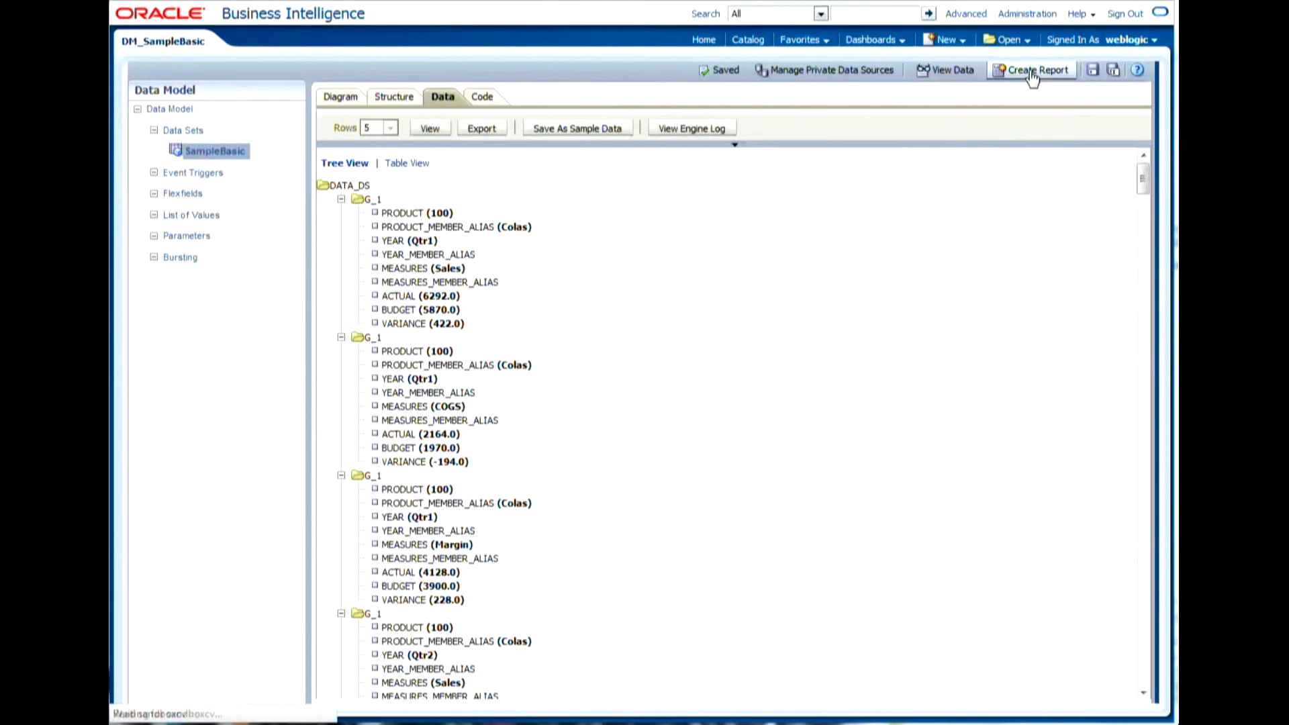
Start the Create Report wizard from the DM_SampleBasic data model.
{"action": "left_click", "coordinate": [1032, 69]}
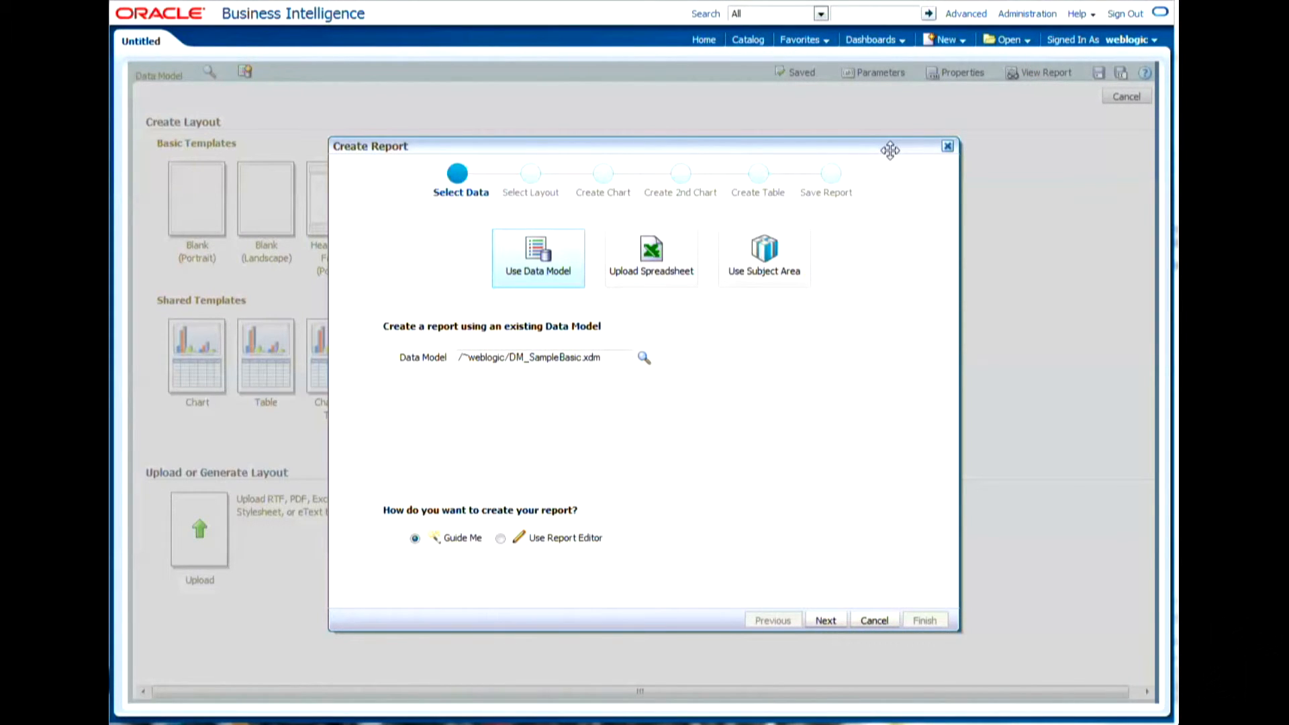
{"action": "mouse_move", "coordinate": [805, 295]}
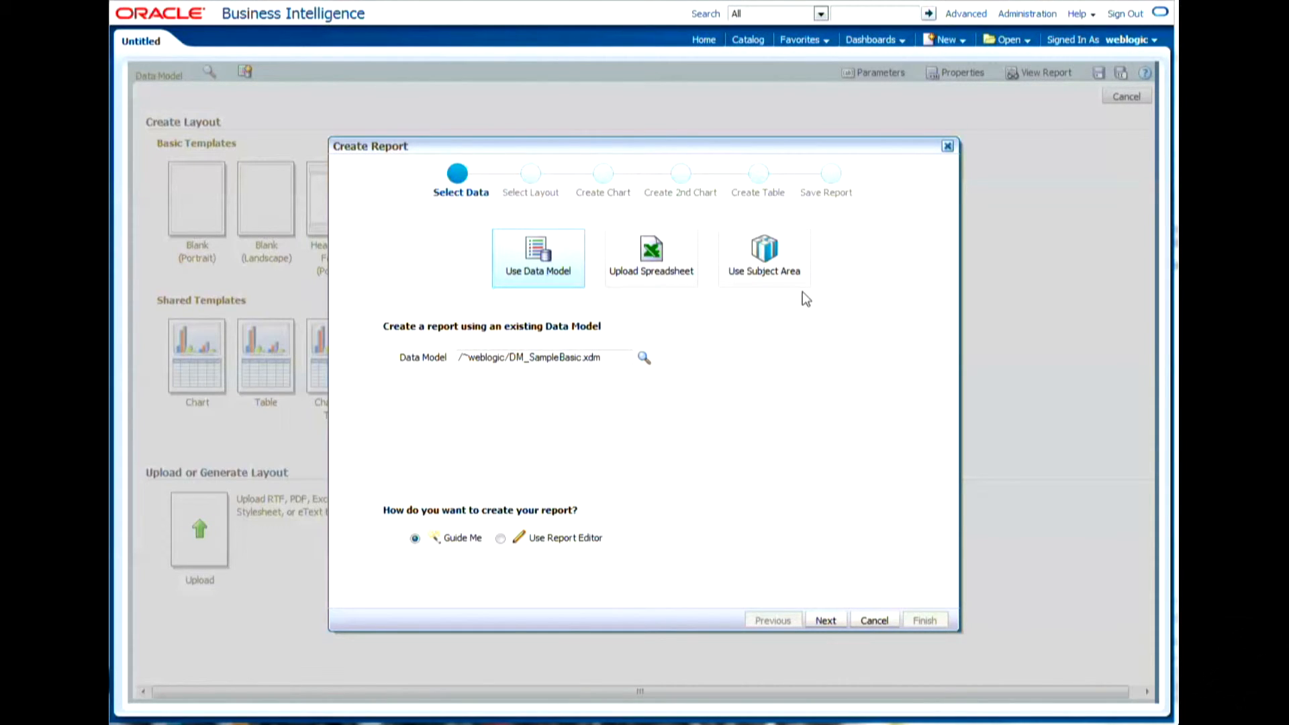
{"action": "mouse_move", "coordinate": [662, 283]}
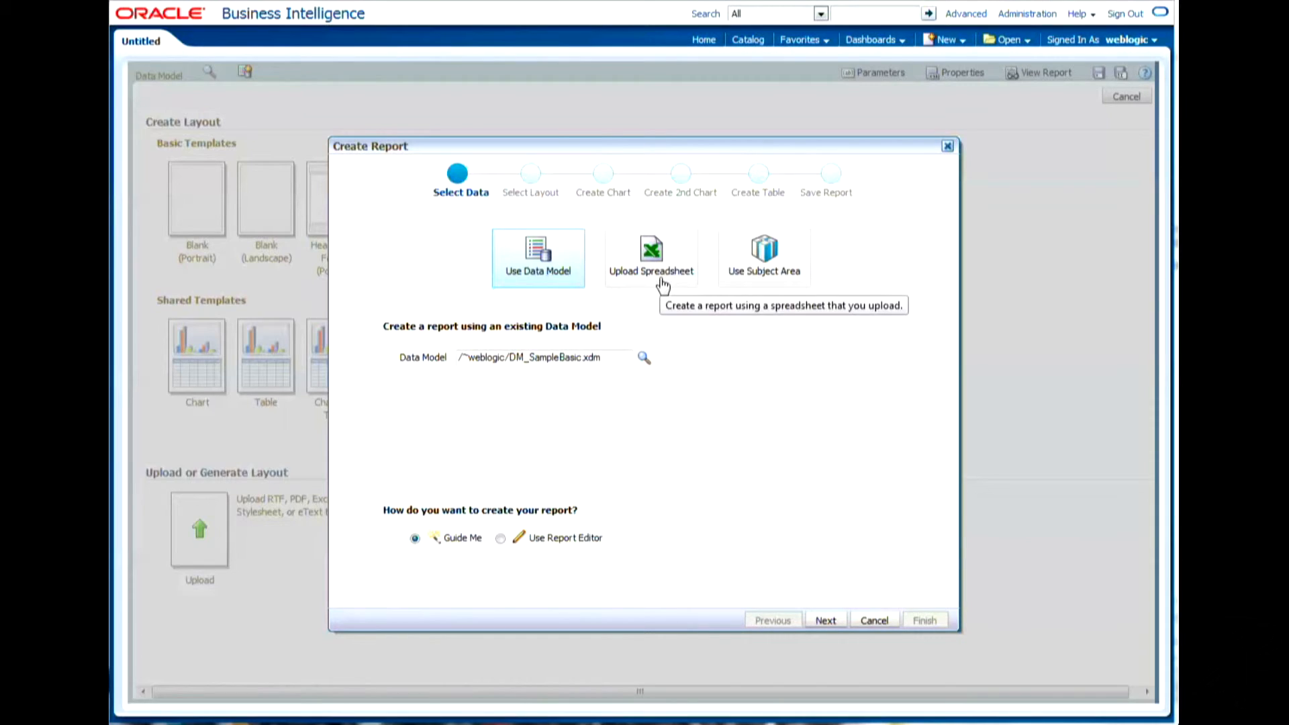
{"action": "mouse_move", "coordinate": [676, 294]}
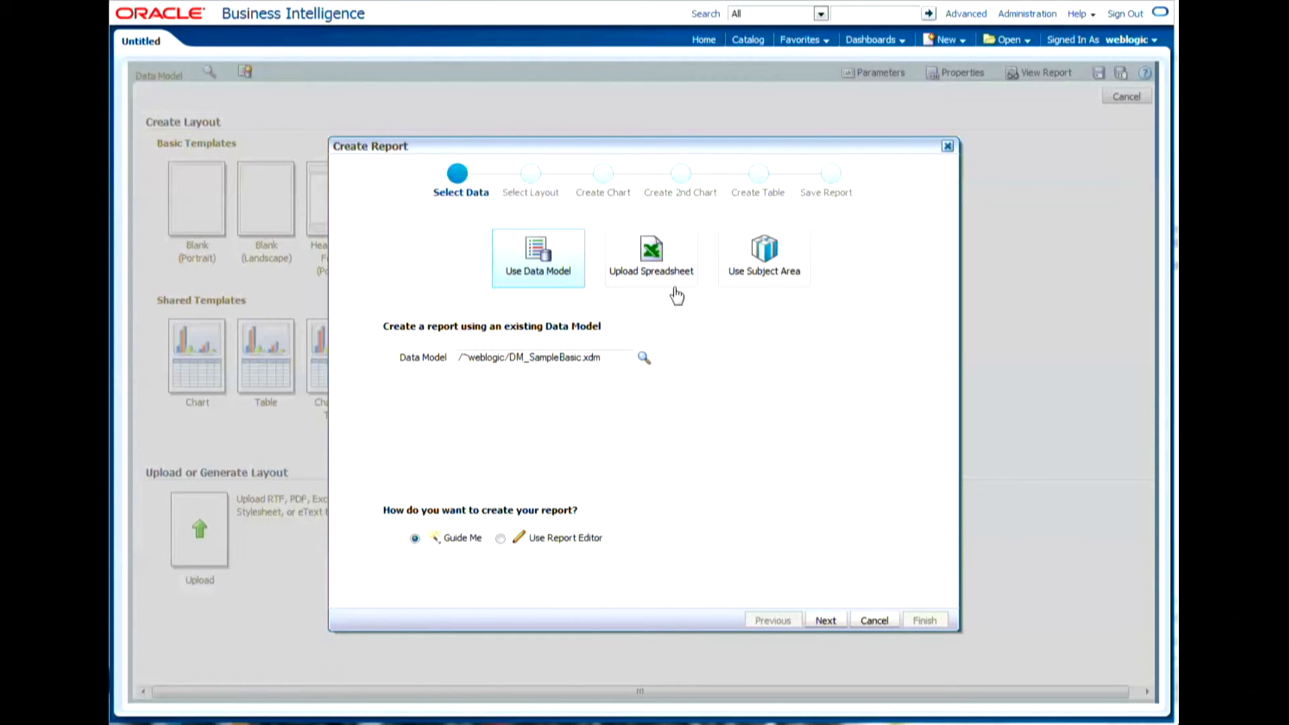
{"action": "mouse_move", "coordinate": [675, 293]}
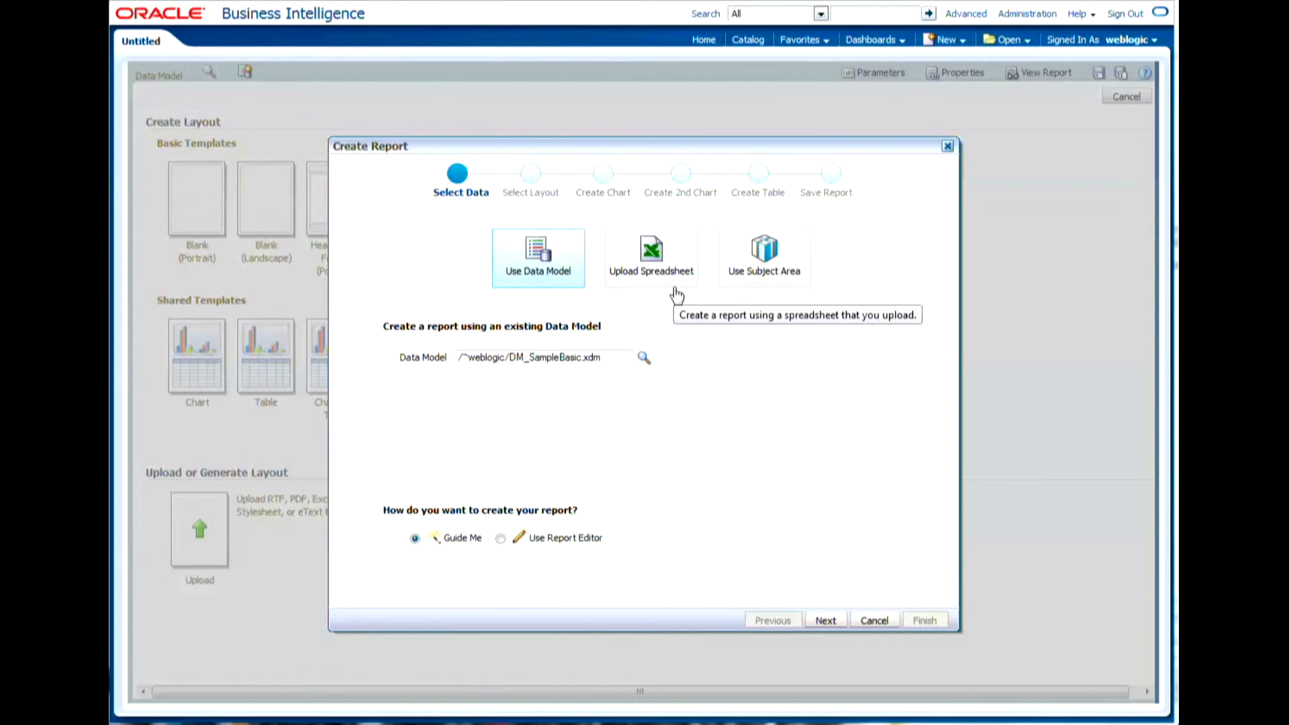
{"action": "mouse_move", "coordinate": [429, 566]}
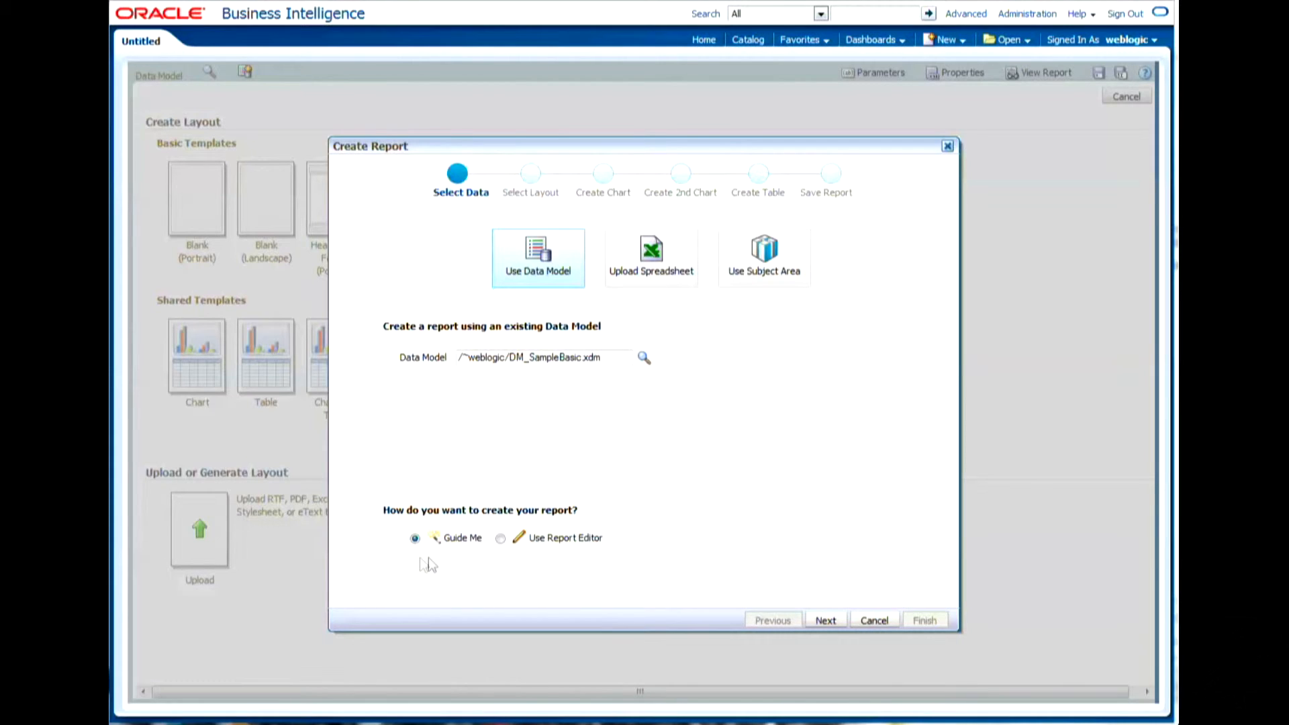
{"action": "mouse_move", "coordinate": [804, 590]}
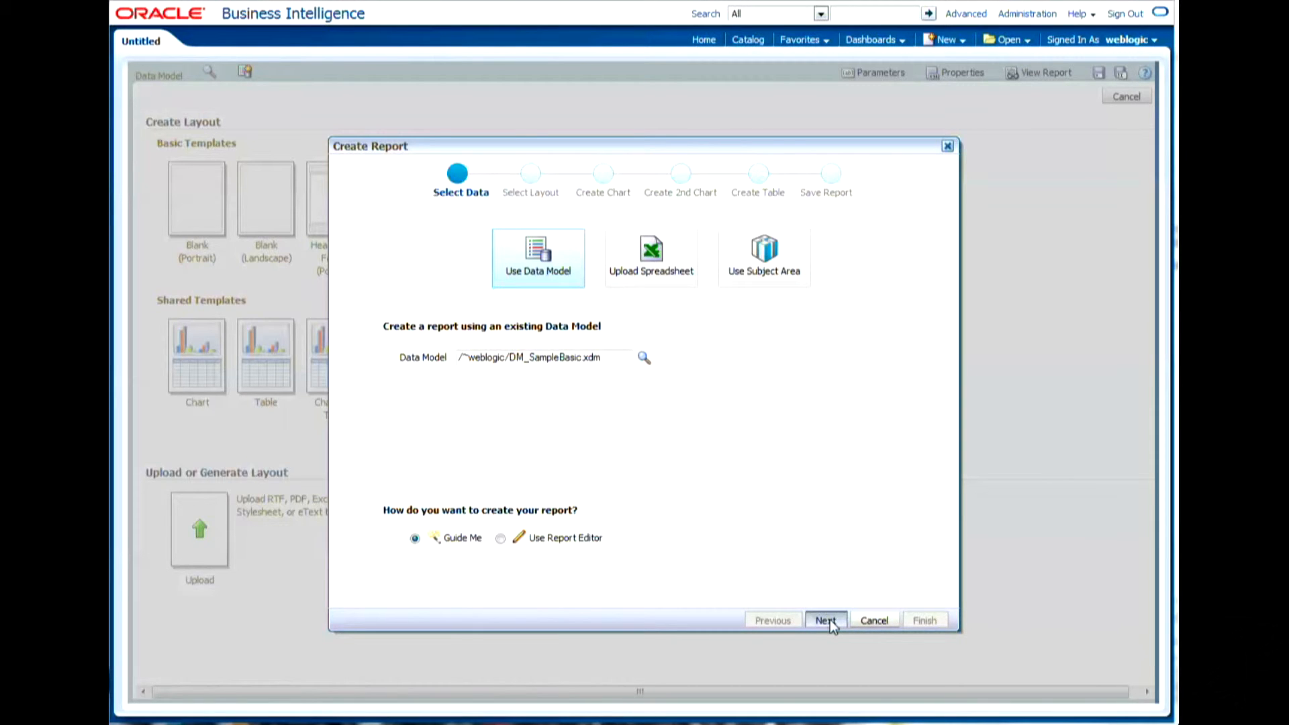
Advance through the layout step keeping Portrait orientation and the Table layout.
{"action": "left_click", "coordinate": [825, 620]}
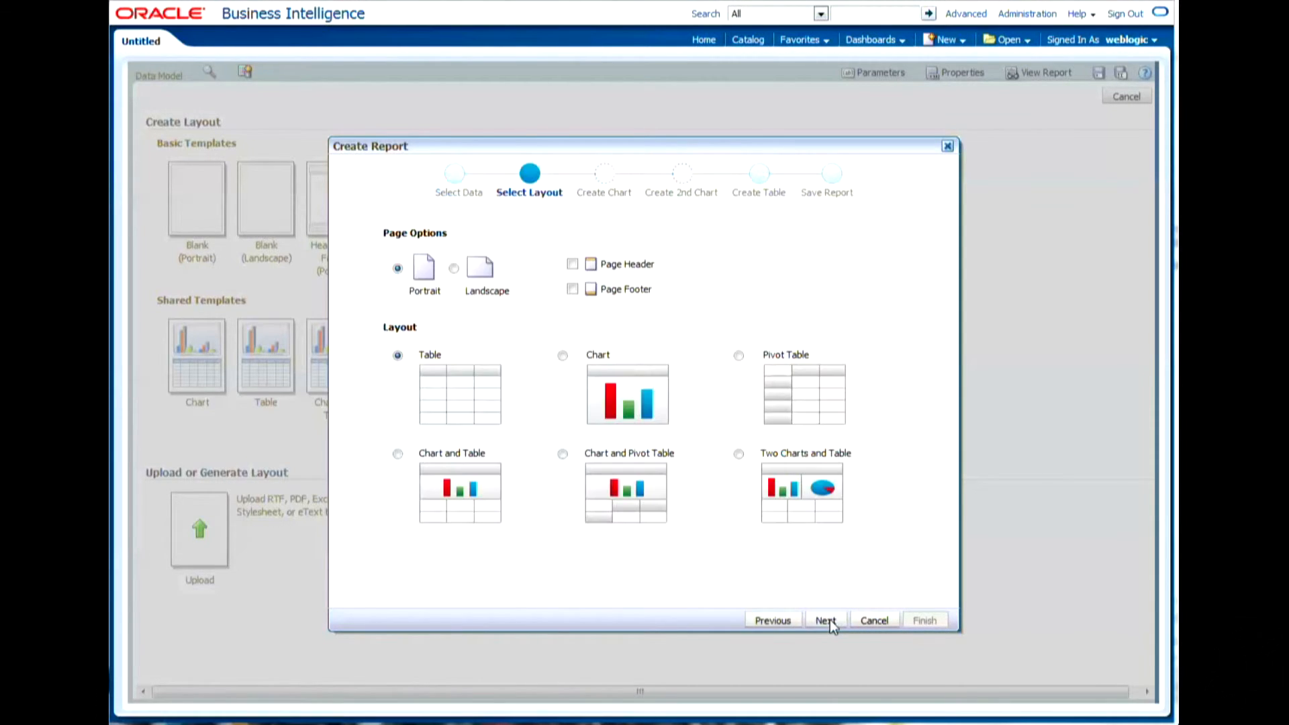
{"action": "mouse_move", "coordinate": [804, 593]}
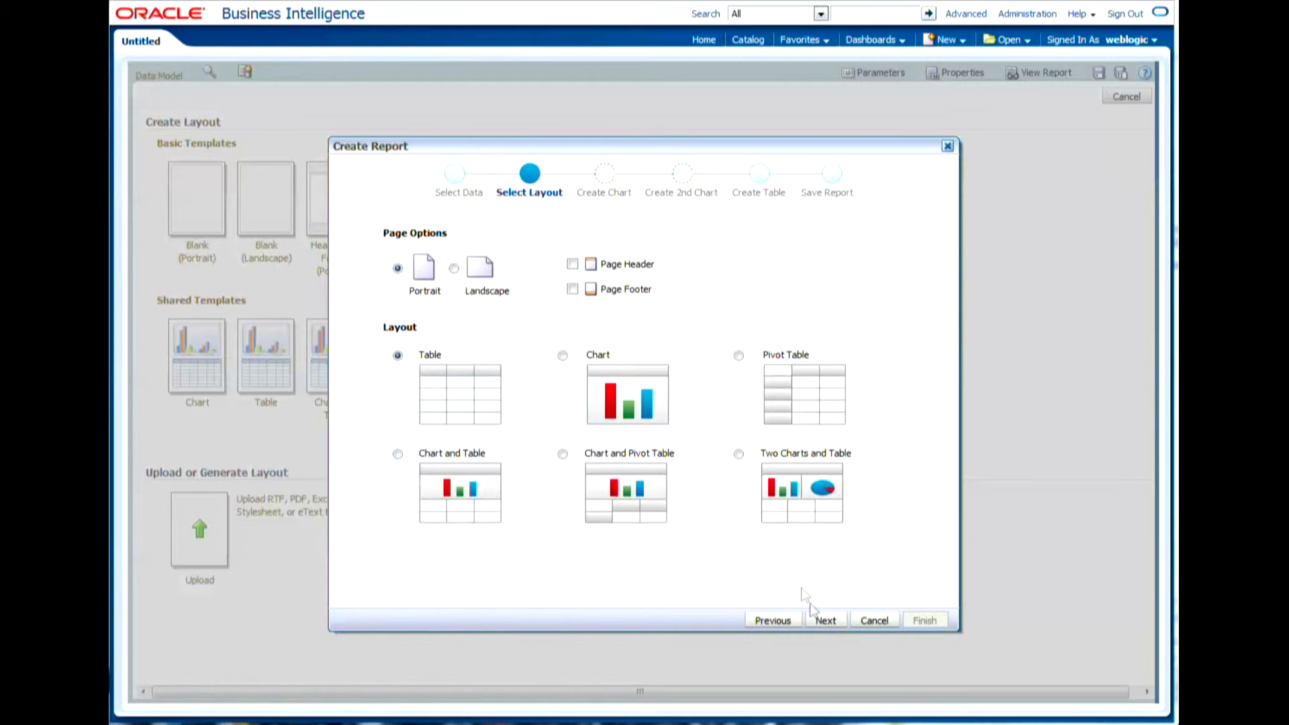
{"action": "mouse_move", "coordinate": [530, 269]}
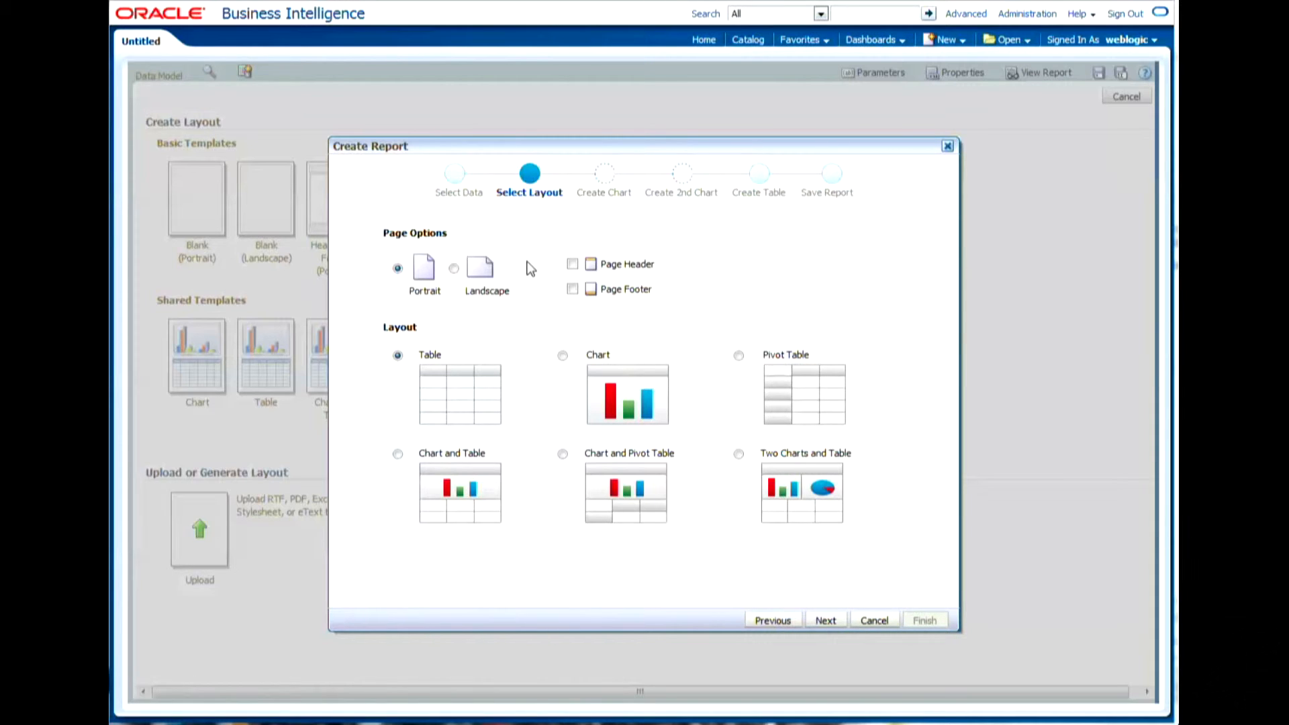
{"action": "mouse_move", "coordinate": [552, 273]}
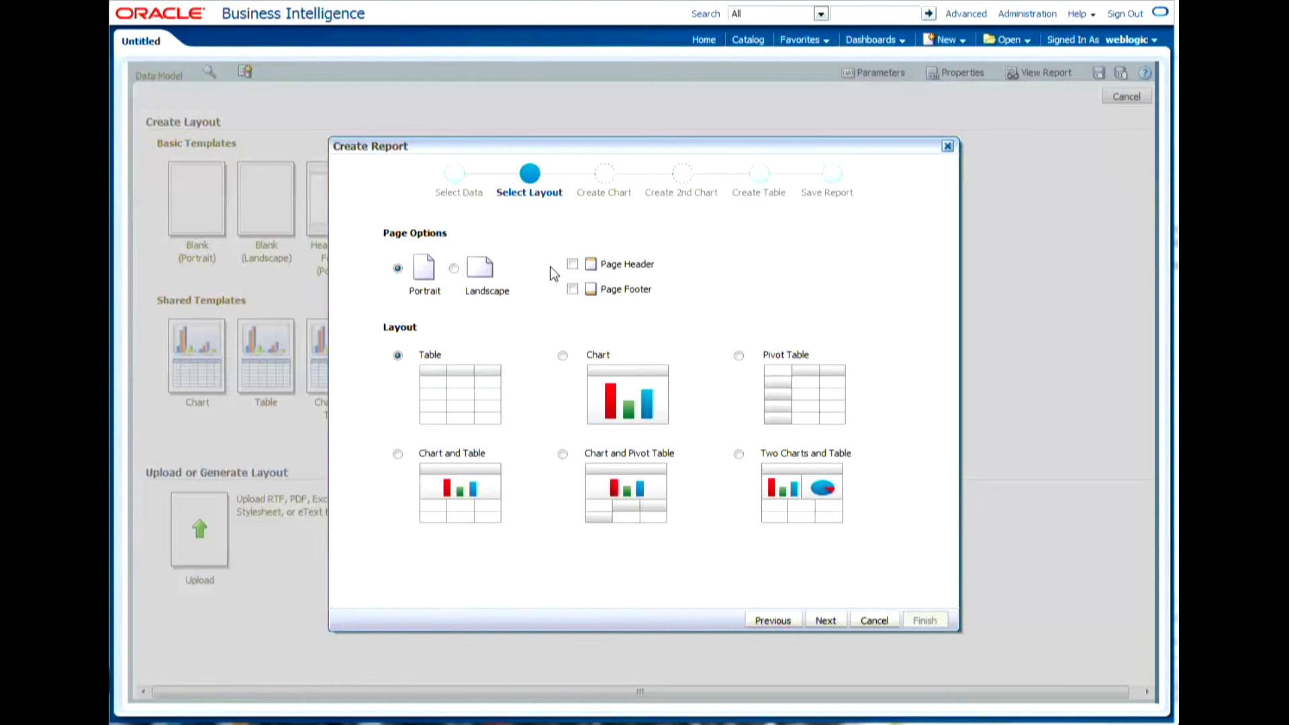
{"action": "mouse_move", "coordinate": [598, 357]}
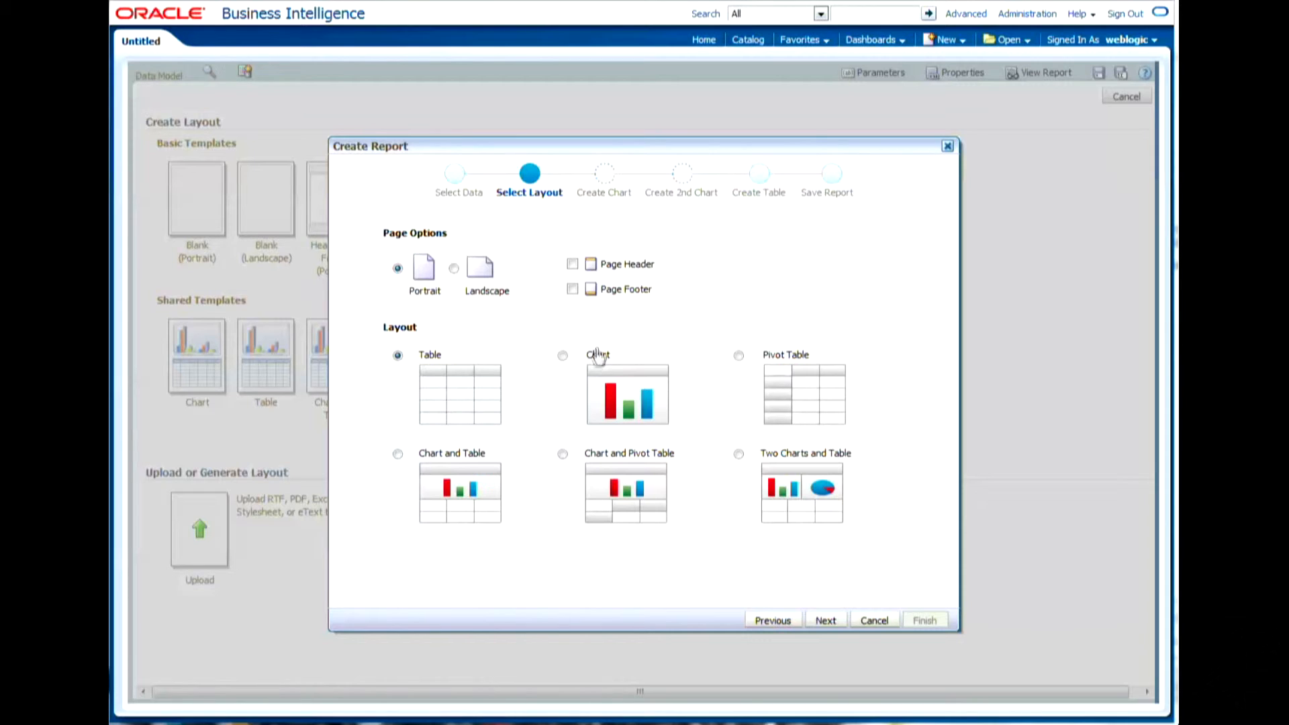
{"action": "mouse_move", "coordinate": [740, 578]}
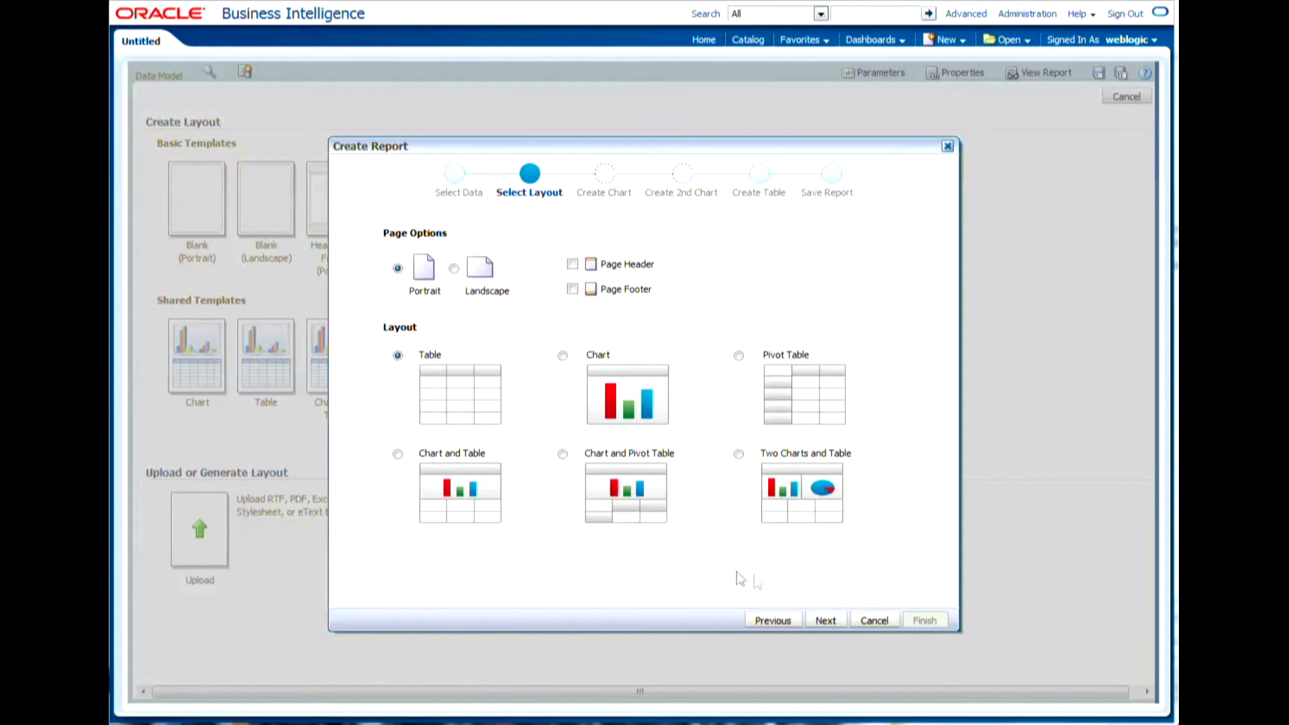
{"action": "left_click", "coordinate": [826, 620]}
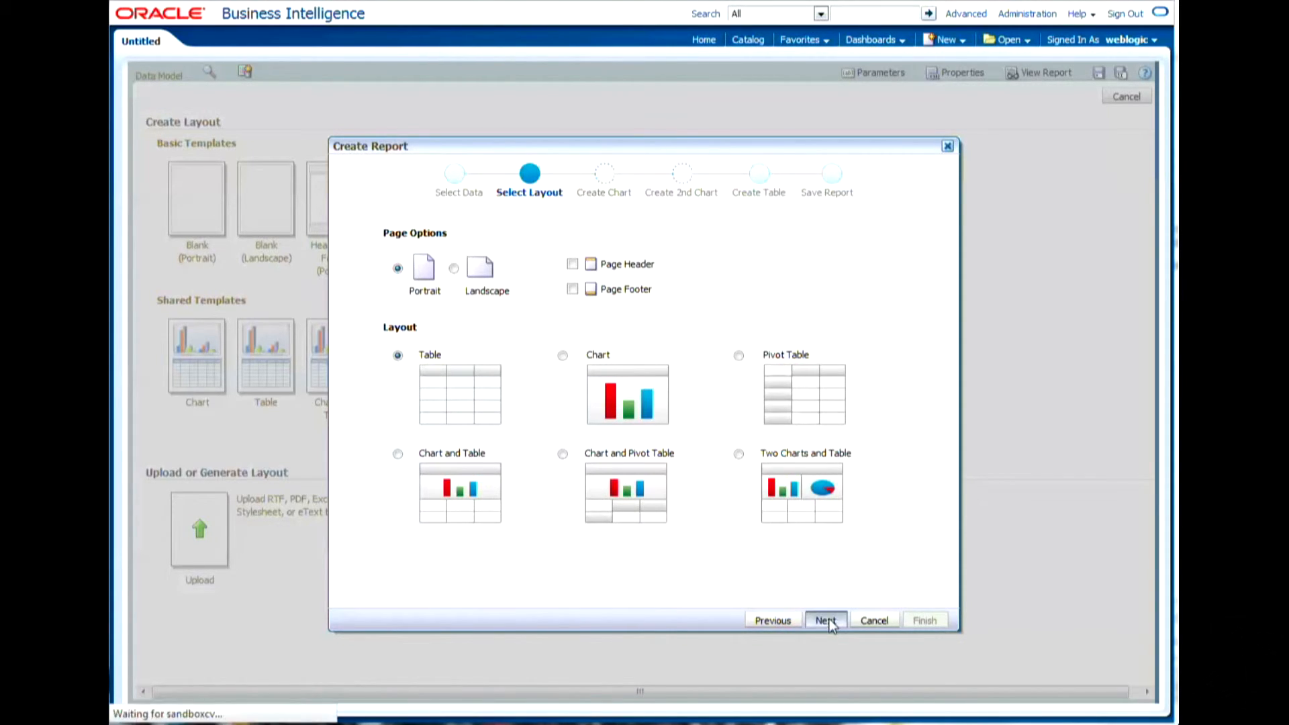
Continue to the Create Table step listing the G_1 data source fields.
{"action": "left_click", "coordinate": [825, 620]}
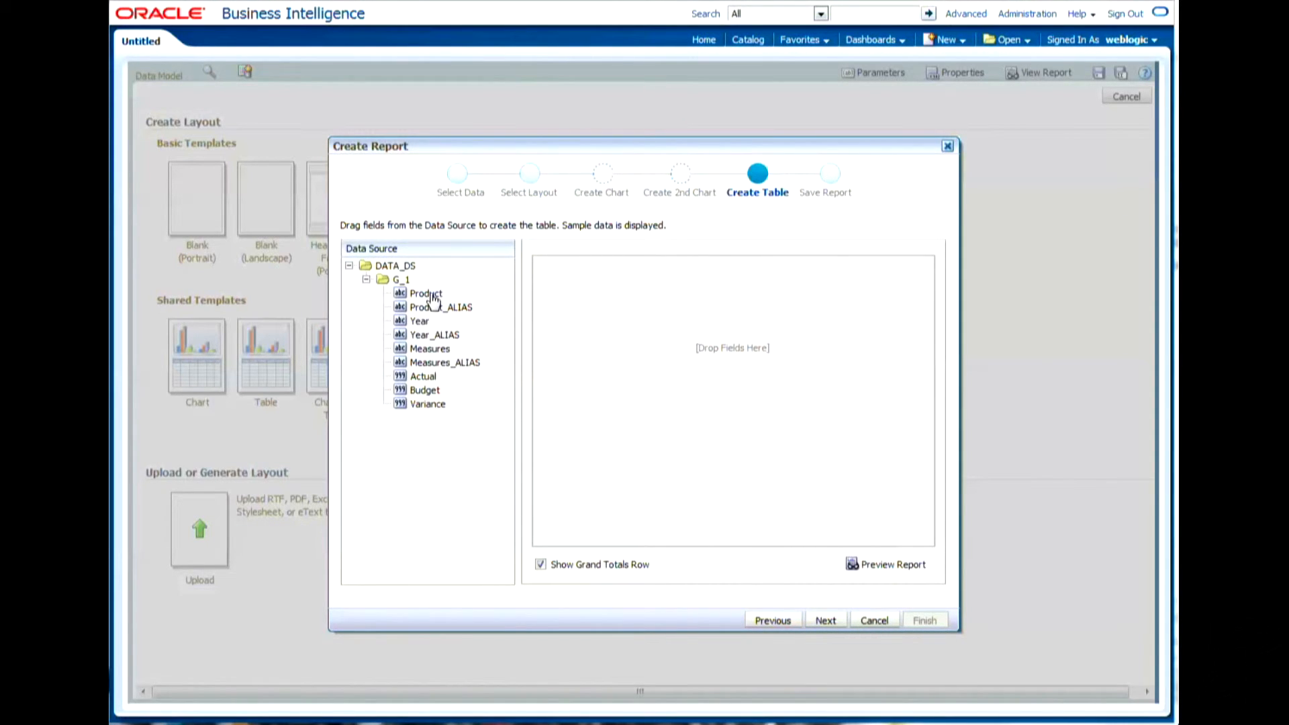
{"action": "mouse_move", "coordinate": [426, 386]}
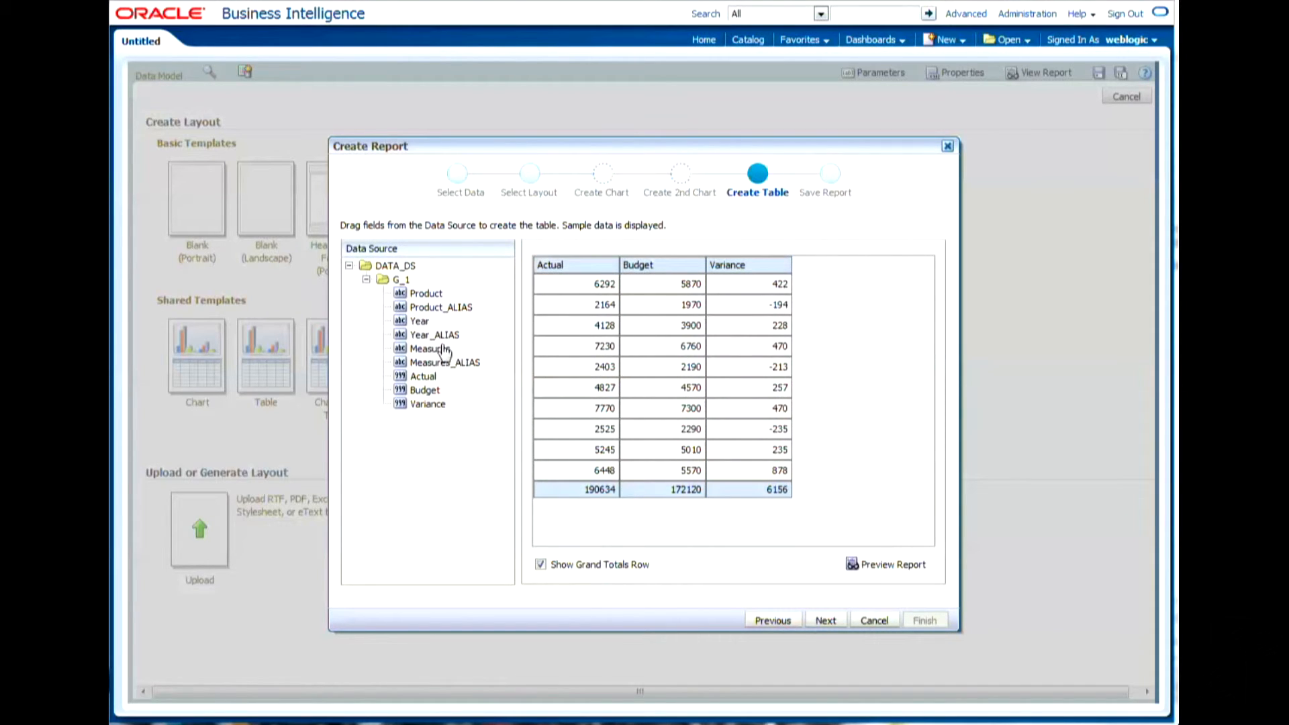
{"action": "mouse_move", "coordinate": [429, 348]}
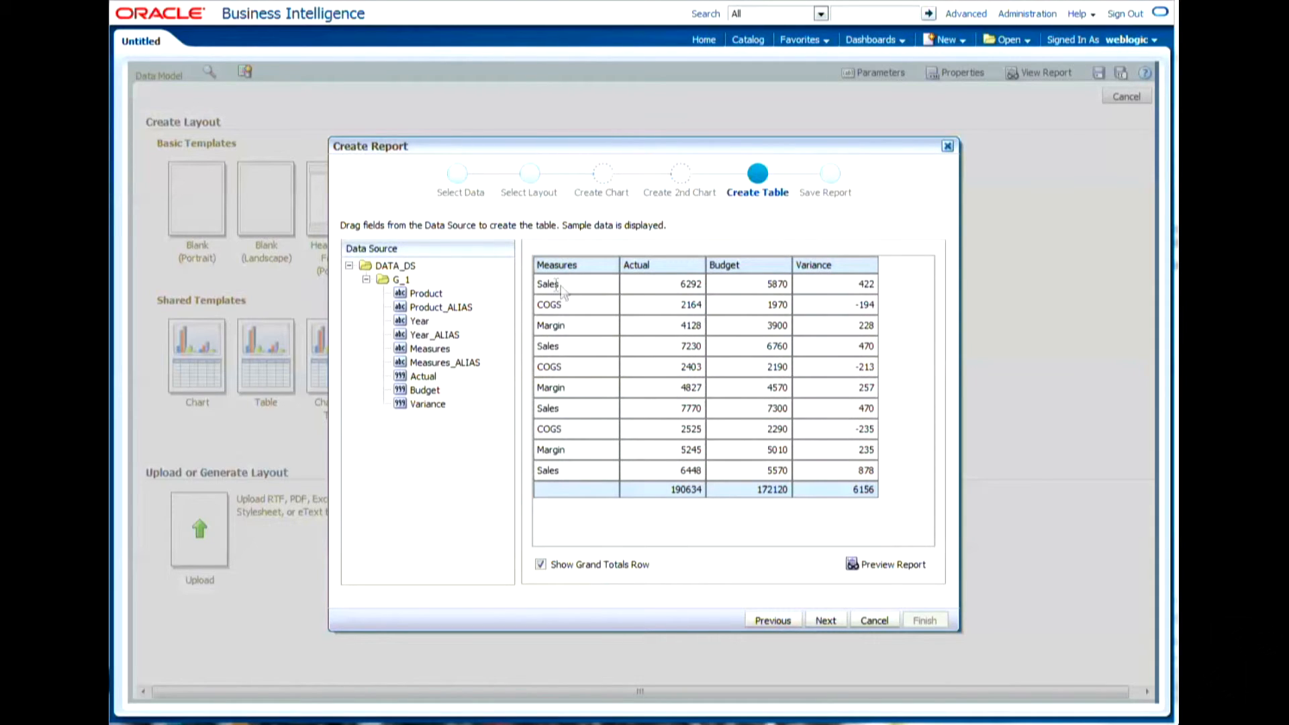
{"action": "mouse_move", "coordinate": [591, 317]}
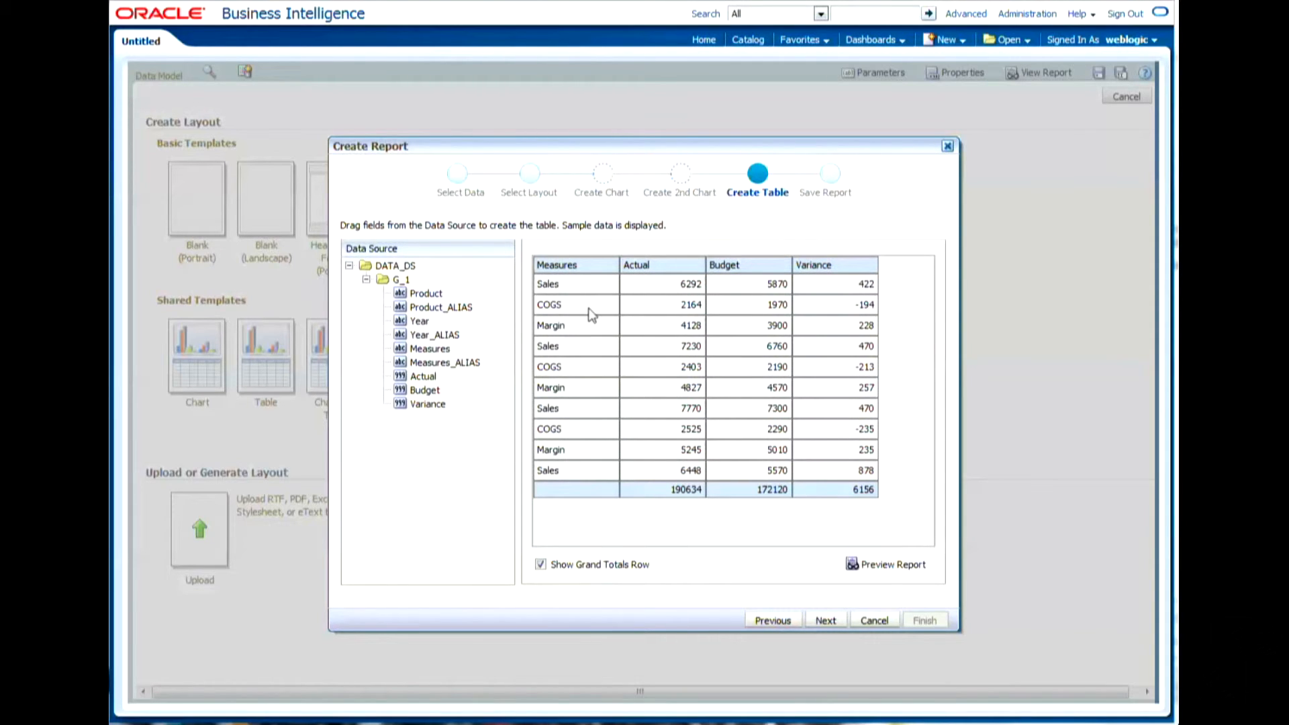
{"action": "mouse_move", "coordinate": [428, 304]}
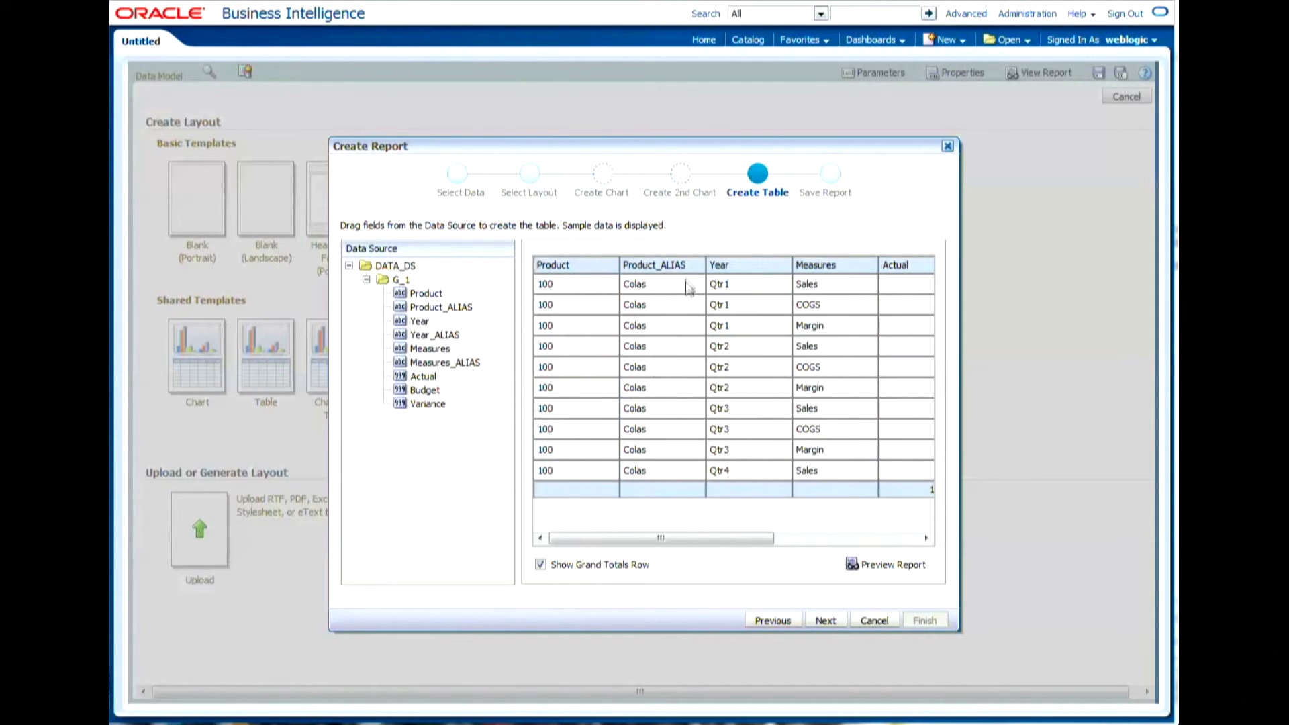
{"action": "mouse_move", "coordinate": [804, 599]}
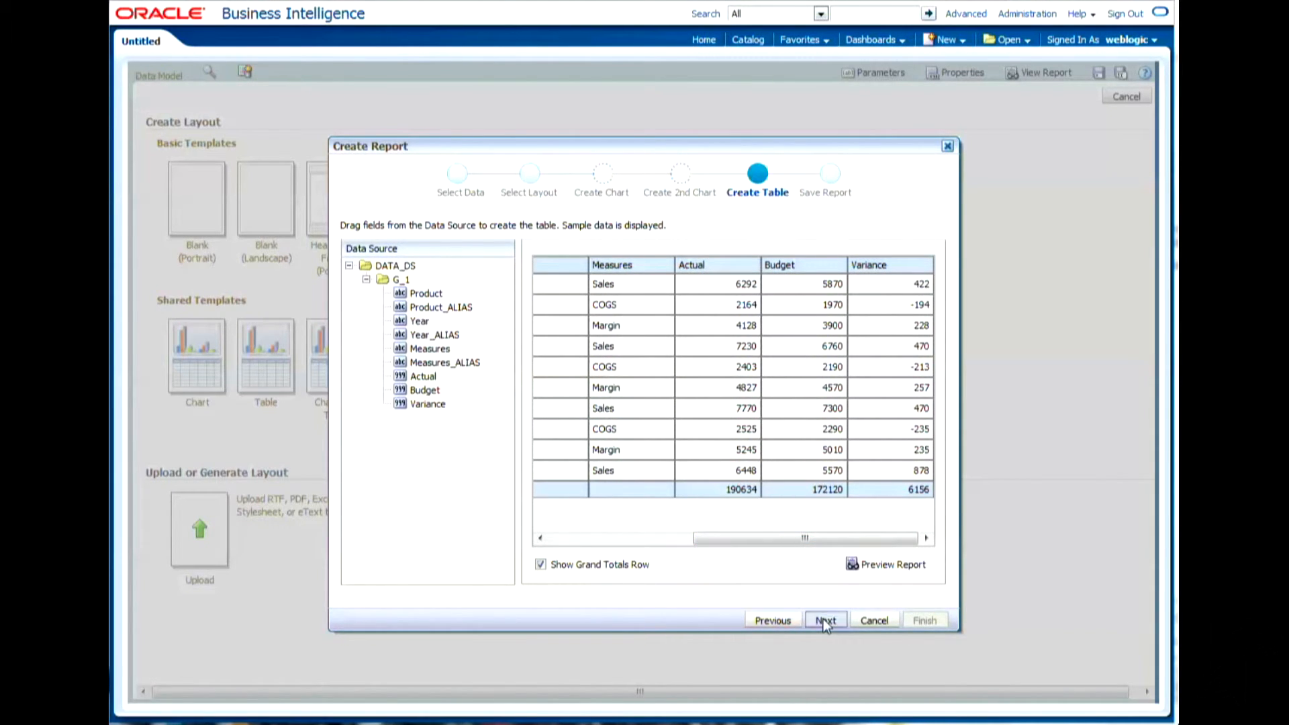
Move to the final Save Report step with View Report kept selected.
{"action": "left_click", "coordinate": [825, 621]}
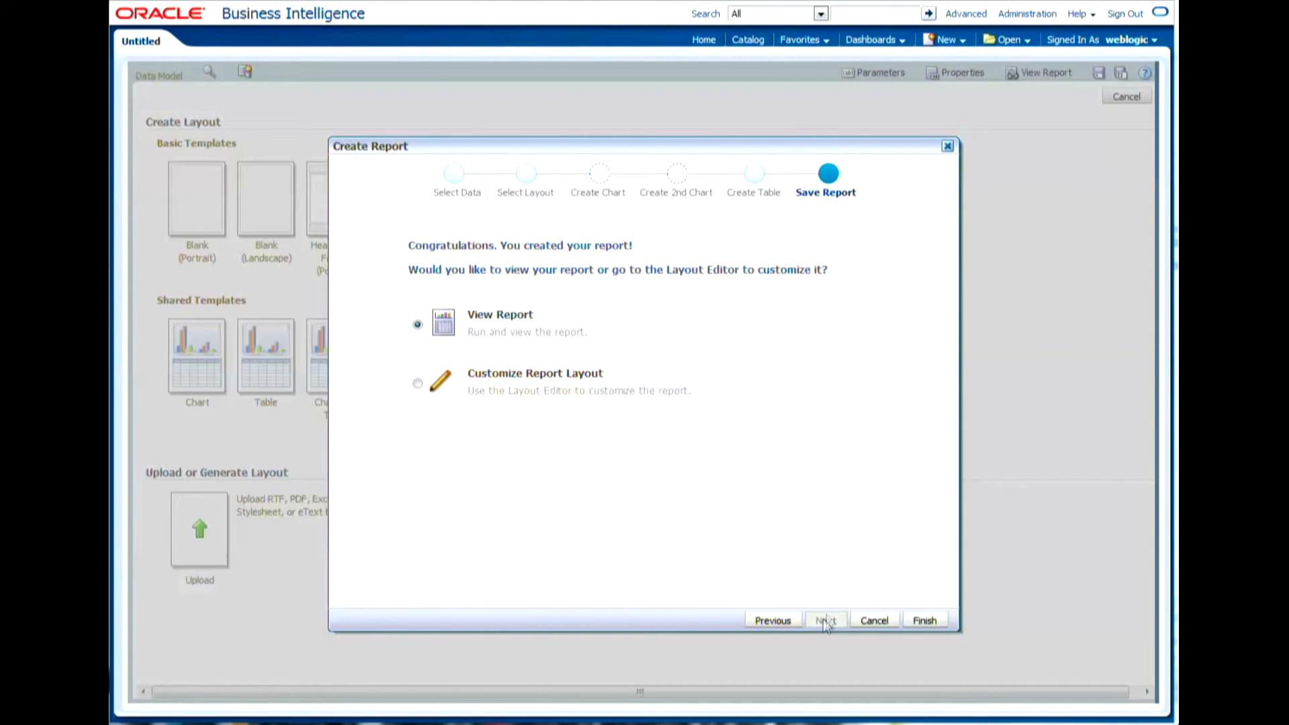
{"action": "mouse_move", "coordinate": [510, 390]}
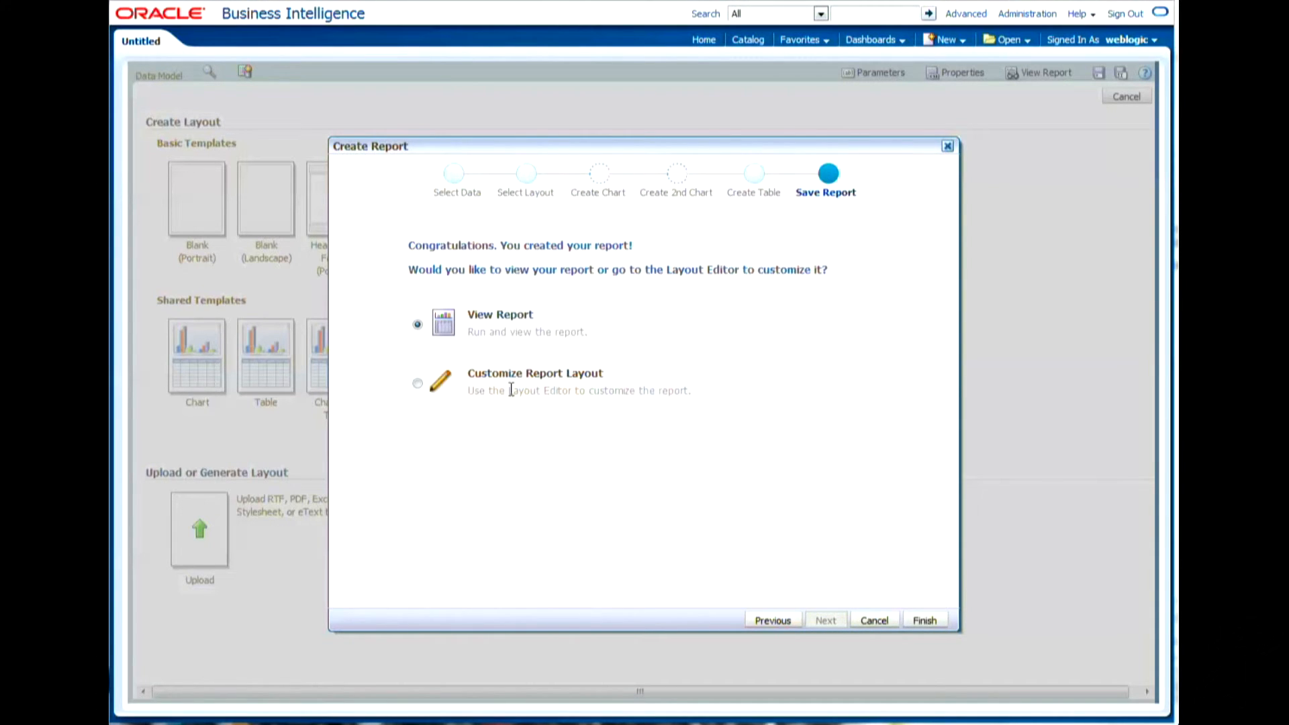
{"action": "mouse_move", "coordinate": [456, 339]}
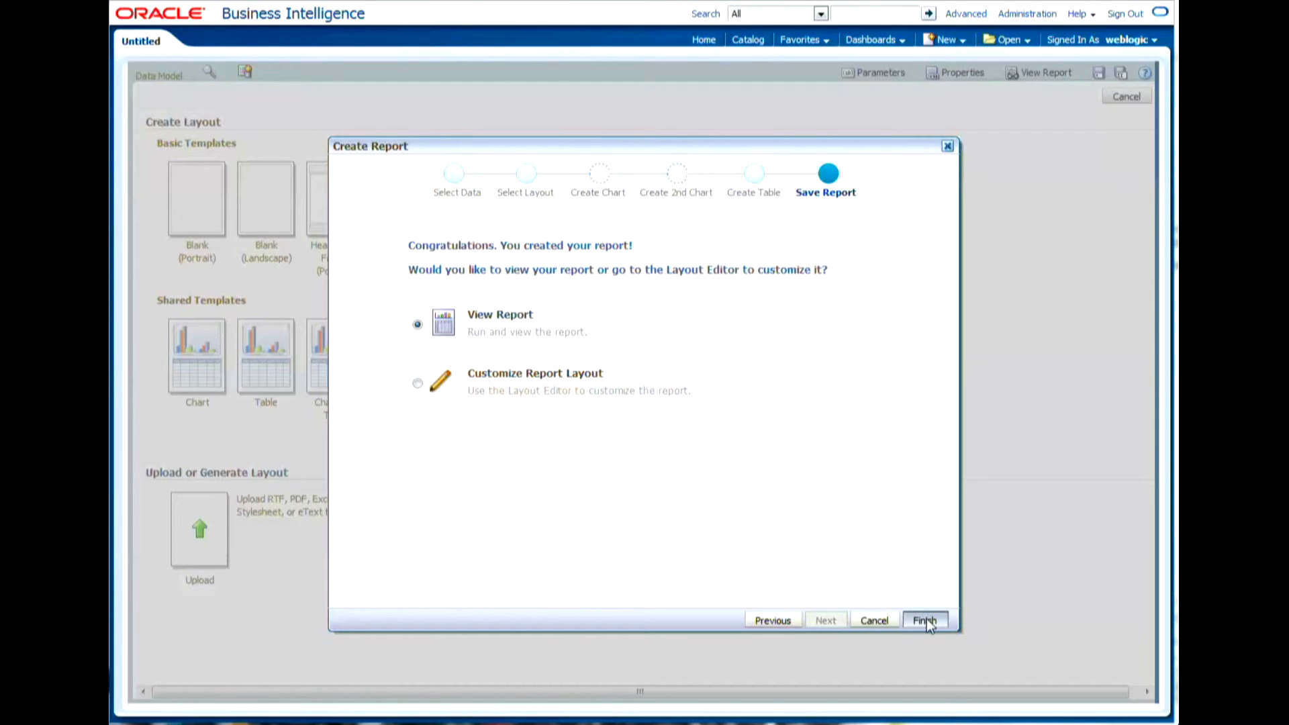
Finish the wizard and save the report as RPT_SampleBasic instead of Untitled.
{"action": "left_click", "coordinate": [923, 620]}
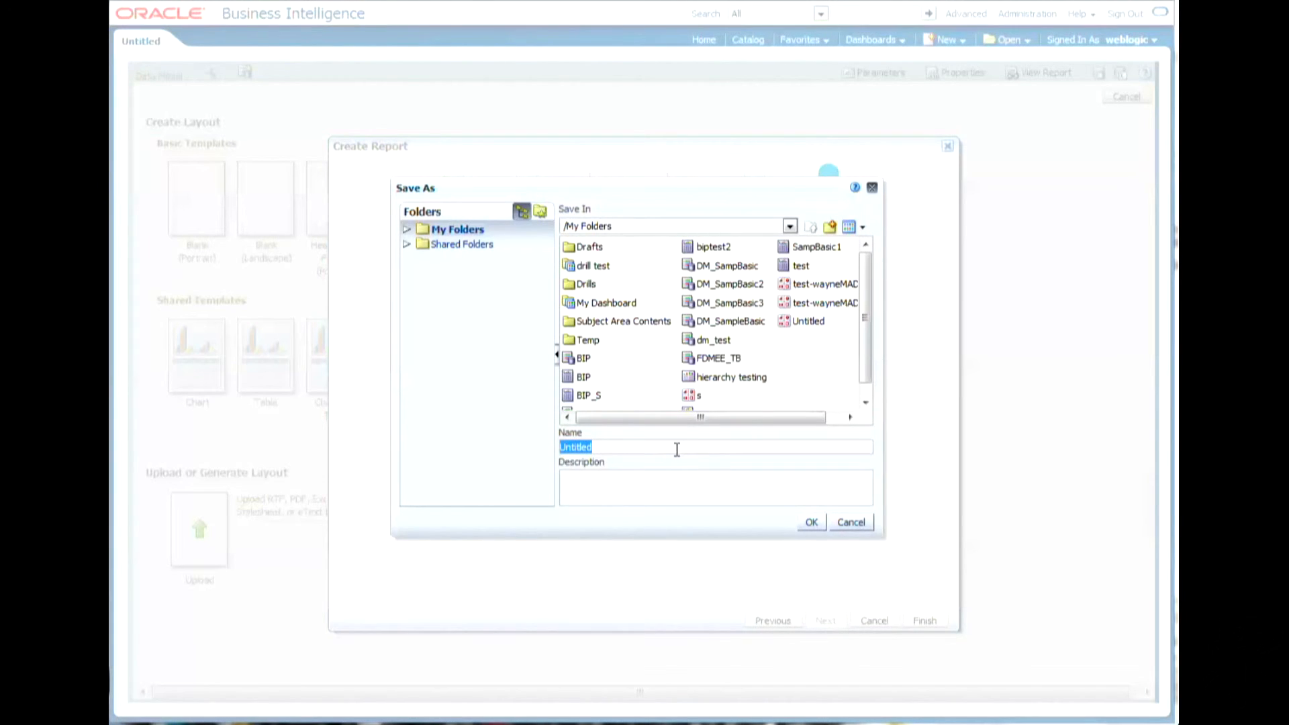
{"action": "key", "text": "Delete"}
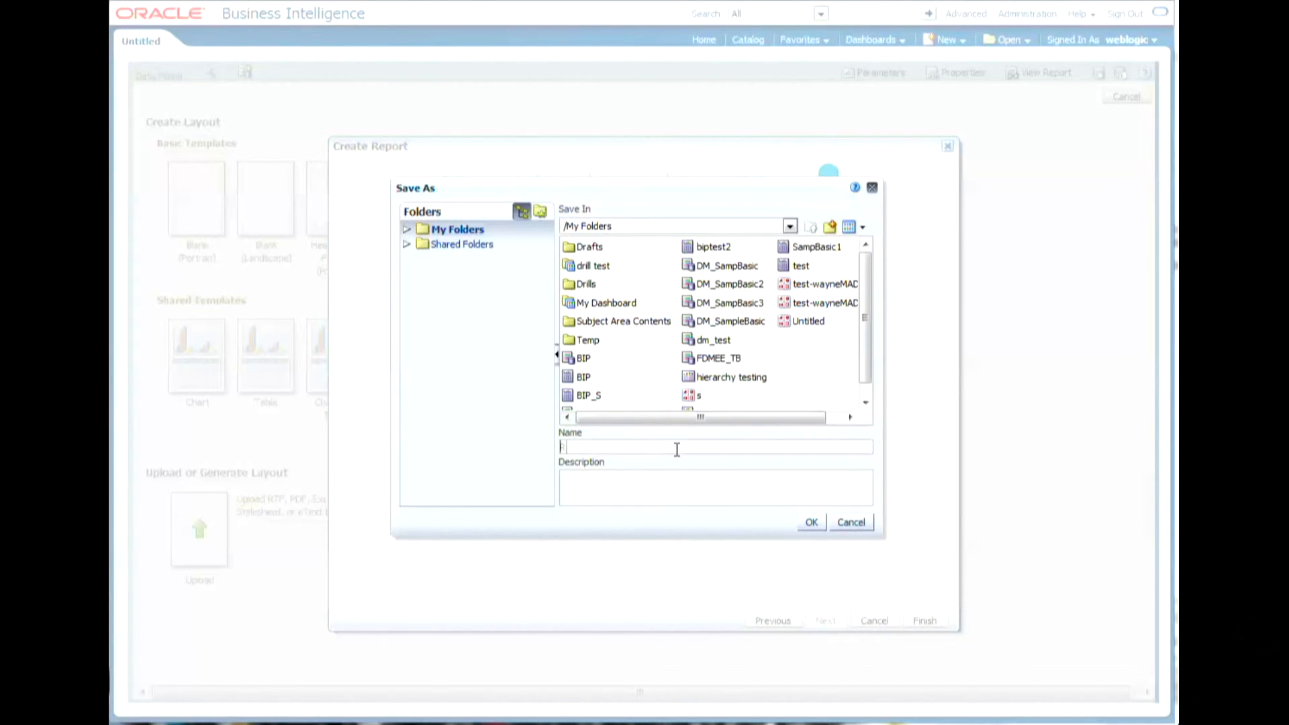
{"action": "type", "text": "RPT"}
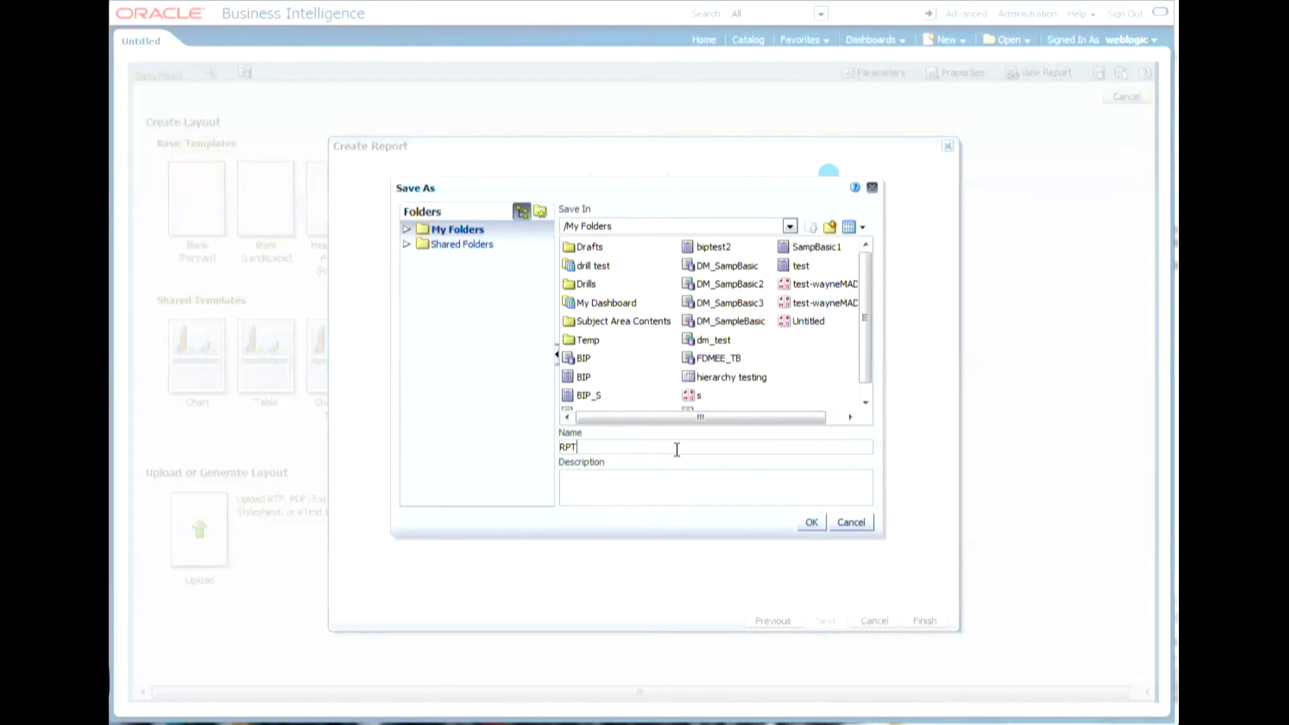
{"action": "type", "text": "_SampleB"}
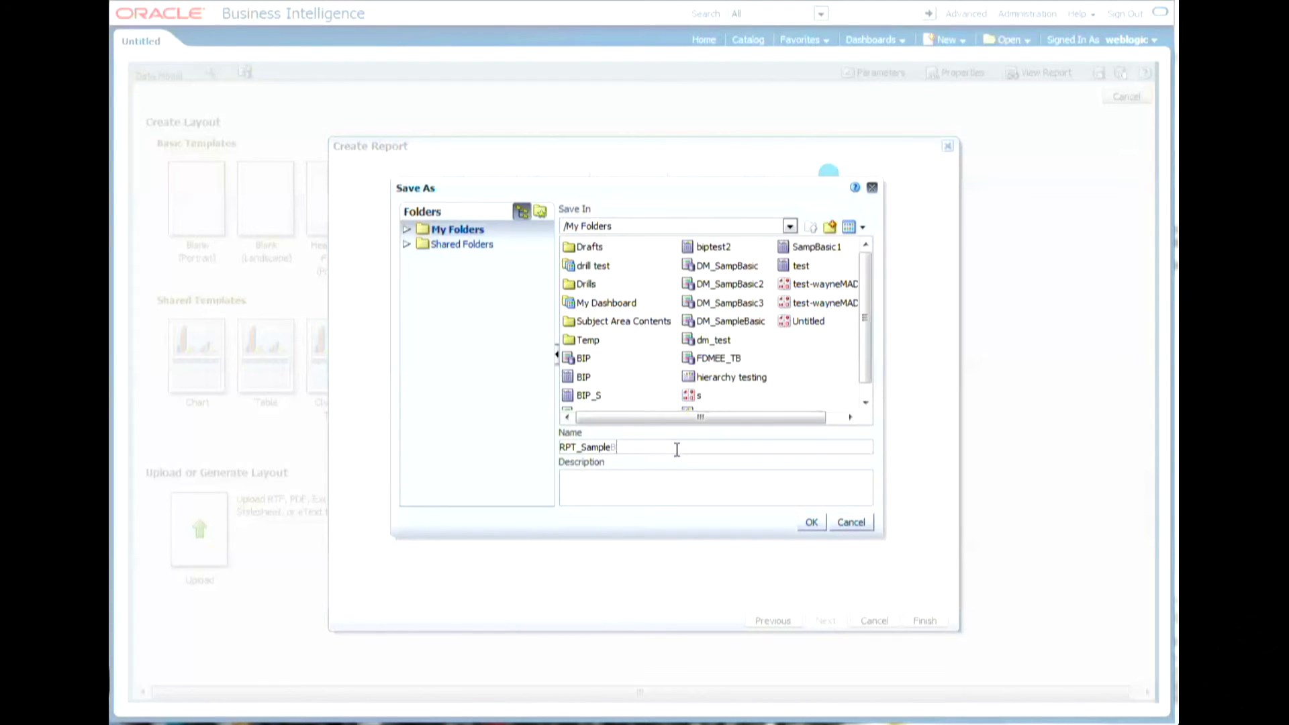
{"action": "type", "text": "asic"}
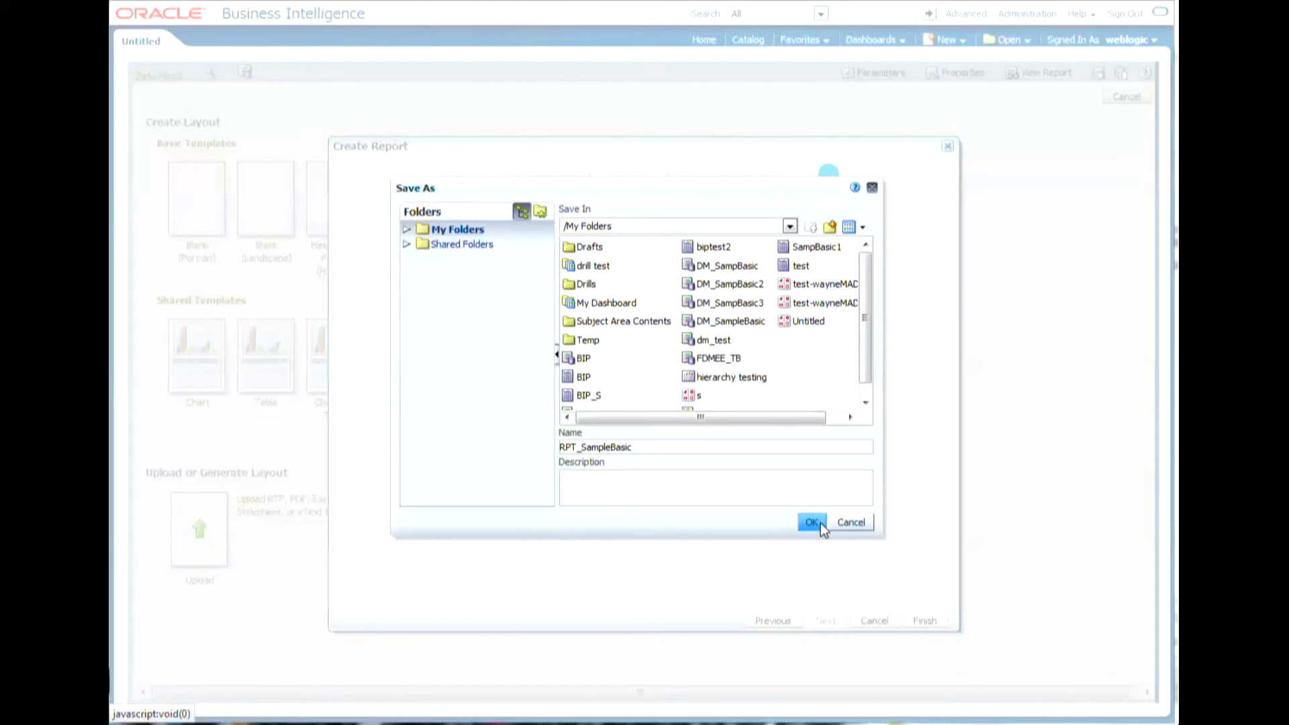
{"action": "left_click", "coordinate": [811, 523]}
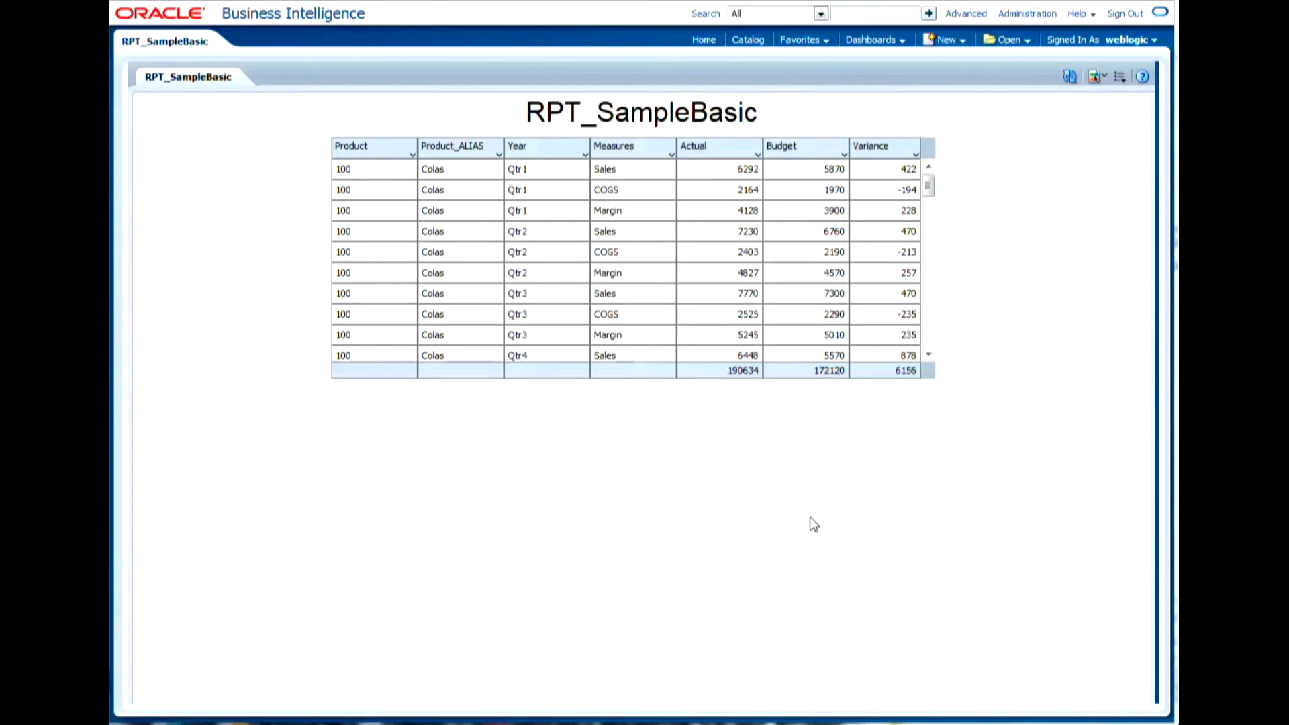
{"action": "mouse_move", "coordinate": [803, 208]}
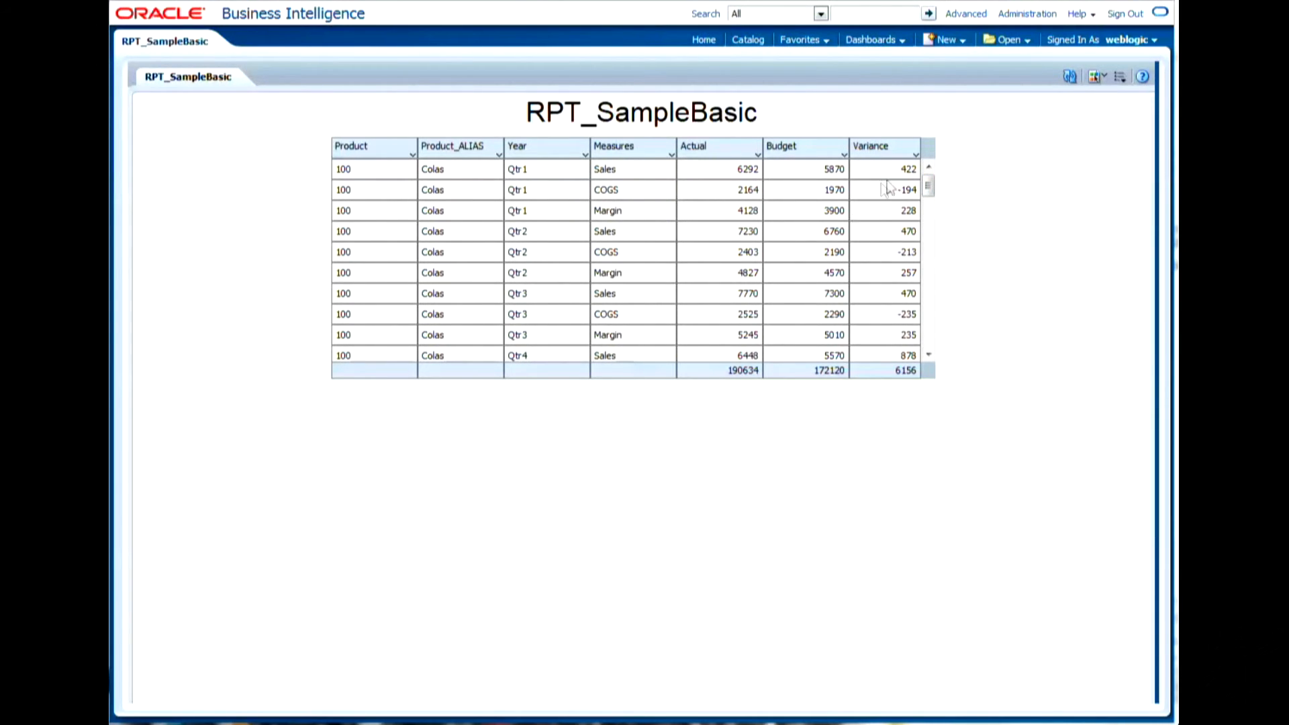
Scroll through the interactive RPT_SampleBasic rows and bring up the View Report menu.
{"action": "scroll", "scroll_direction": "down", "scroll_amount": 3}
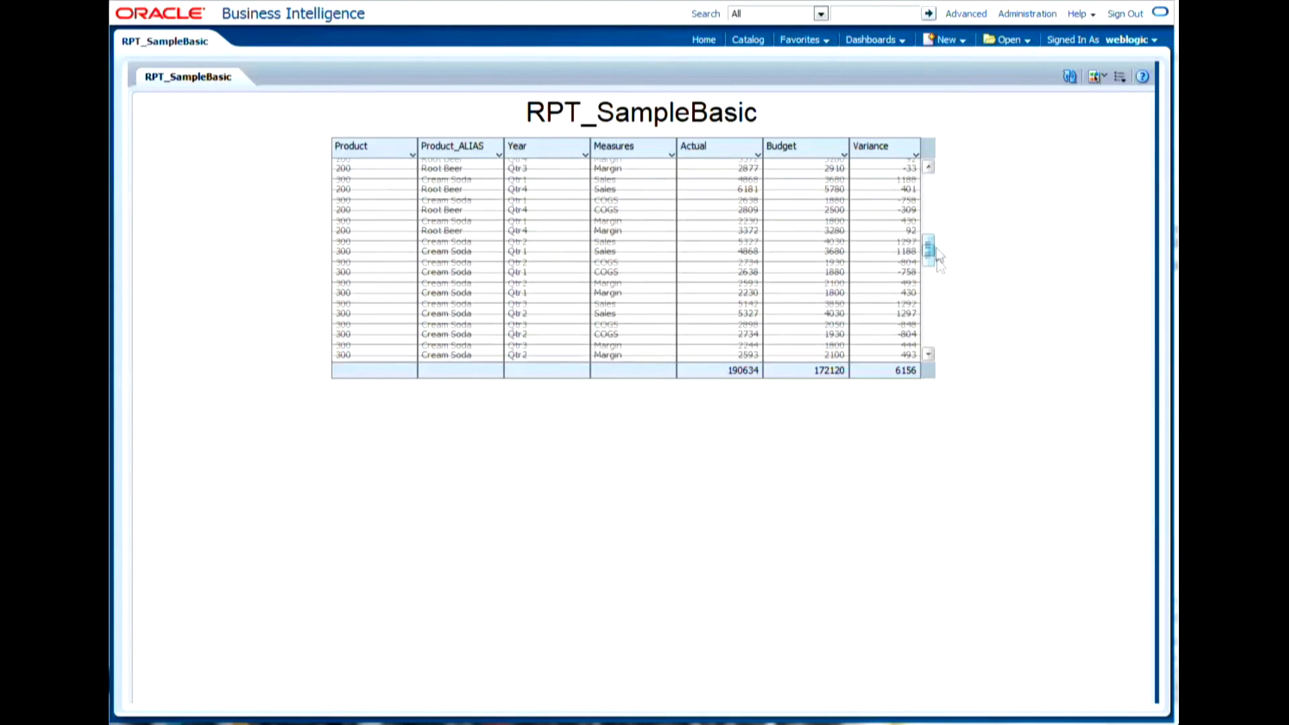
{"action": "left_click", "coordinate": [928, 169]}
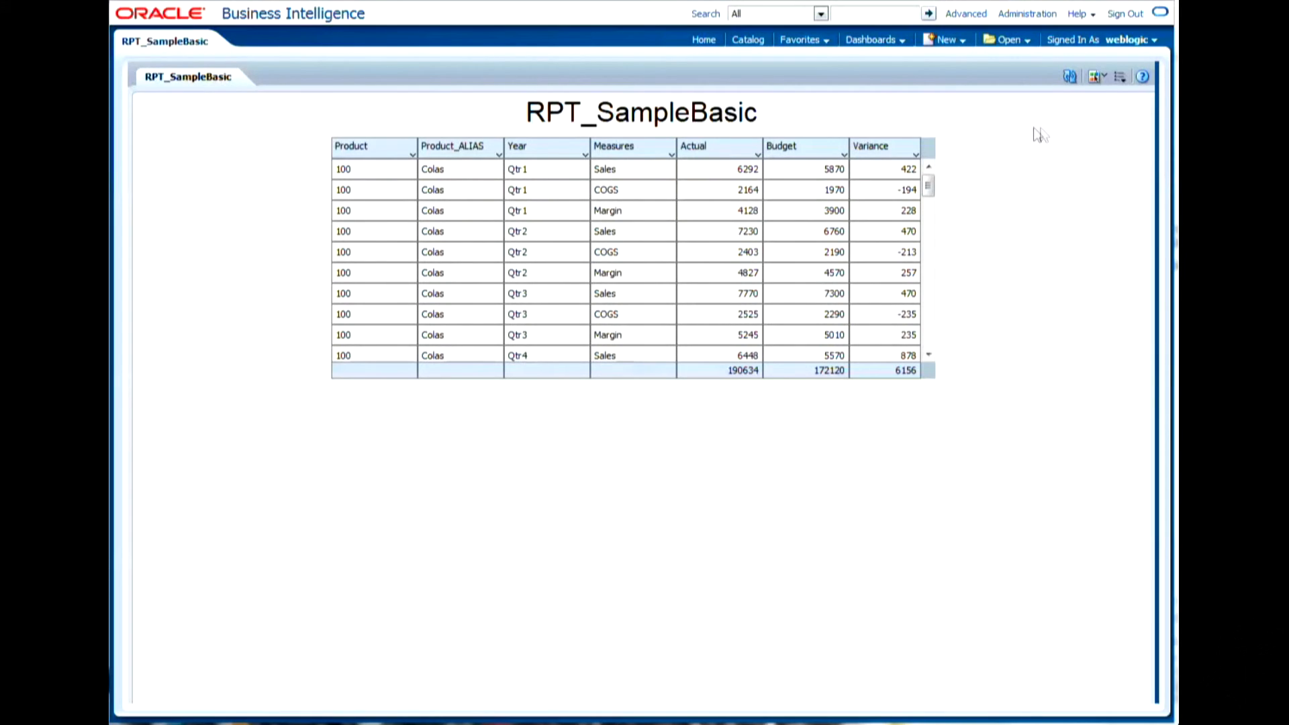
{"action": "mouse_move", "coordinate": [1096, 75]}
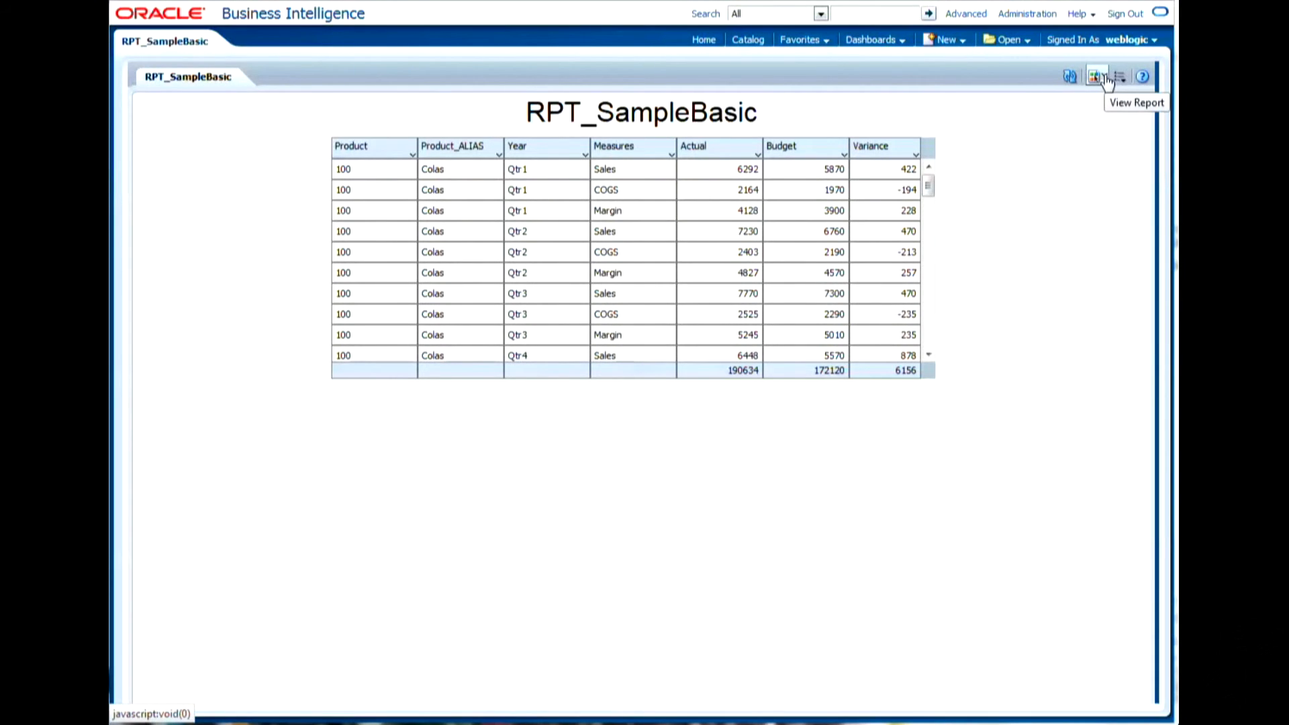
View RPT_SampleBasic as PDF output, scroll through it, and bring up the Actions menu.
{"action": "left_click", "coordinate": [1104, 75]}
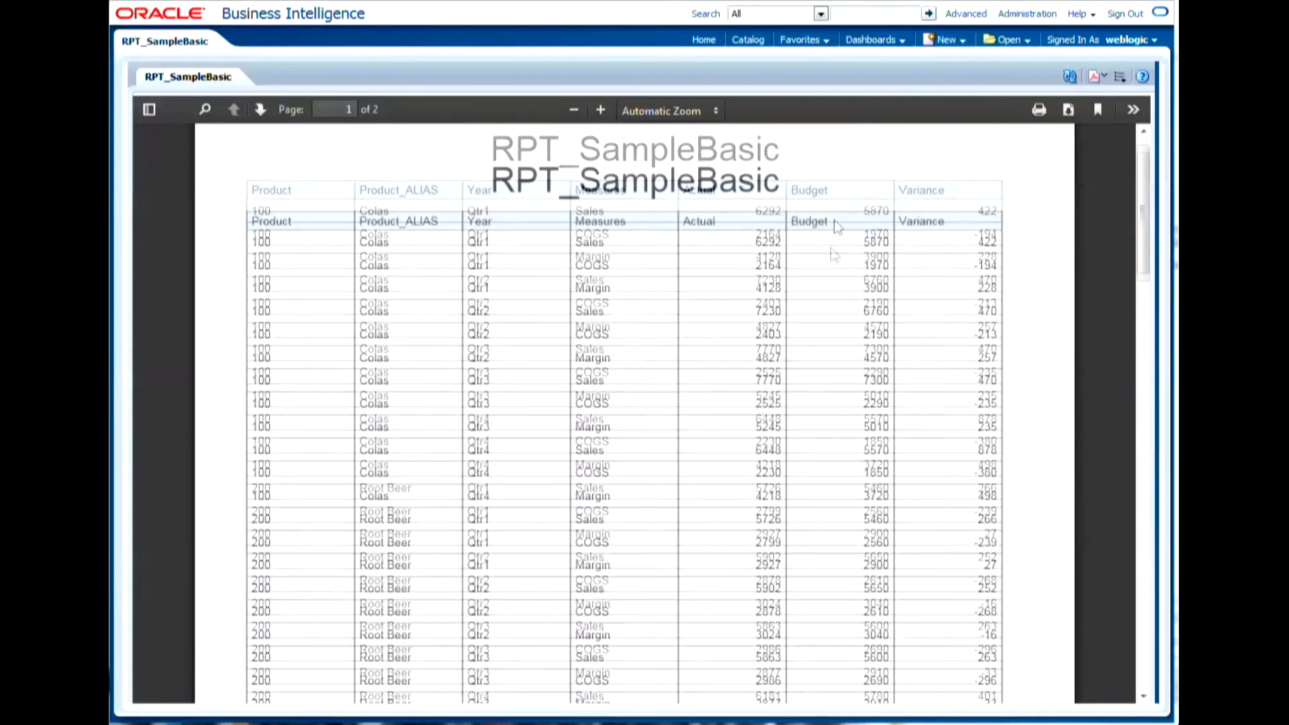
{"action": "scroll", "scroll_direction": "down", "scroll_amount": 3}
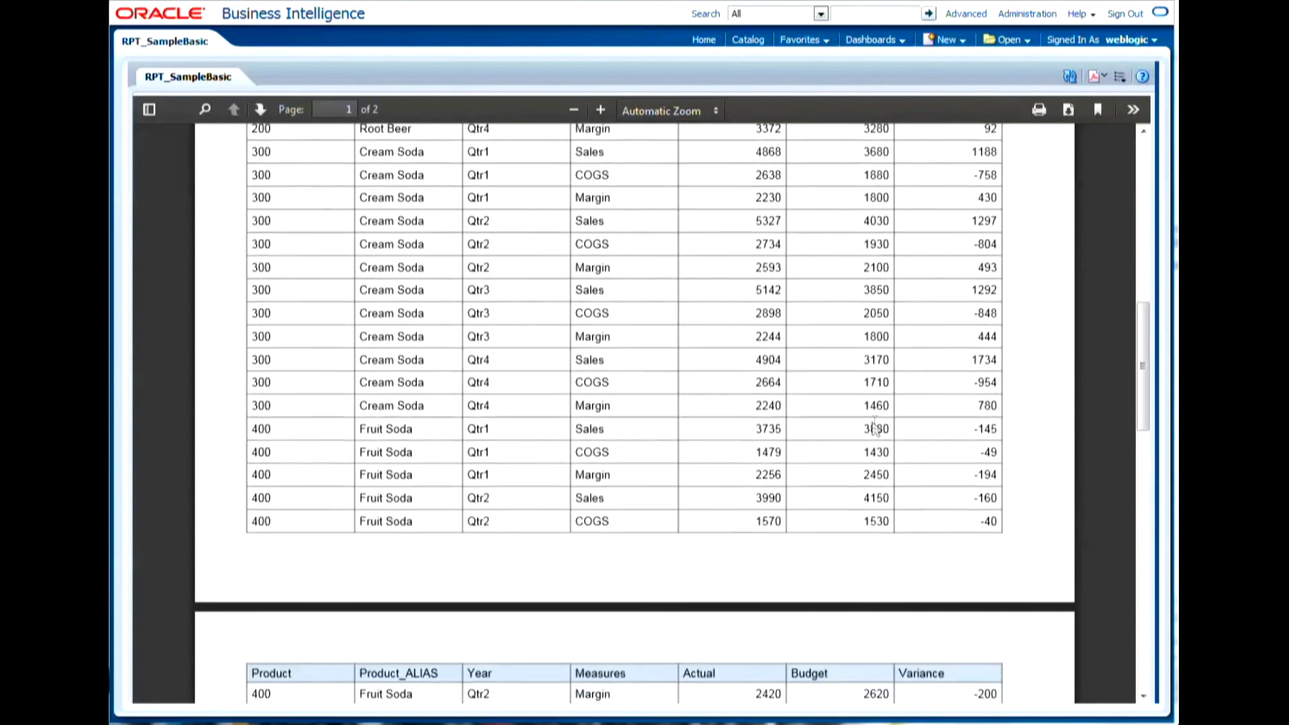
{"action": "scroll", "scroll_direction": "down", "scroll_amount": 3}
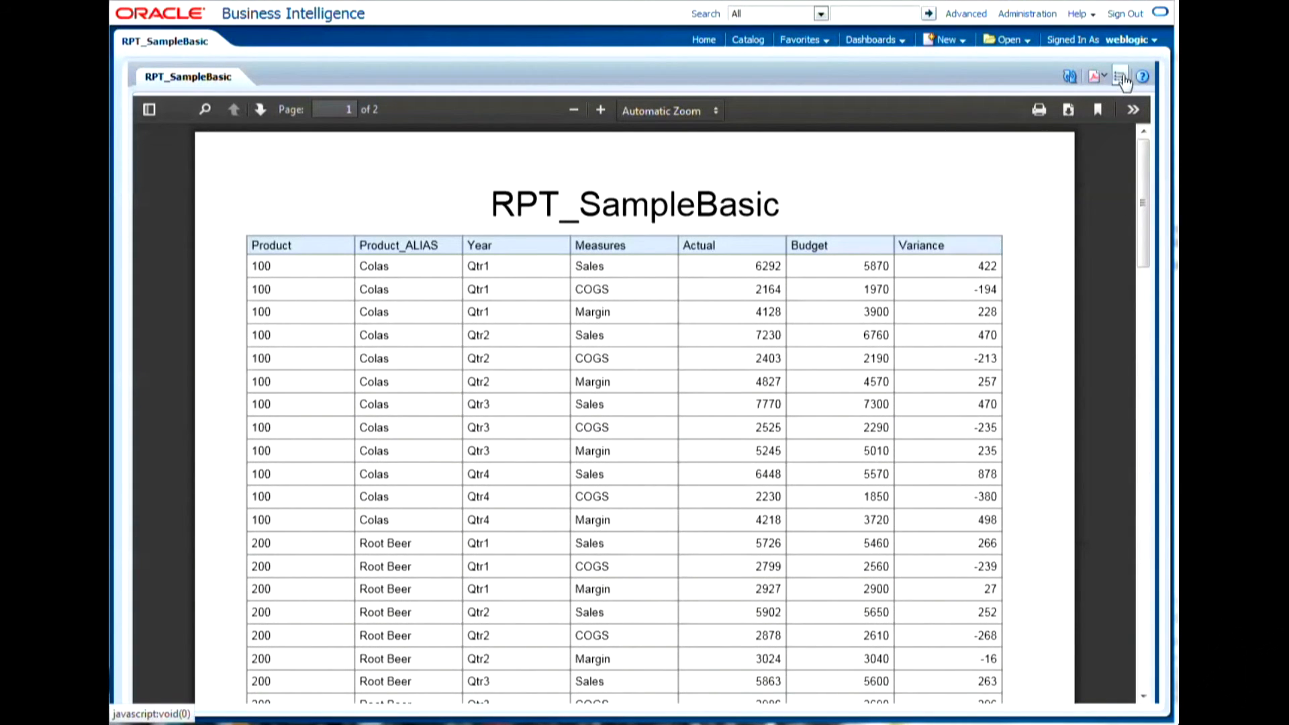
{"action": "left_click", "coordinate": [1119, 75]}
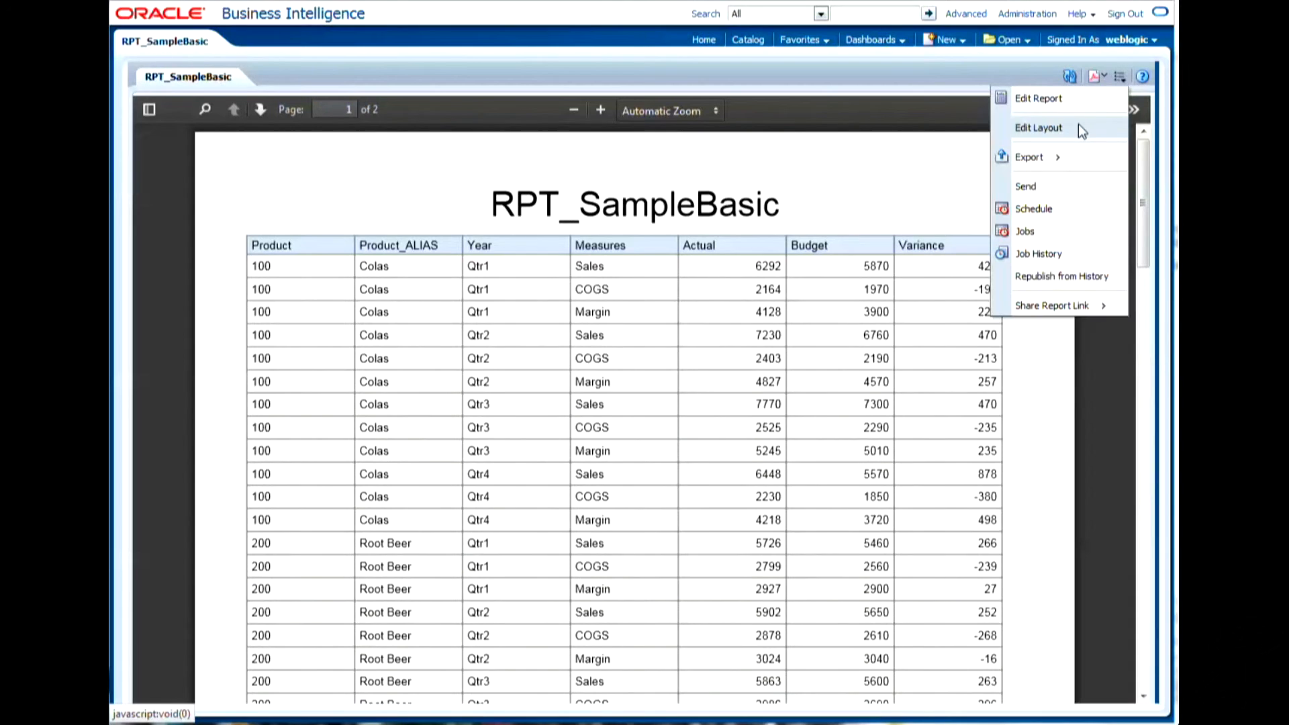
In Edit Layout, set the Year column's grouping to Group Above and save the layout.
{"action": "left_click", "coordinate": [1037, 127]}
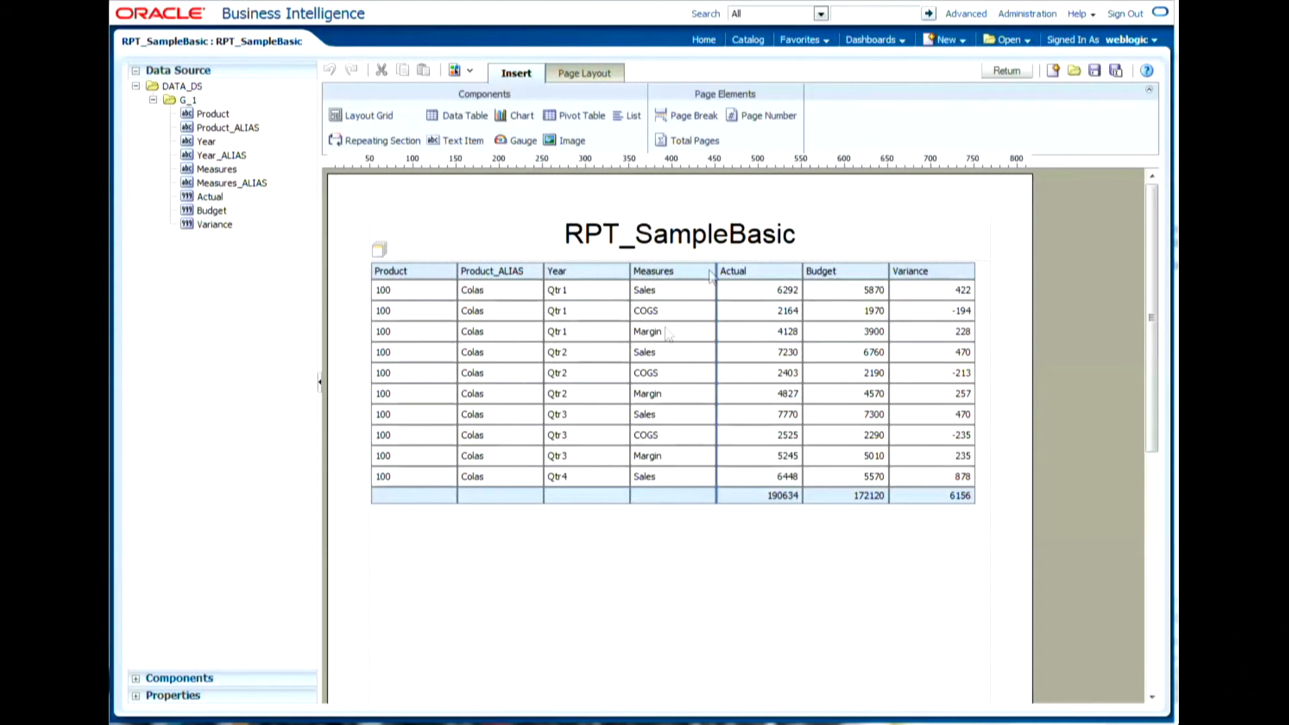
{"action": "mouse_move", "coordinate": [286, 194]}
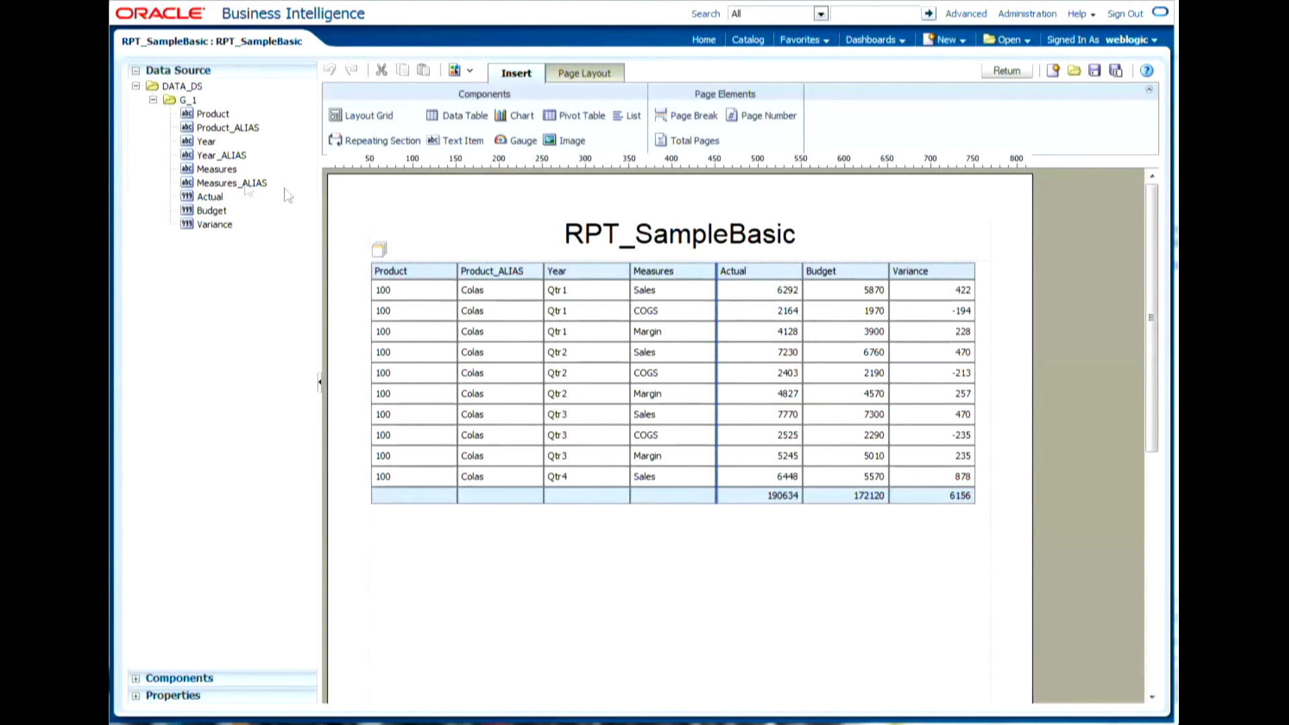
{"action": "mouse_move", "coordinate": [728, 199]}
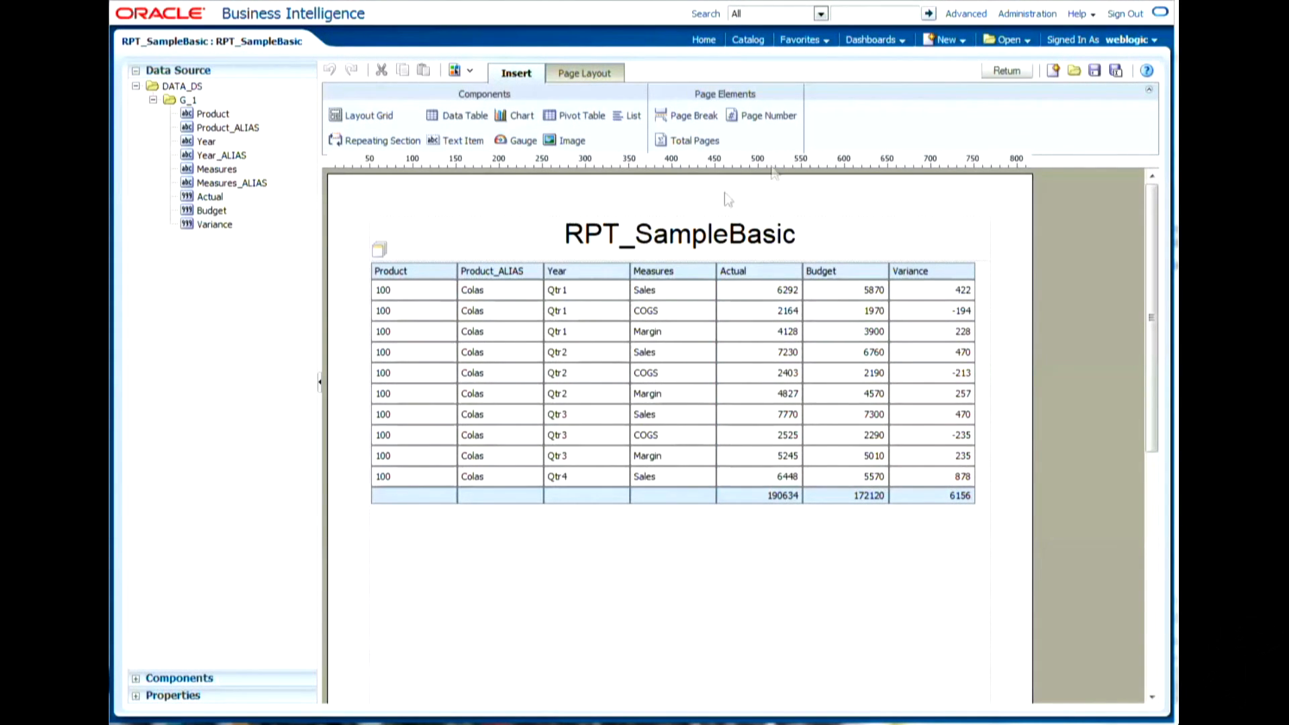
{"action": "mouse_move", "coordinate": [313, 173]}
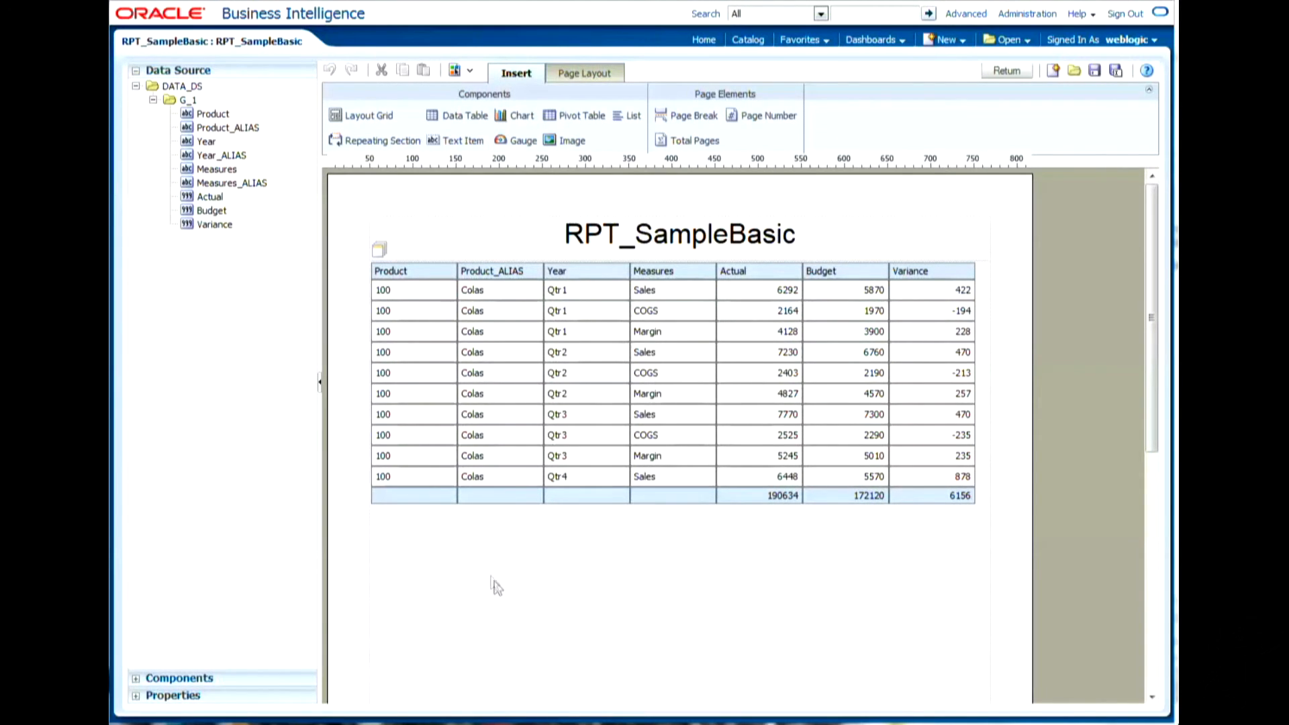
{"action": "mouse_move", "coordinate": [433, 393]}
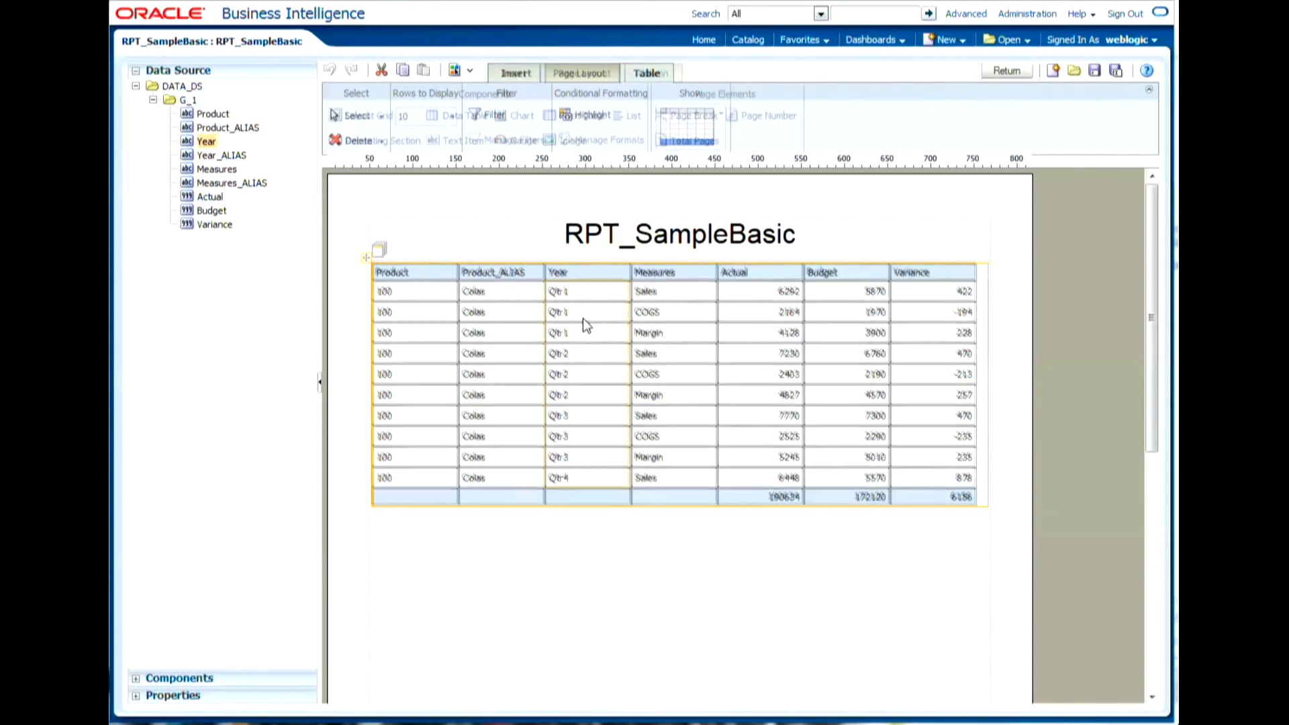
{"action": "left_click", "coordinate": [558, 290]}
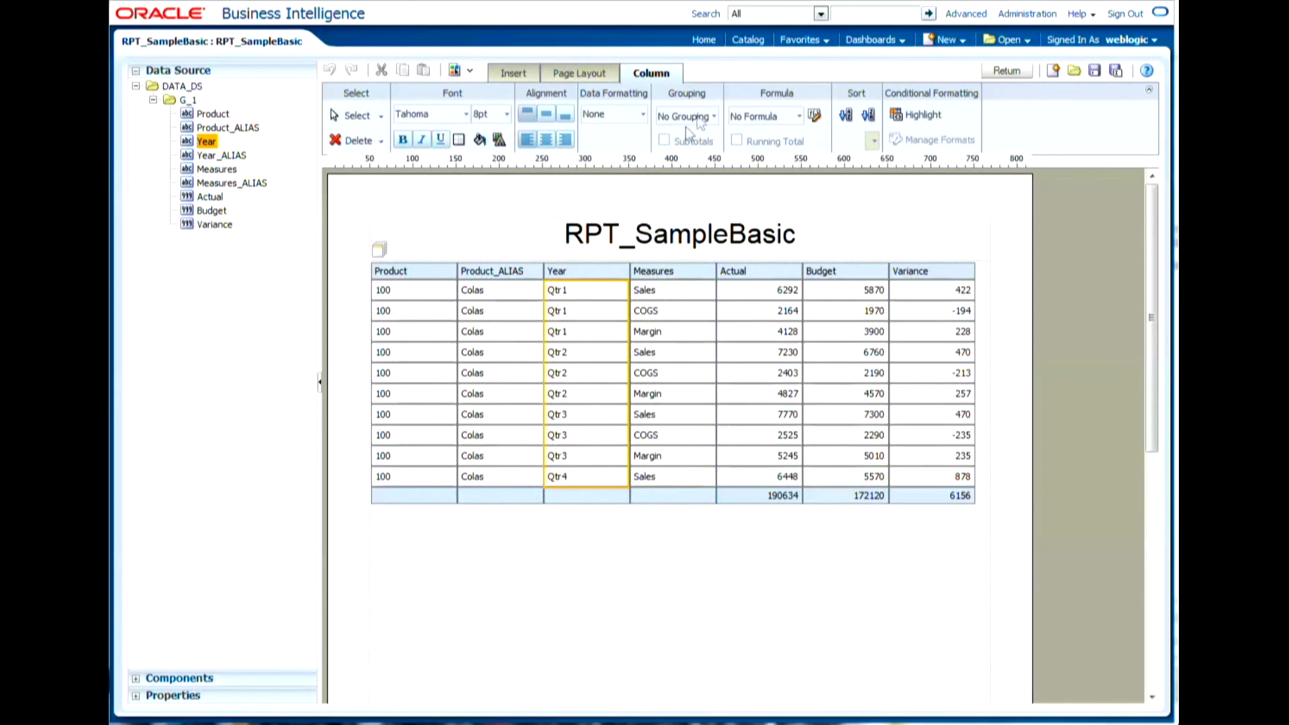
{"action": "left_click", "coordinate": [713, 114]}
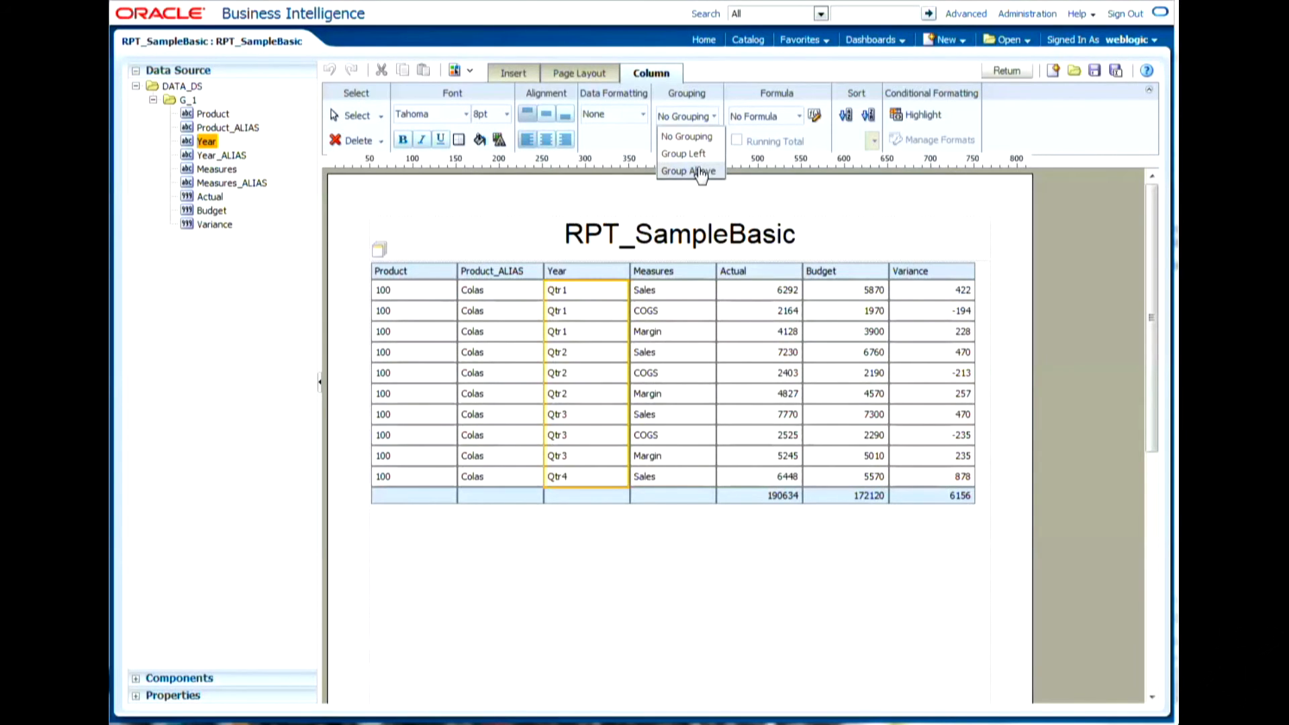
{"action": "left_click", "coordinate": [687, 171]}
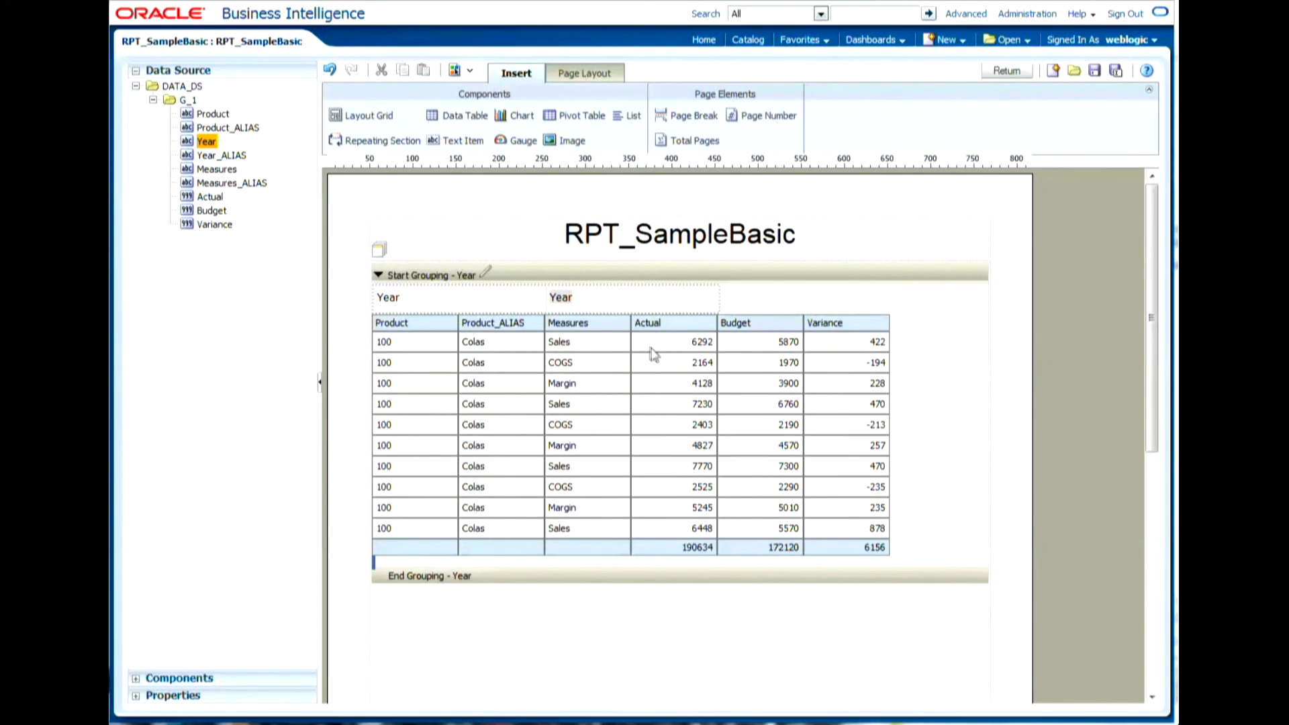
{"action": "mouse_move", "coordinate": [978, 140]}
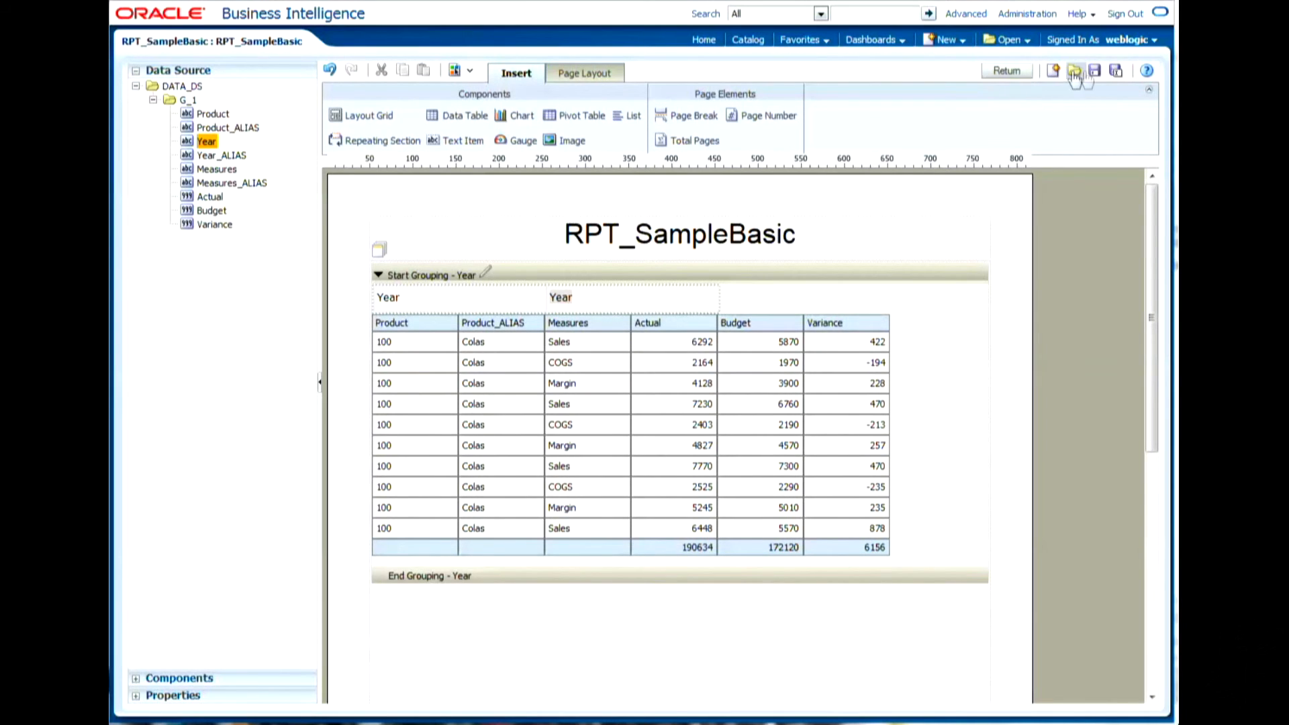
{"action": "left_click", "coordinate": [1094, 70]}
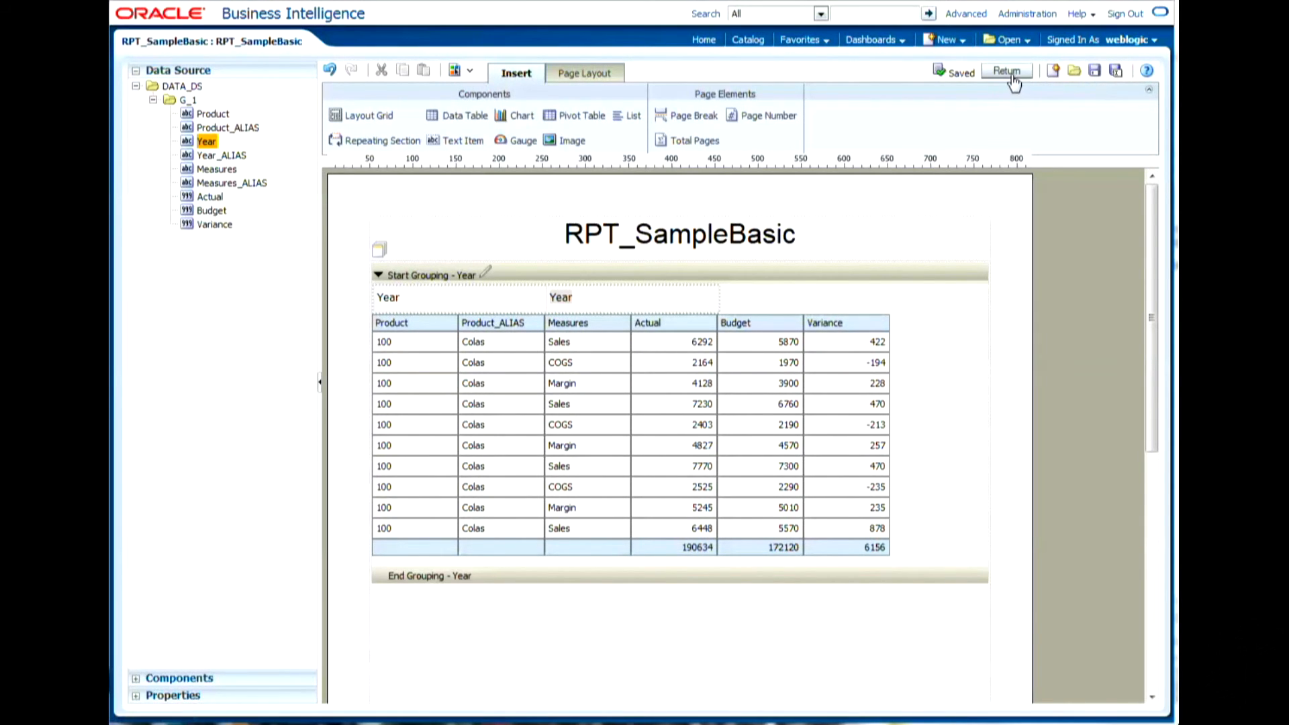
Return from the layout editor to the RPT_SampleBasic interactive report view.
{"action": "left_click", "coordinate": [1006, 72]}
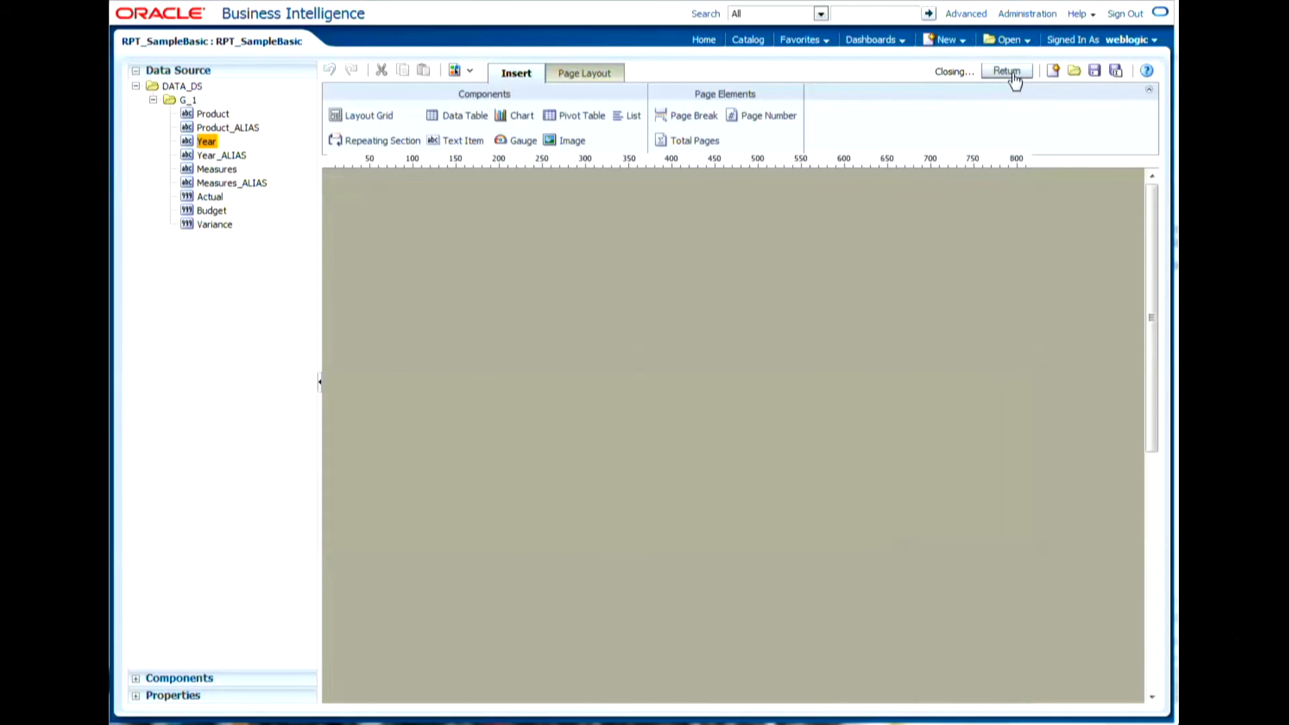
{"action": "left_click", "coordinate": [1005, 71]}
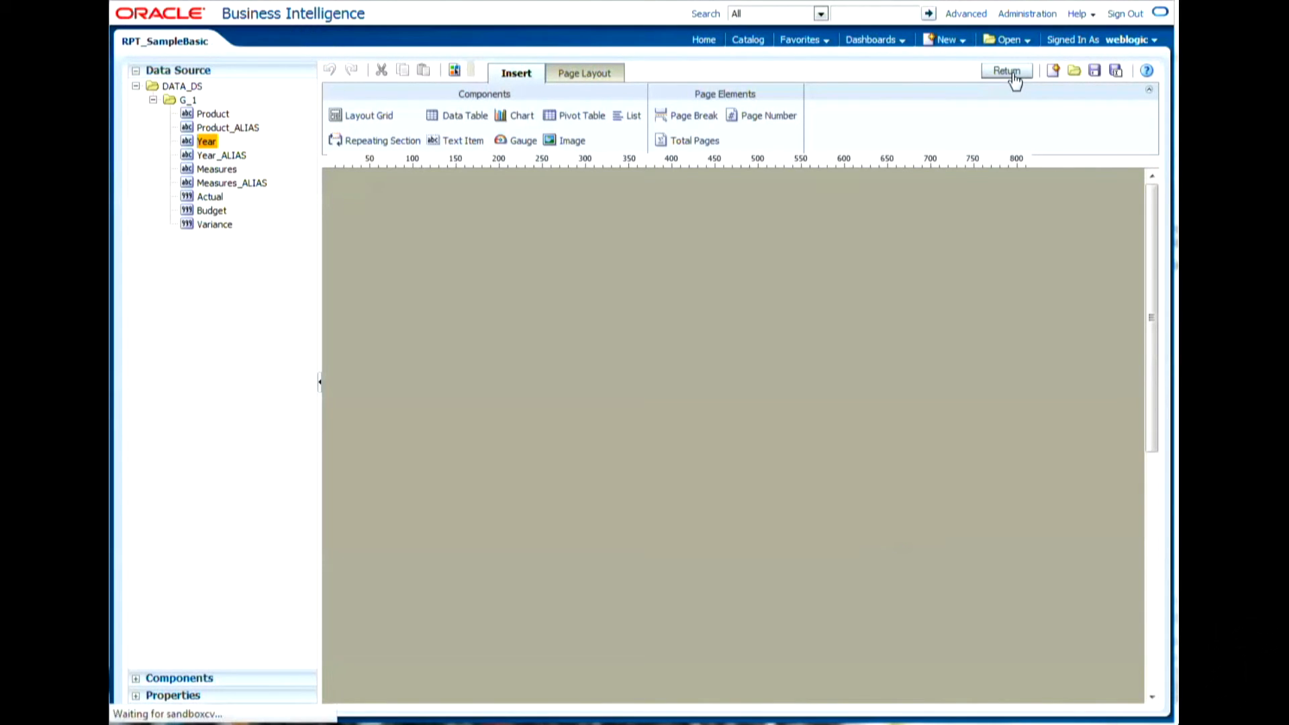
{"action": "left_click", "coordinate": [1005, 71]}
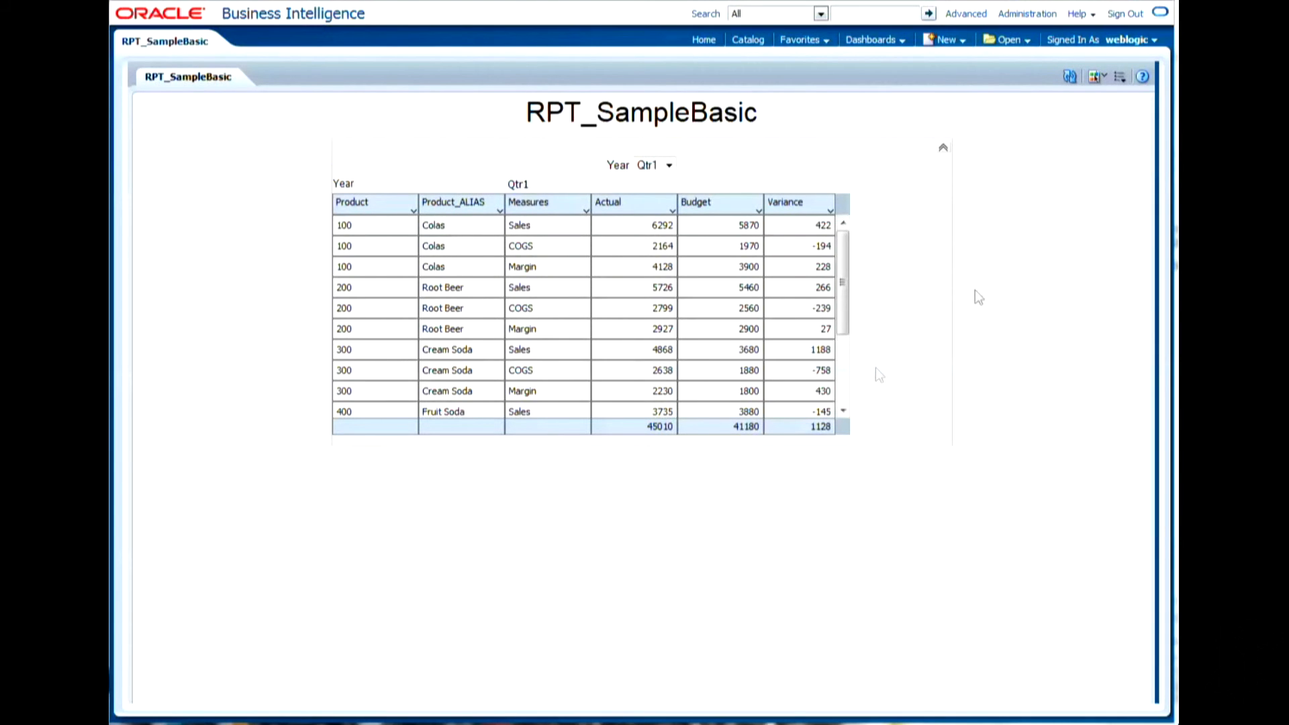
{"action": "scroll", "scroll_direction": "down", "scroll_amount": 3}
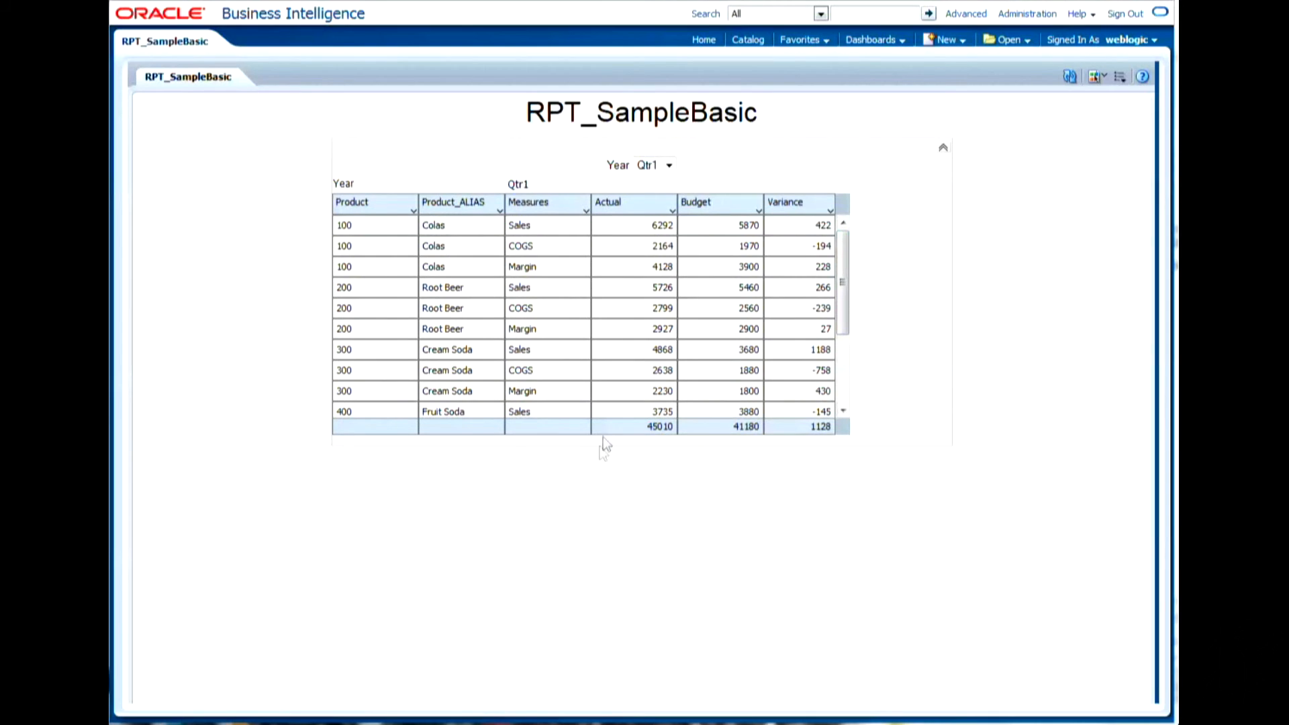
Step the Year selector through Qtr2, Qtr3 and Qtr4 to show each quarter's figures.
{"action": "left_click", "coordinate": [669, 164]}
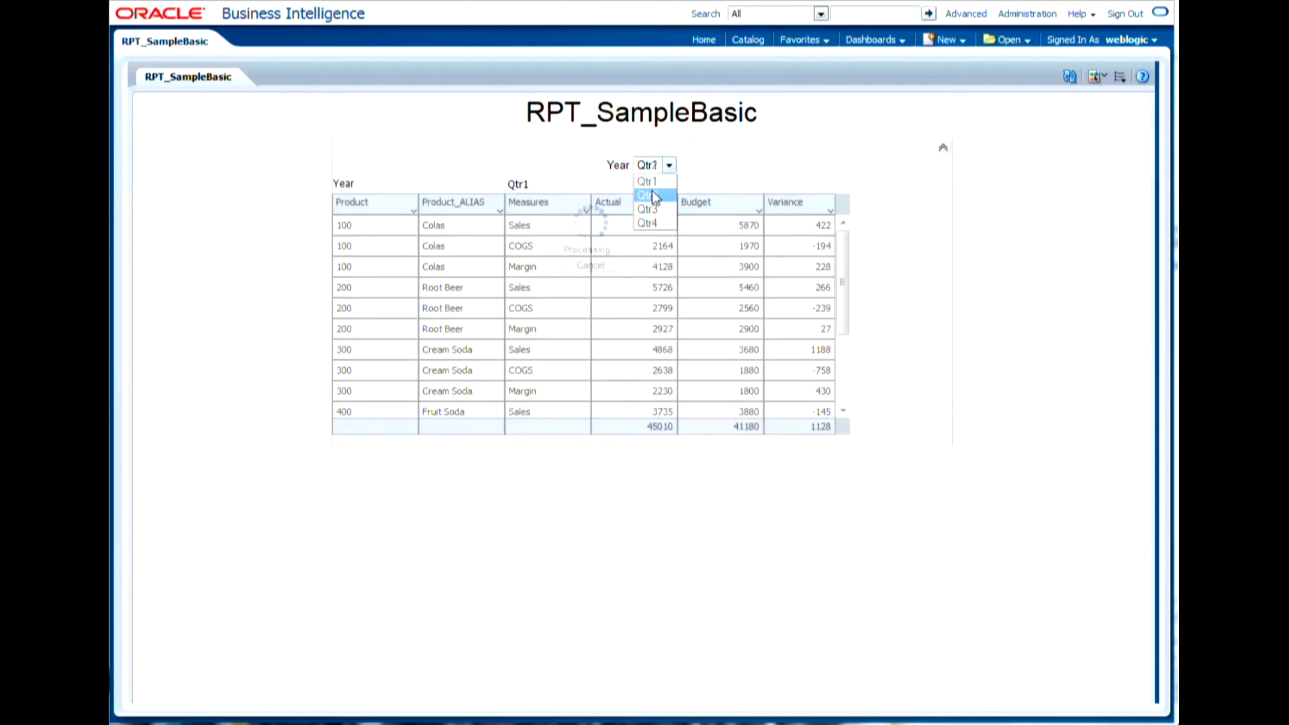
{"action": "left_click", "coordinate": [647, 194]}
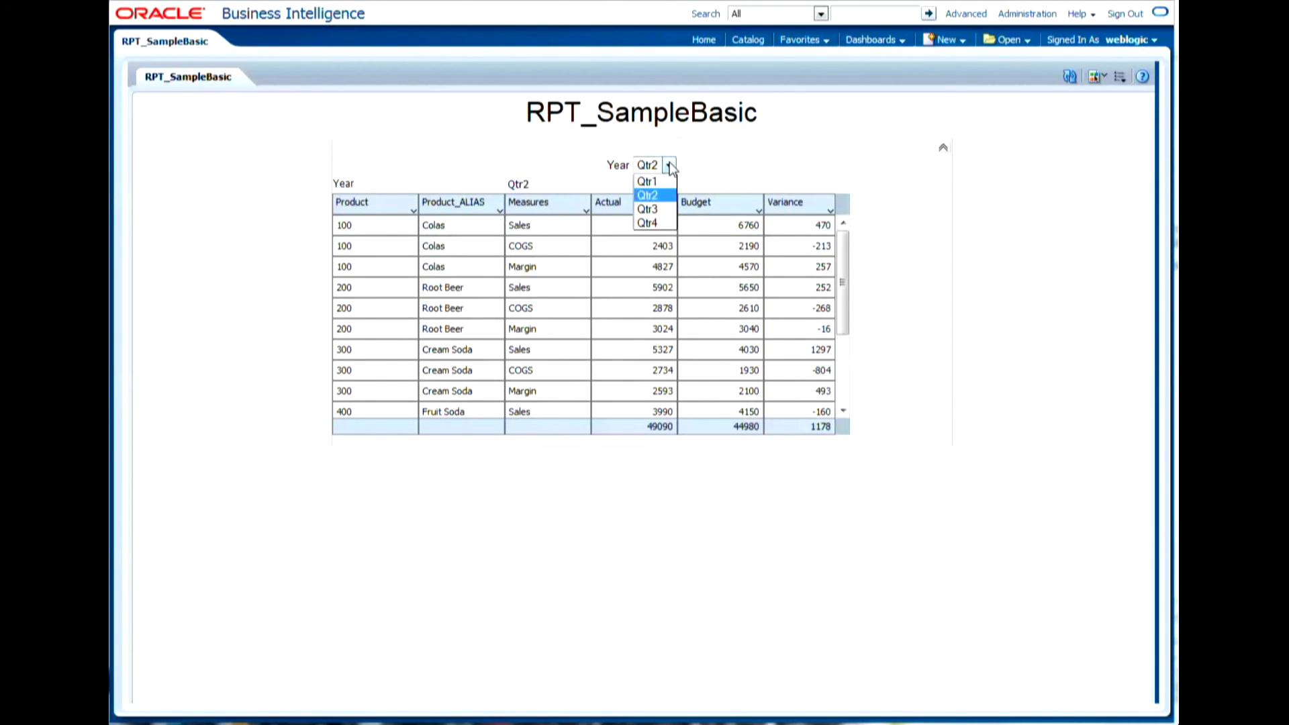
{"action": "left_click", "coordinate": [647, 210]}
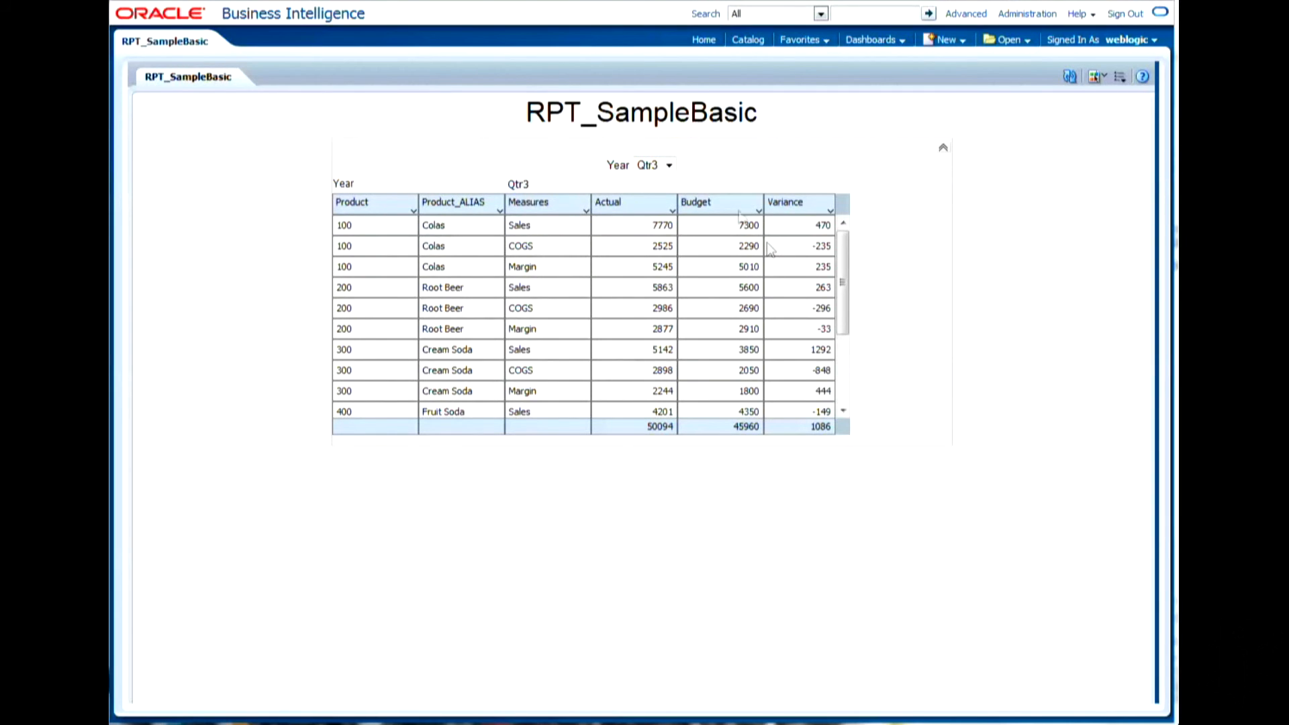
{"action": "left_click", "coordinate": [667, 164]}
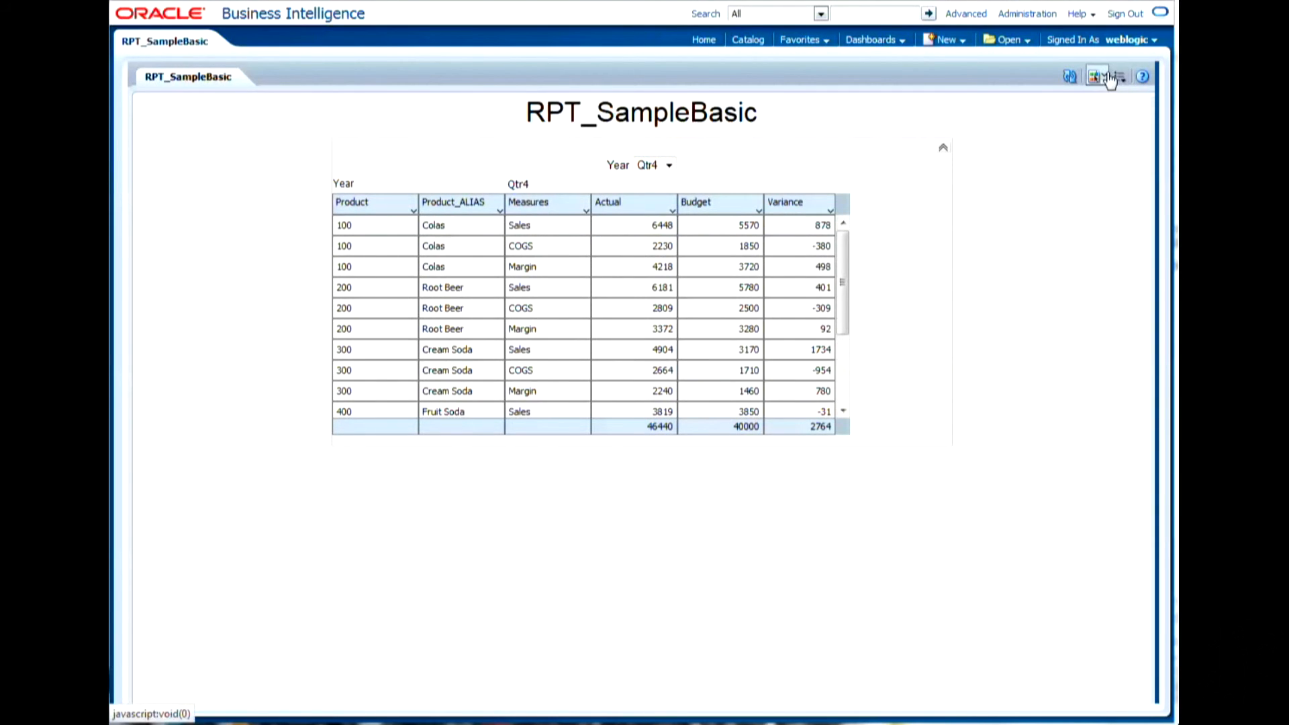
Switch the report output to HTML and scroll through the quarter tables from Qtr1 onward.
{"action": "left_click", "coordinate": [1096, 75]}
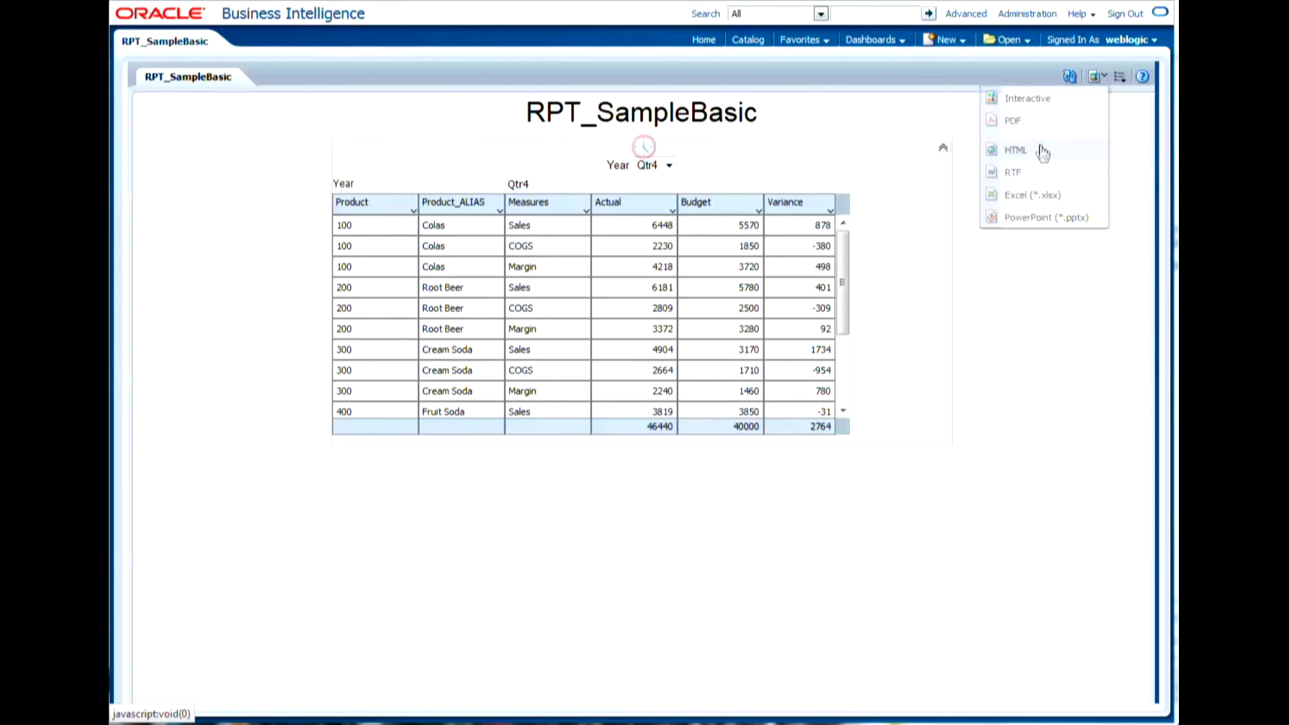
{"action": "left_click", "coordinate": [1015, 149]}
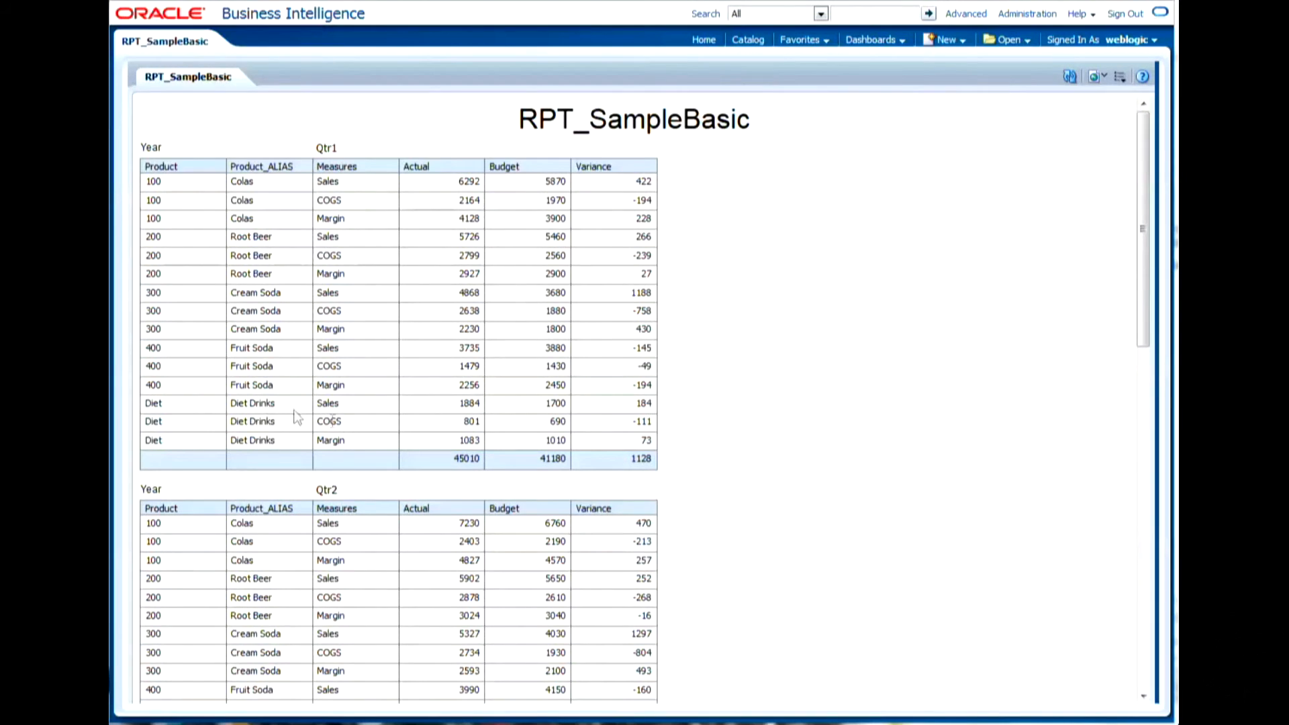
{"action": "scroll", "scroll_direction": "down", "scroll_amount": 3}
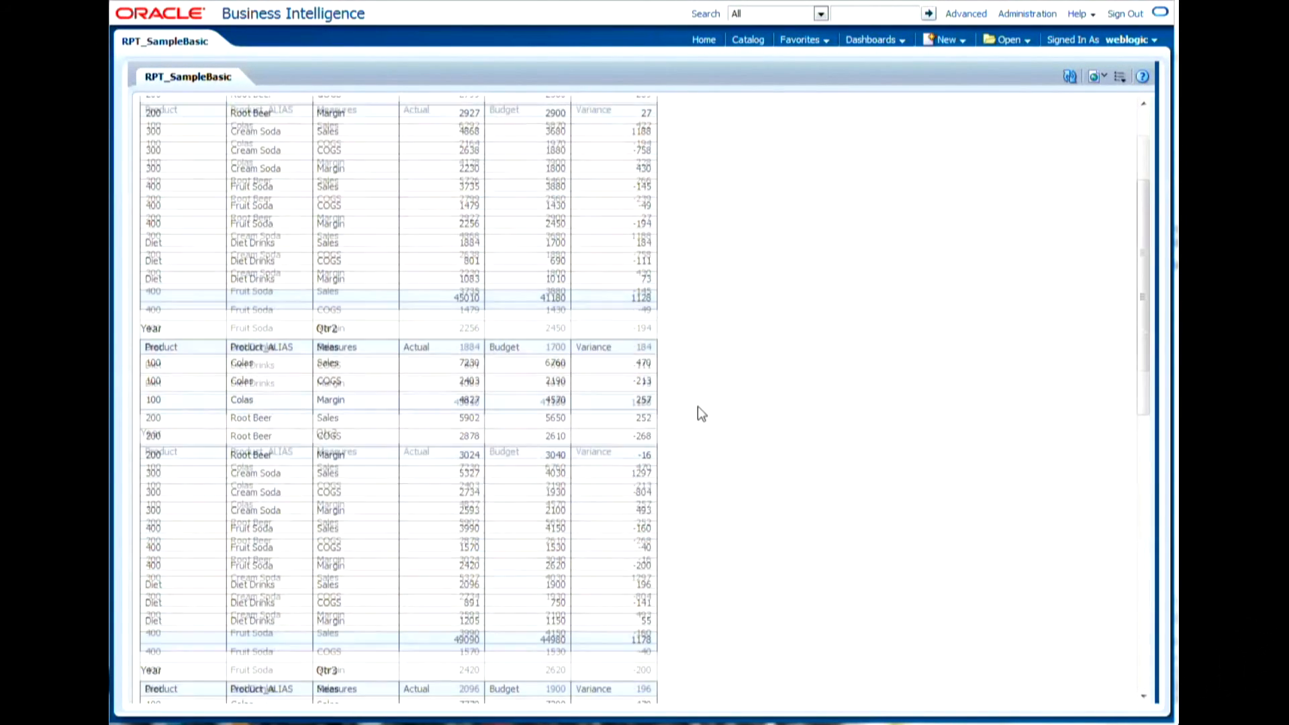
{"action": "scroll", "scroll_direction": "up", "scroll_amount": 3}
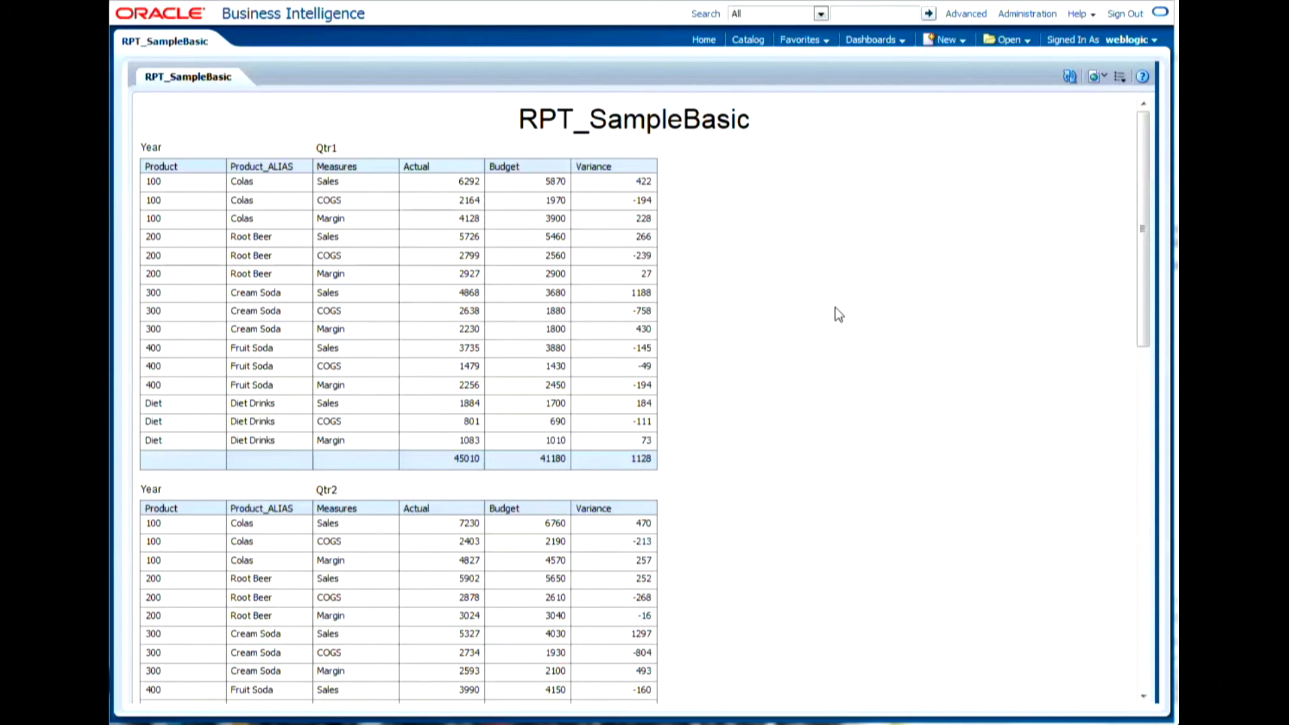
{"action": "mouse_move", "coordinate": [854, 280]}
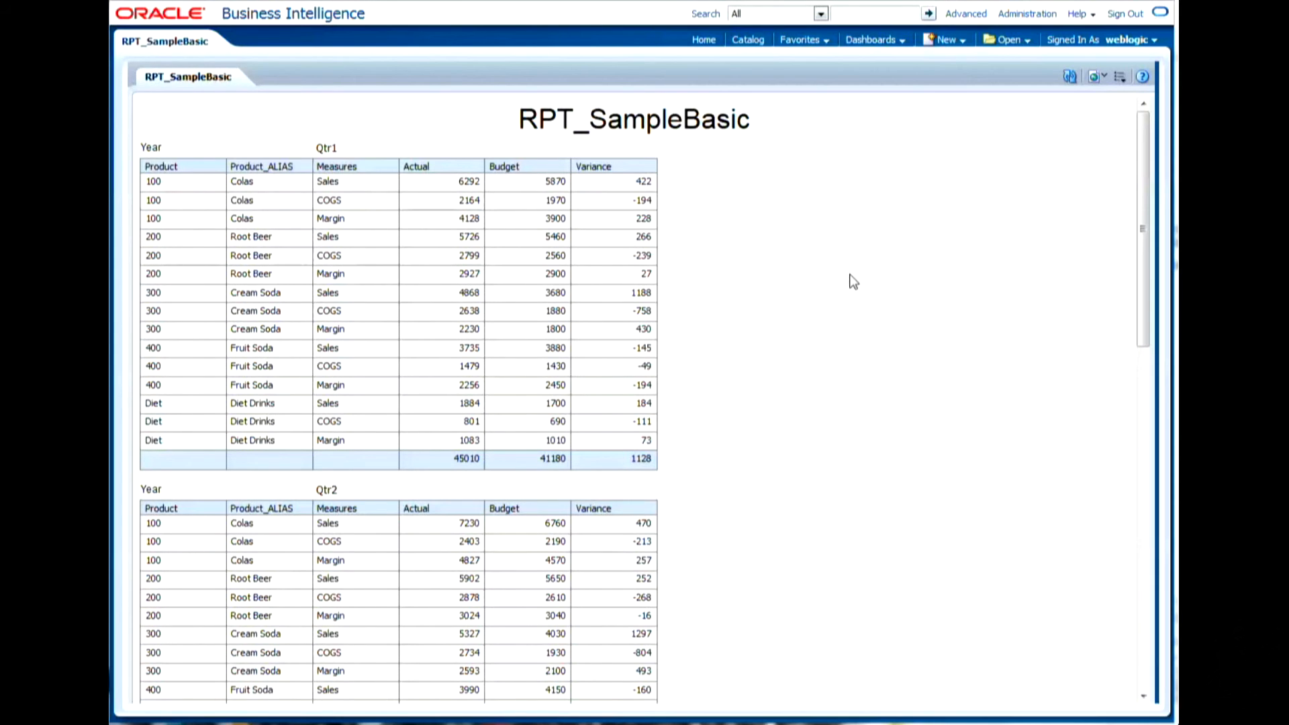
{"action": "mouse_move", "coordinate": [589, 67]}
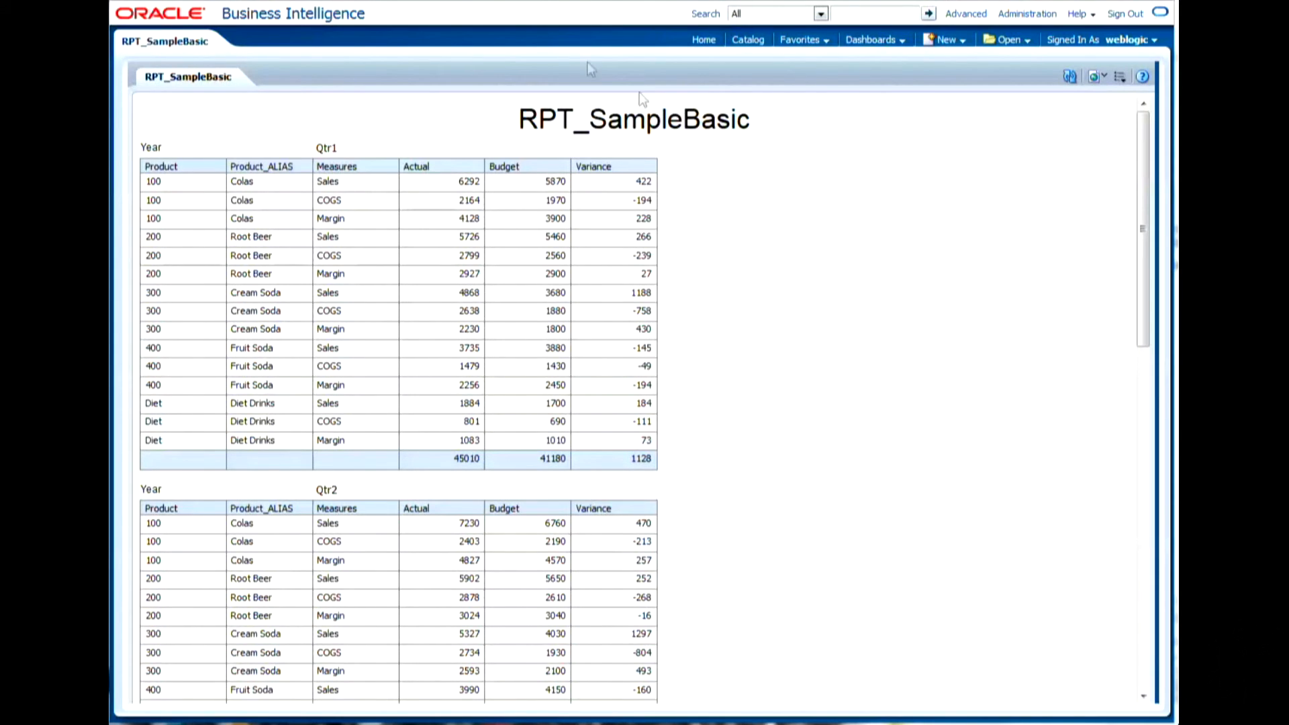